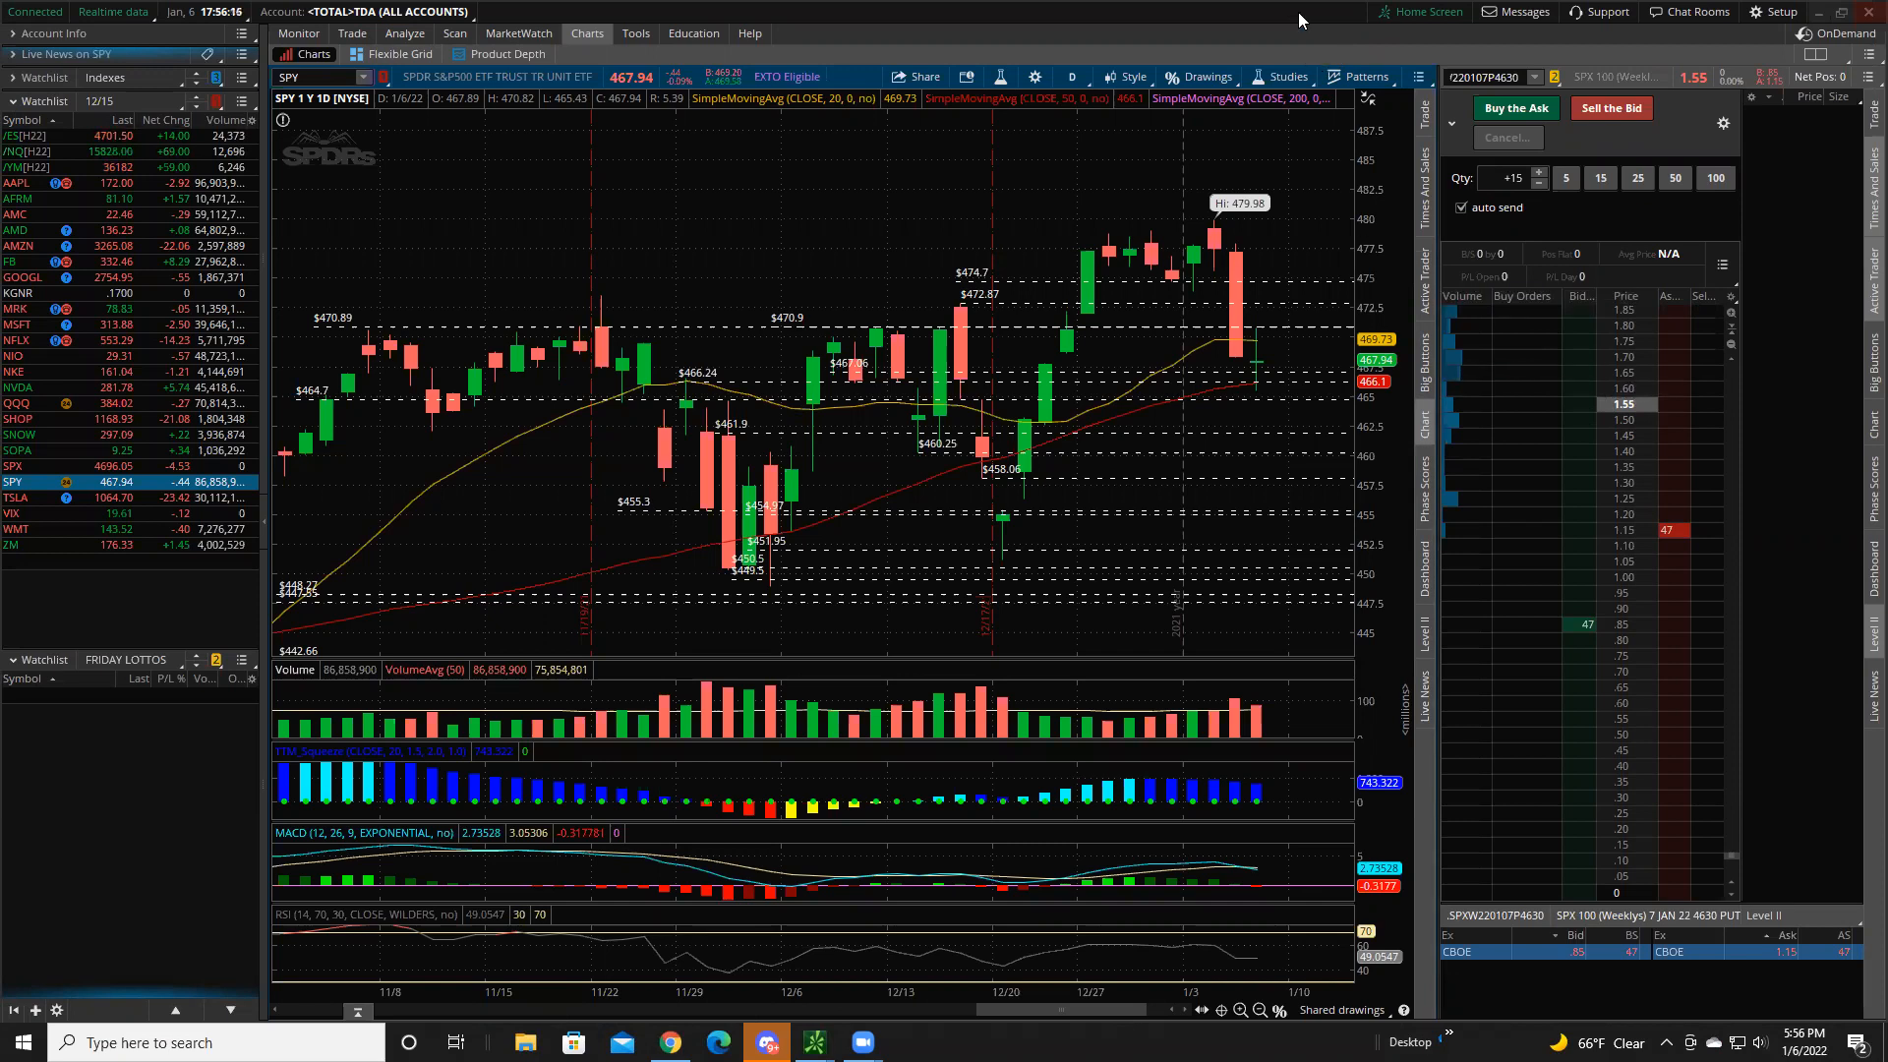
mouse_move(876, 48)
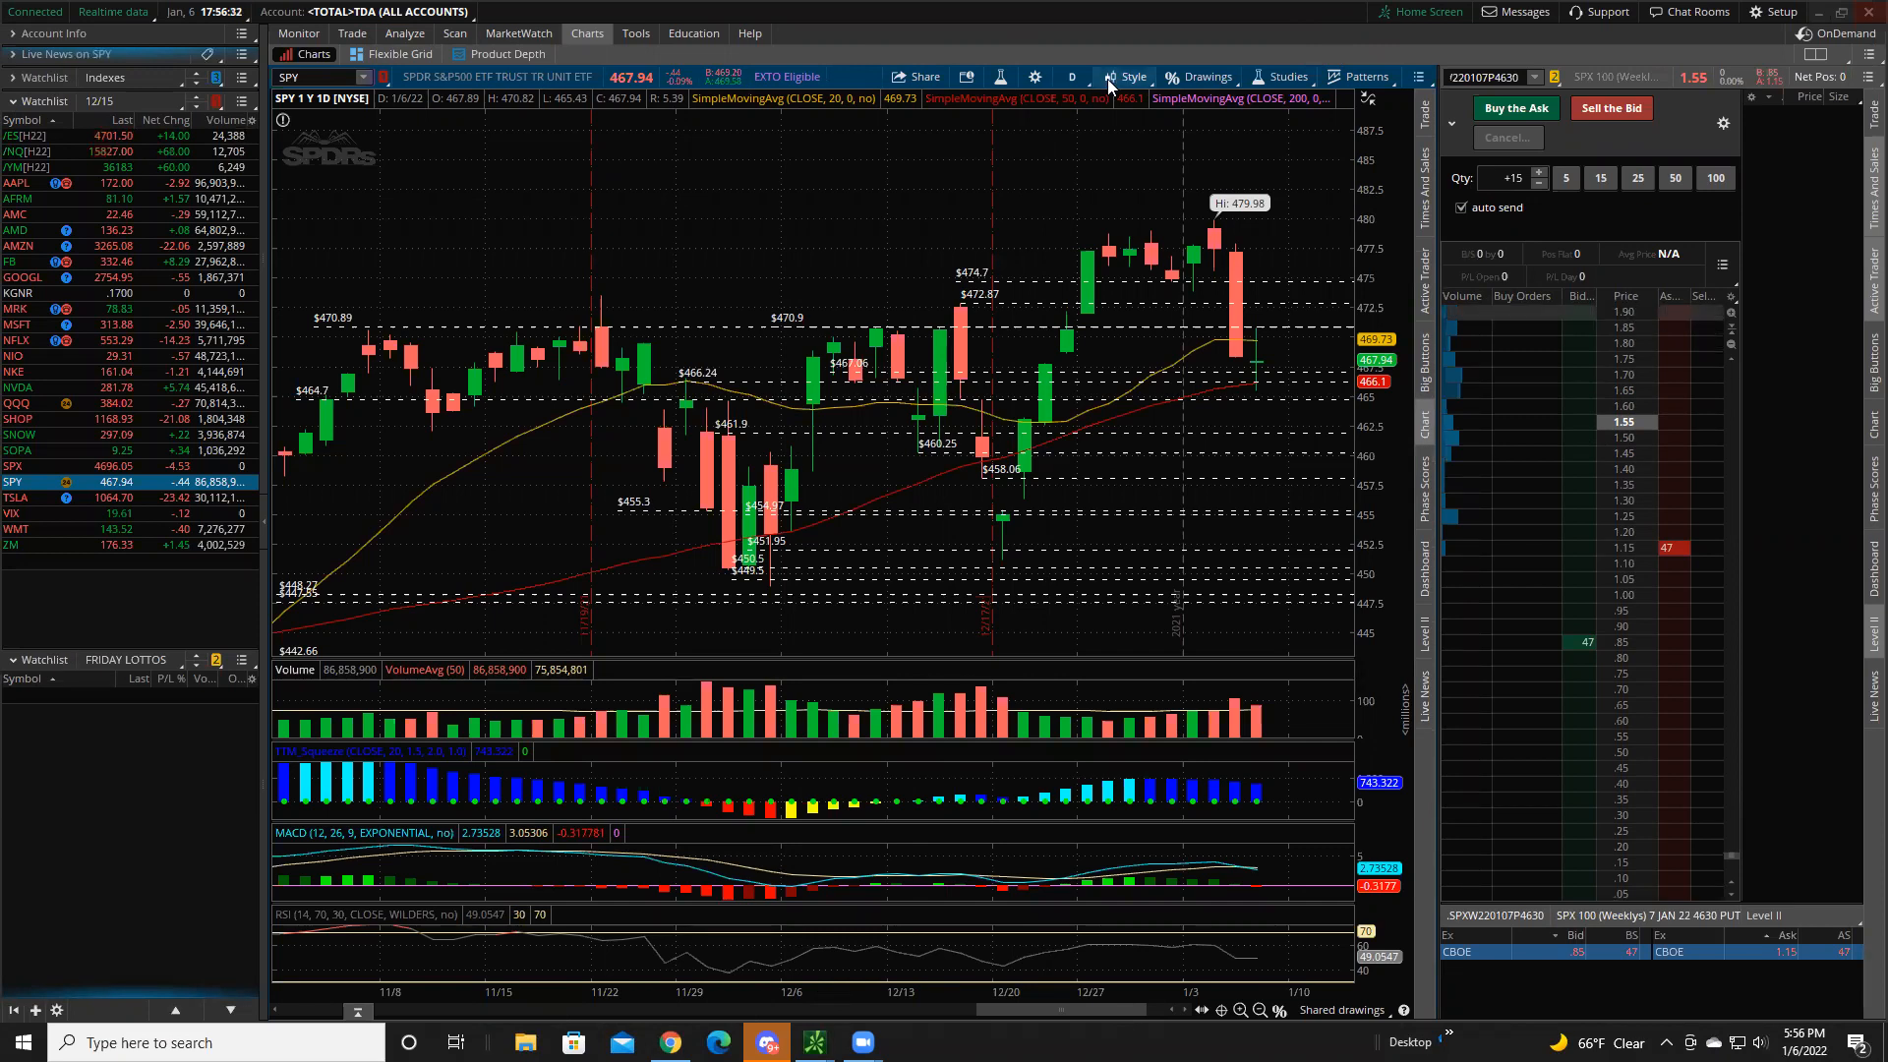
- Draw Fibonacci retracements from the December low to the 479.98 high on SPY daily
left_click(1068, 75)
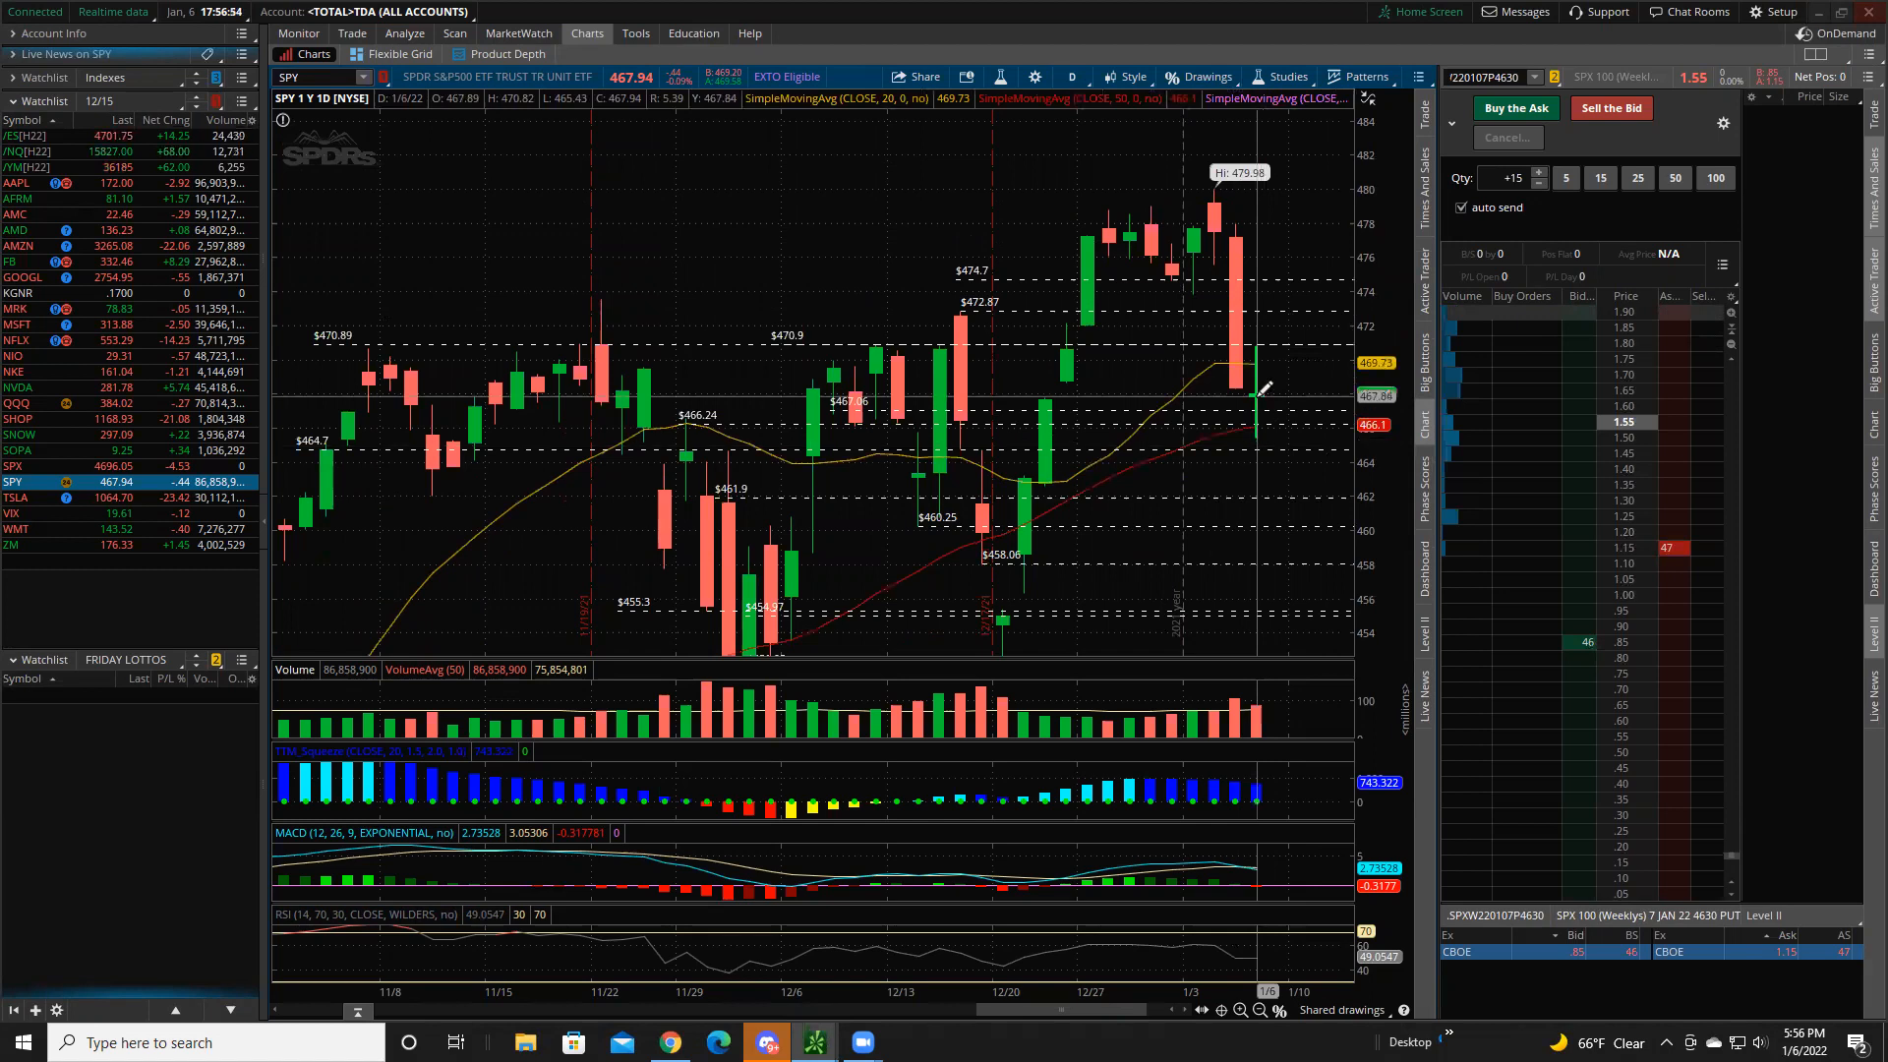
mouse_move(1259, 345)
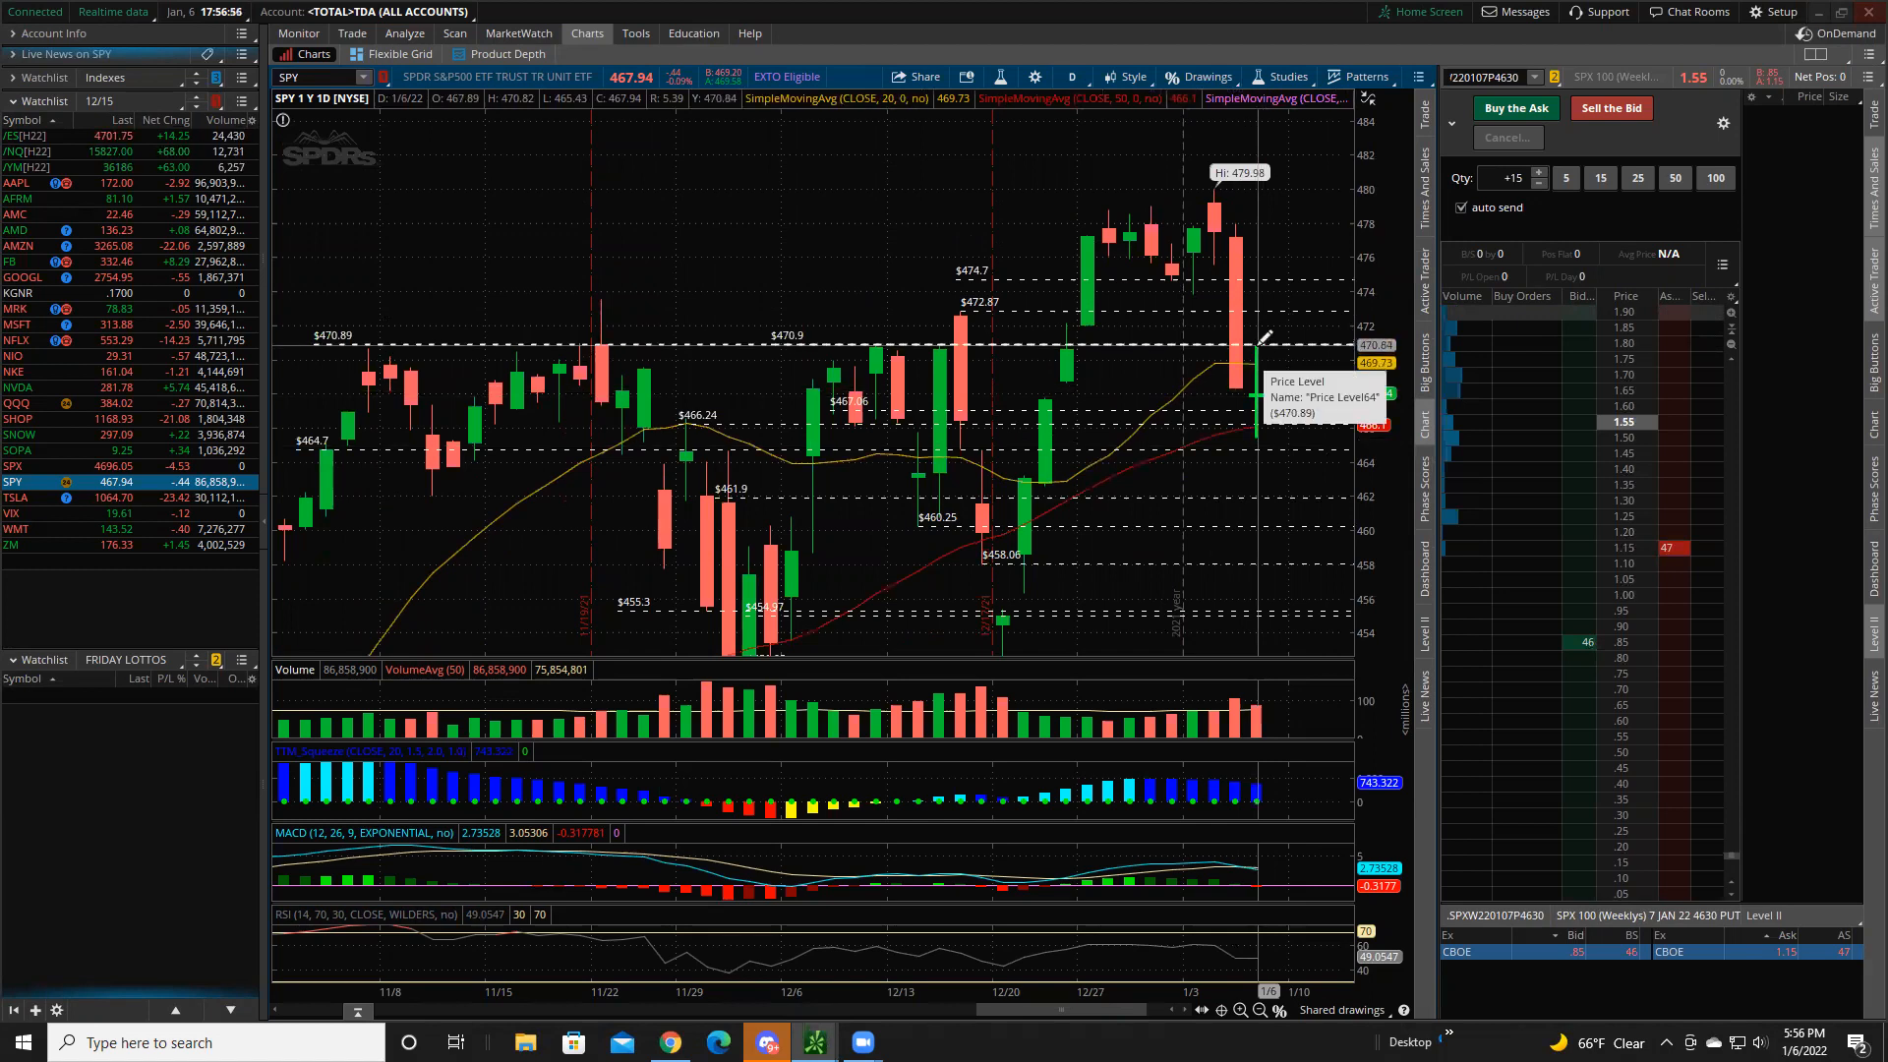
mouse_move(1261, 442)
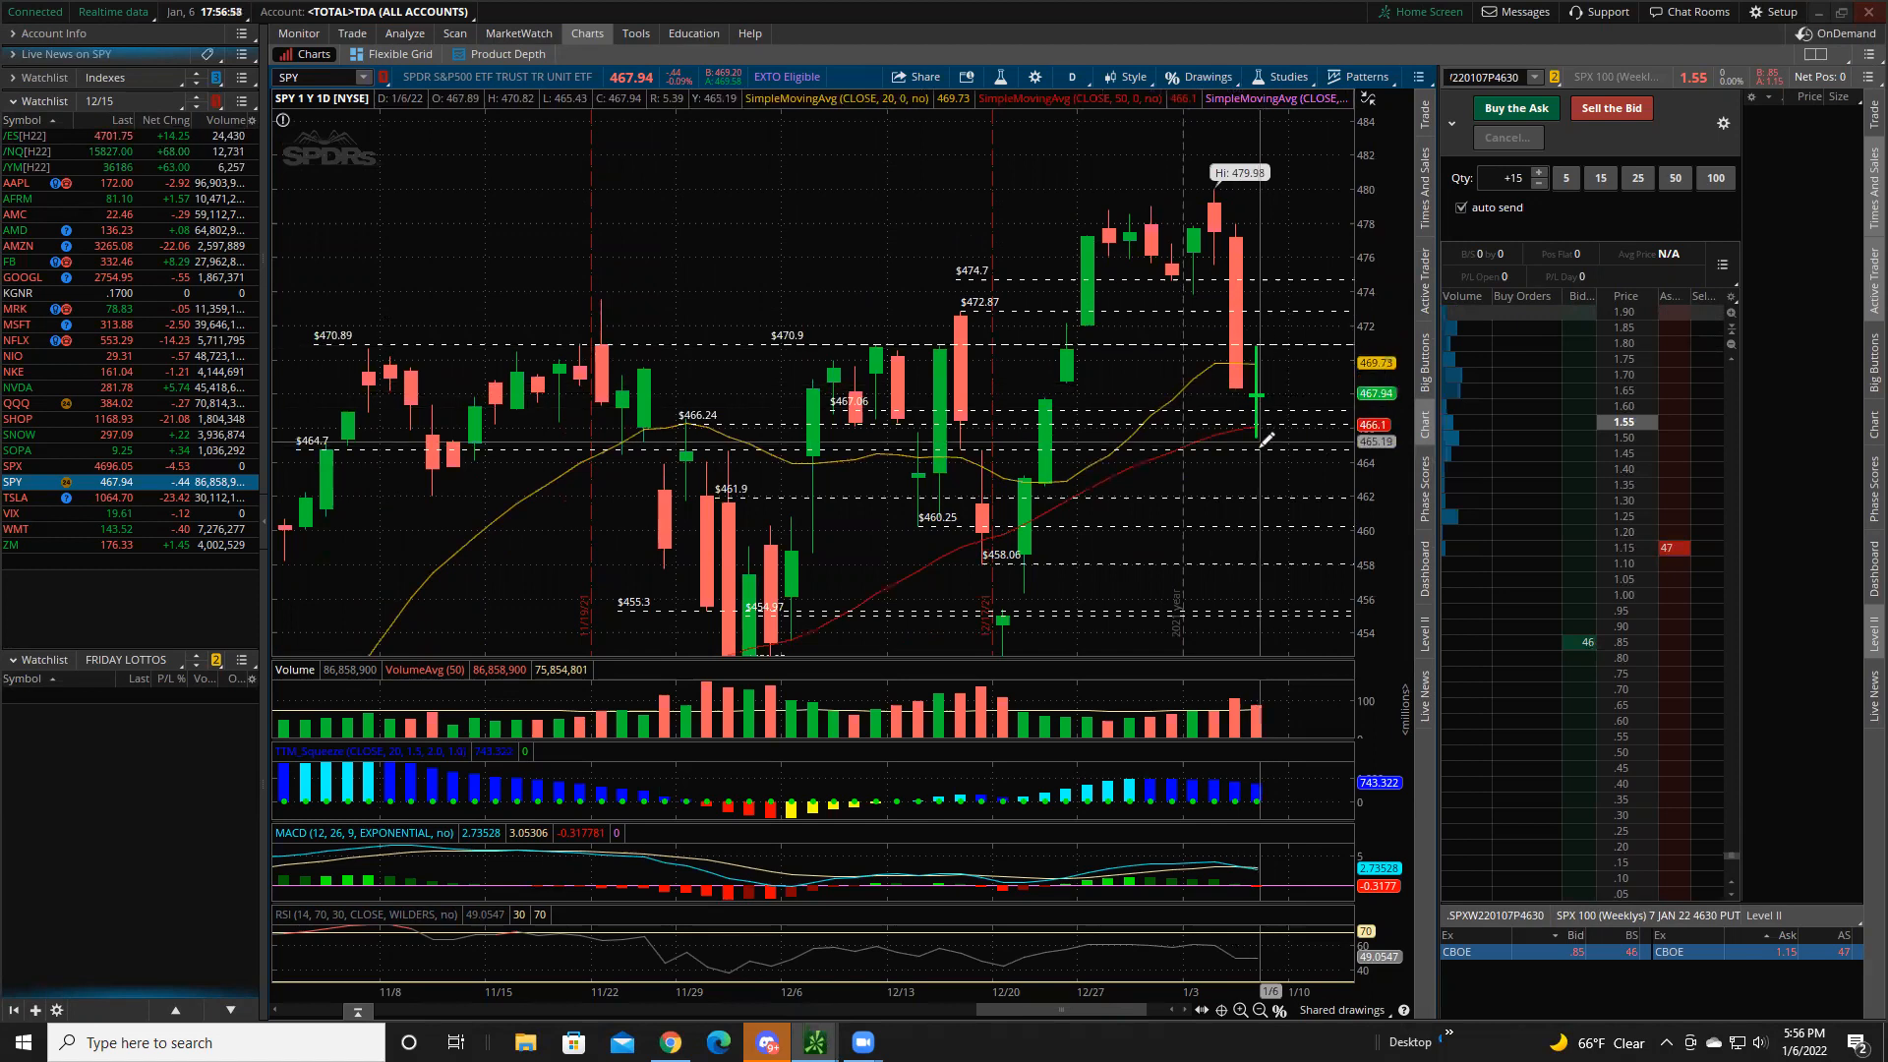
mouse_move(1265, 388)
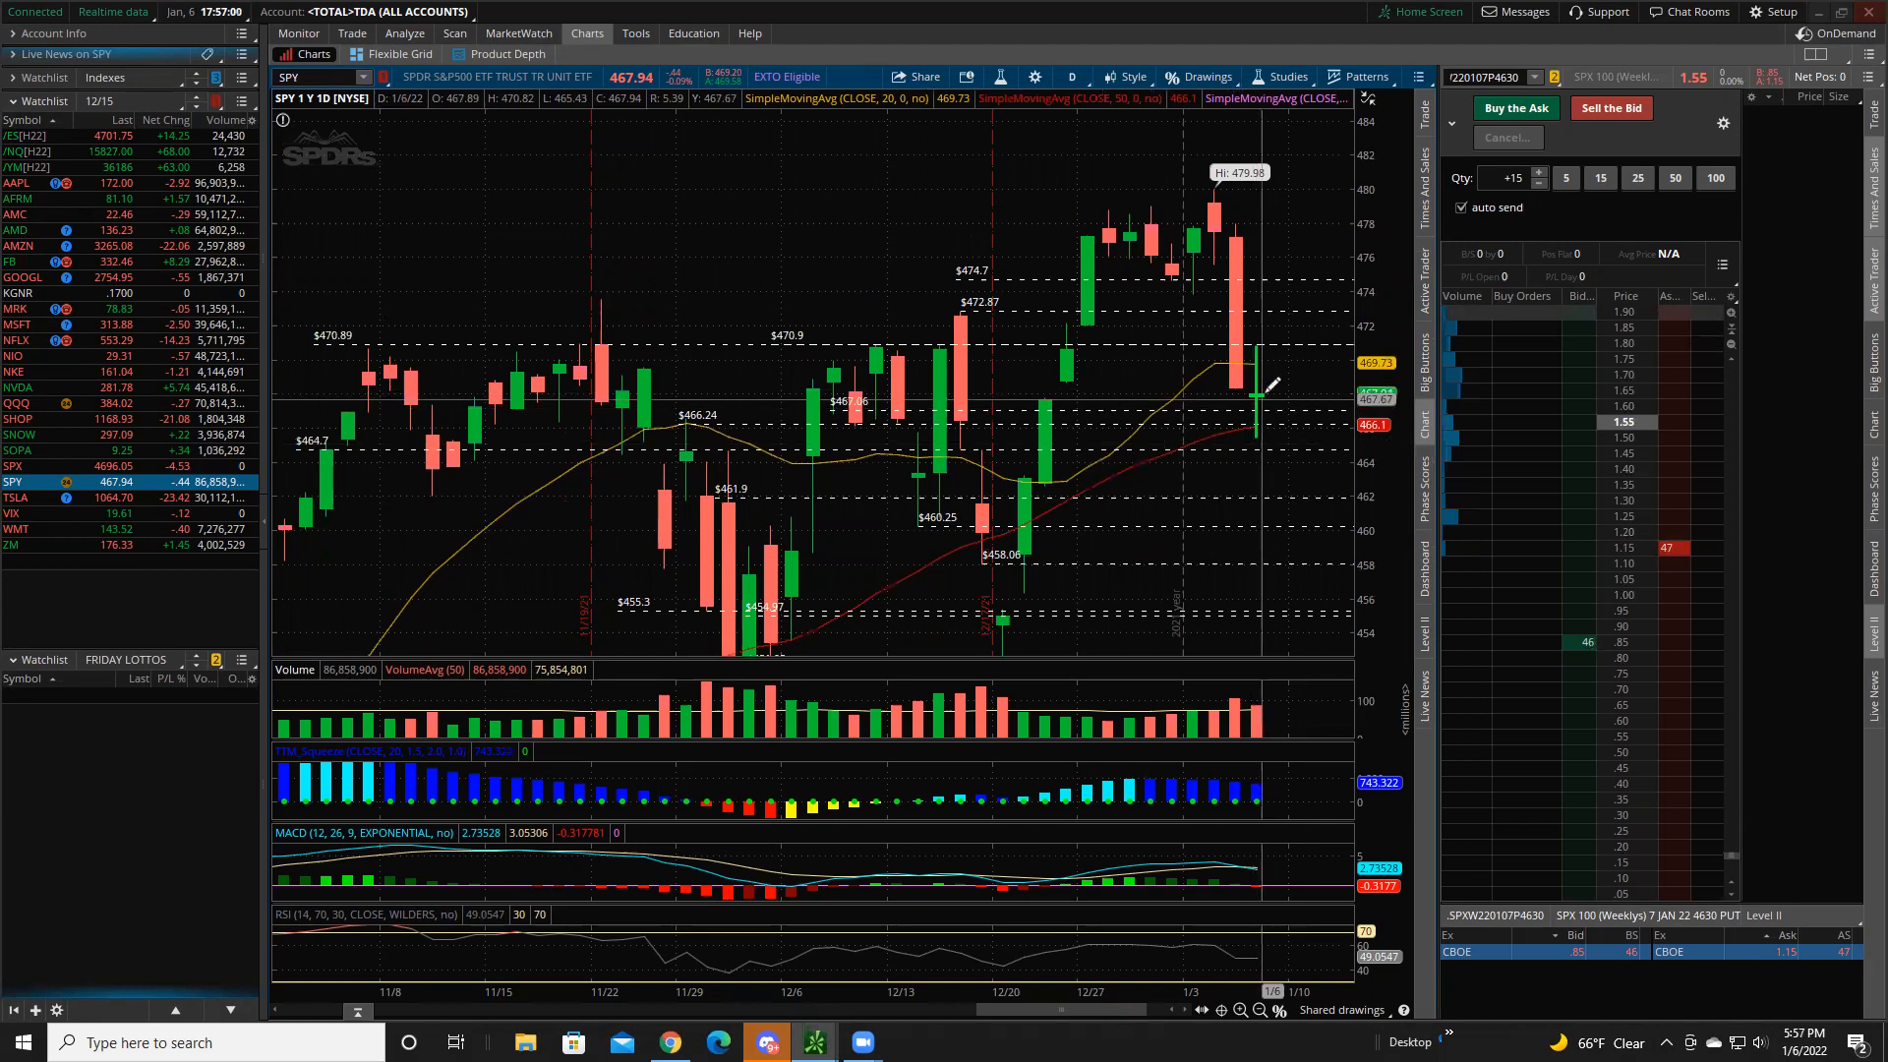
mouse_move(1264, 397)
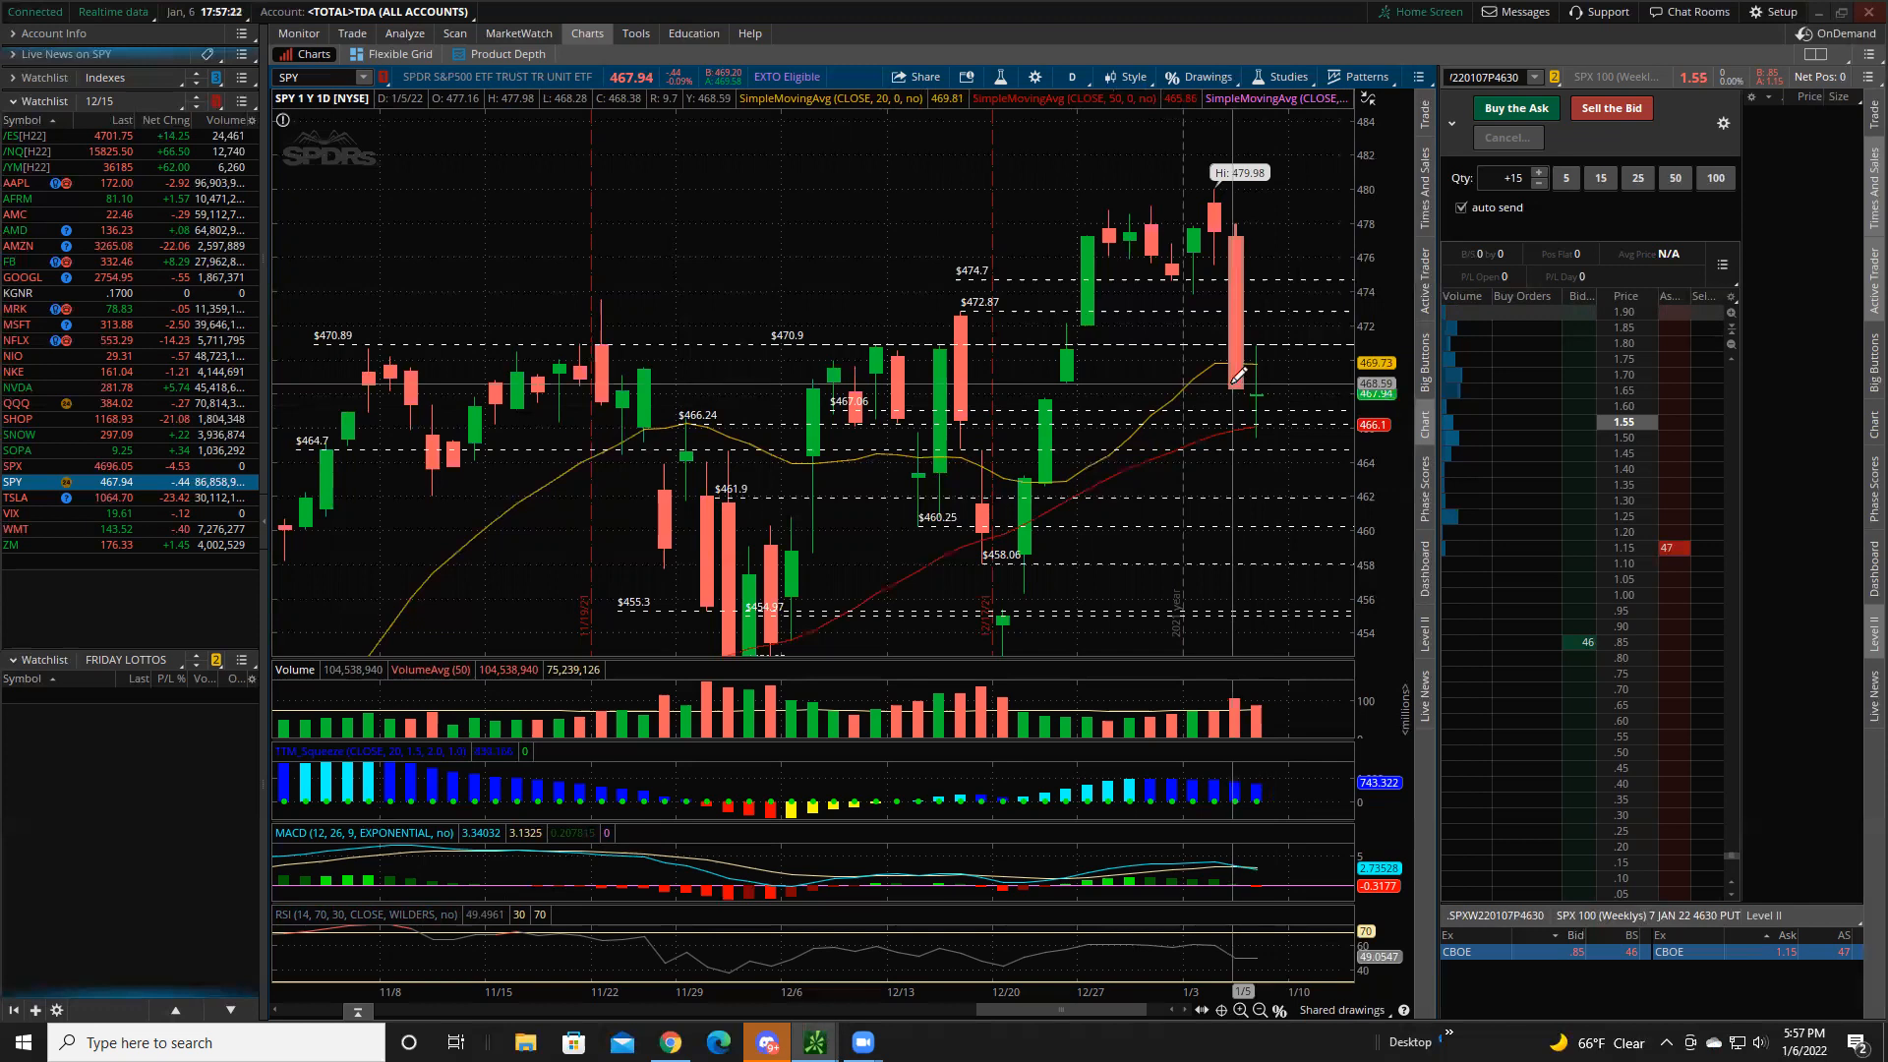
mouse_move(1246, 355)
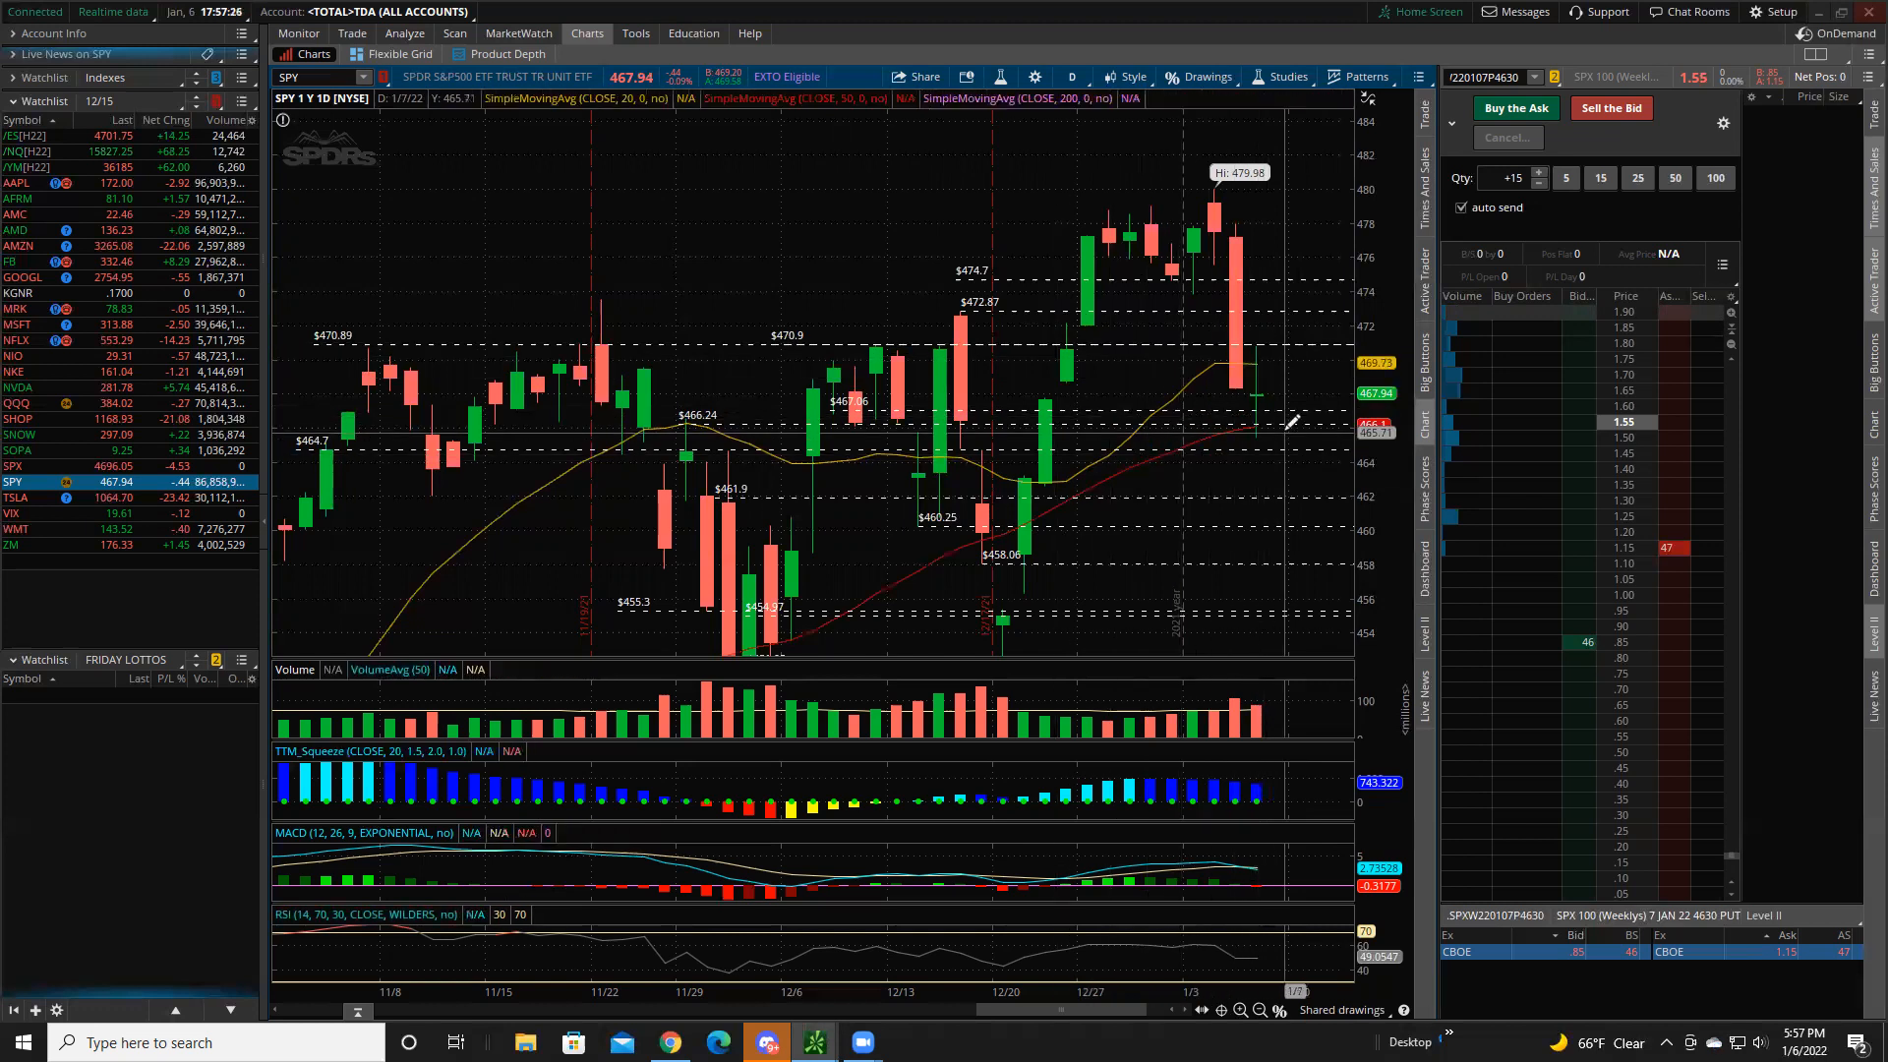
mouse_move(1222, 463)
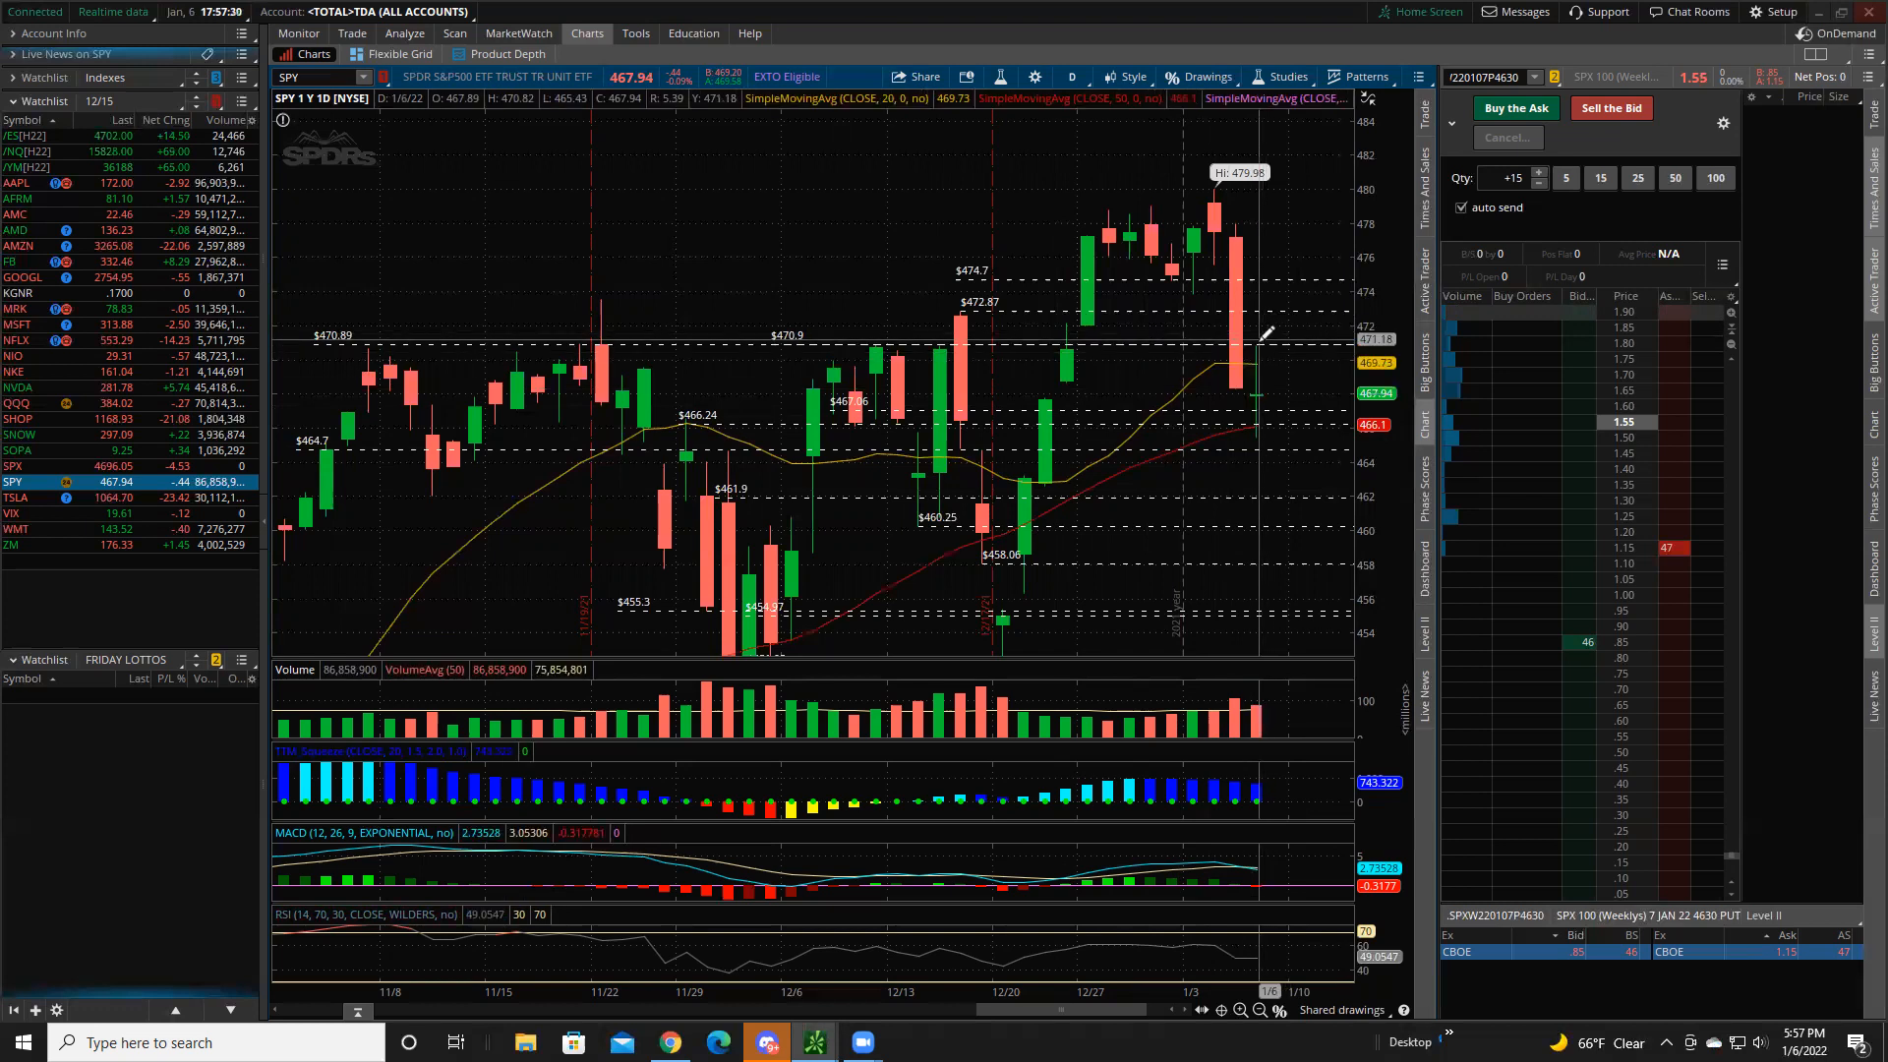
mouse_move(1258, 429)
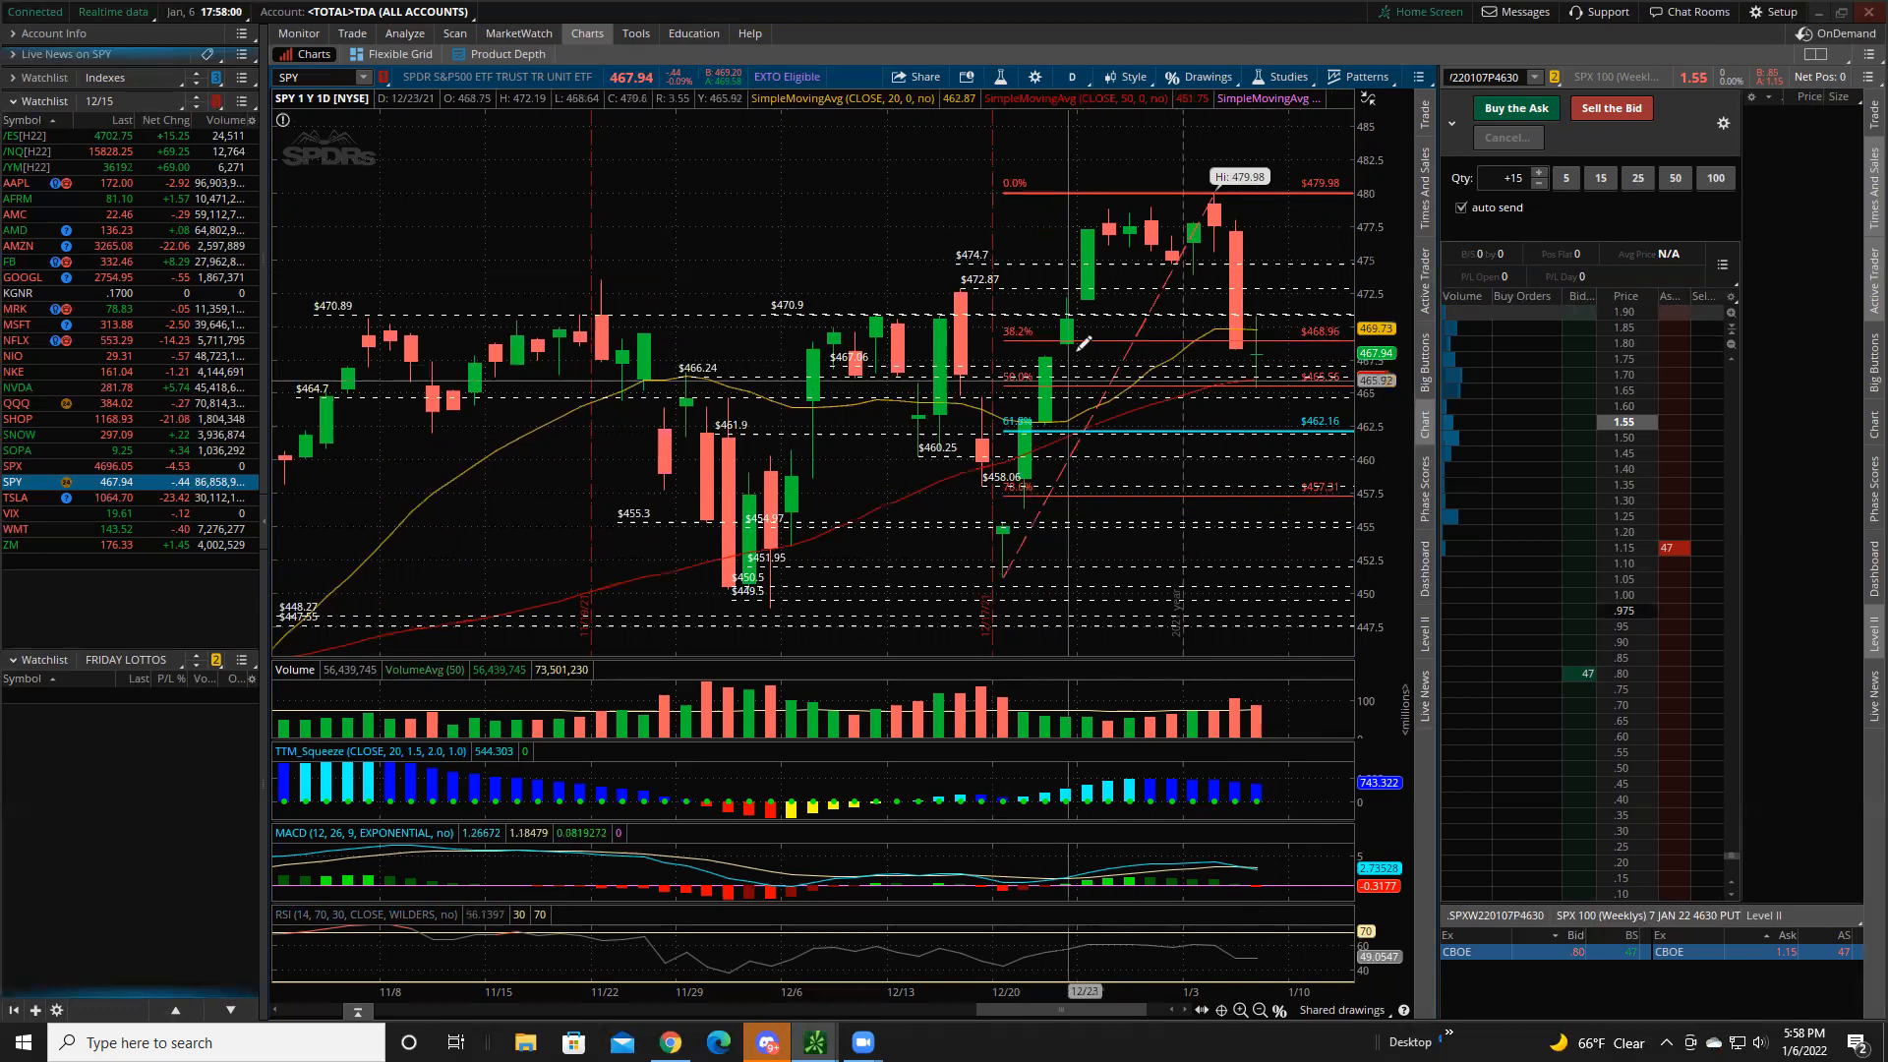
mouse_move(1282, 349)
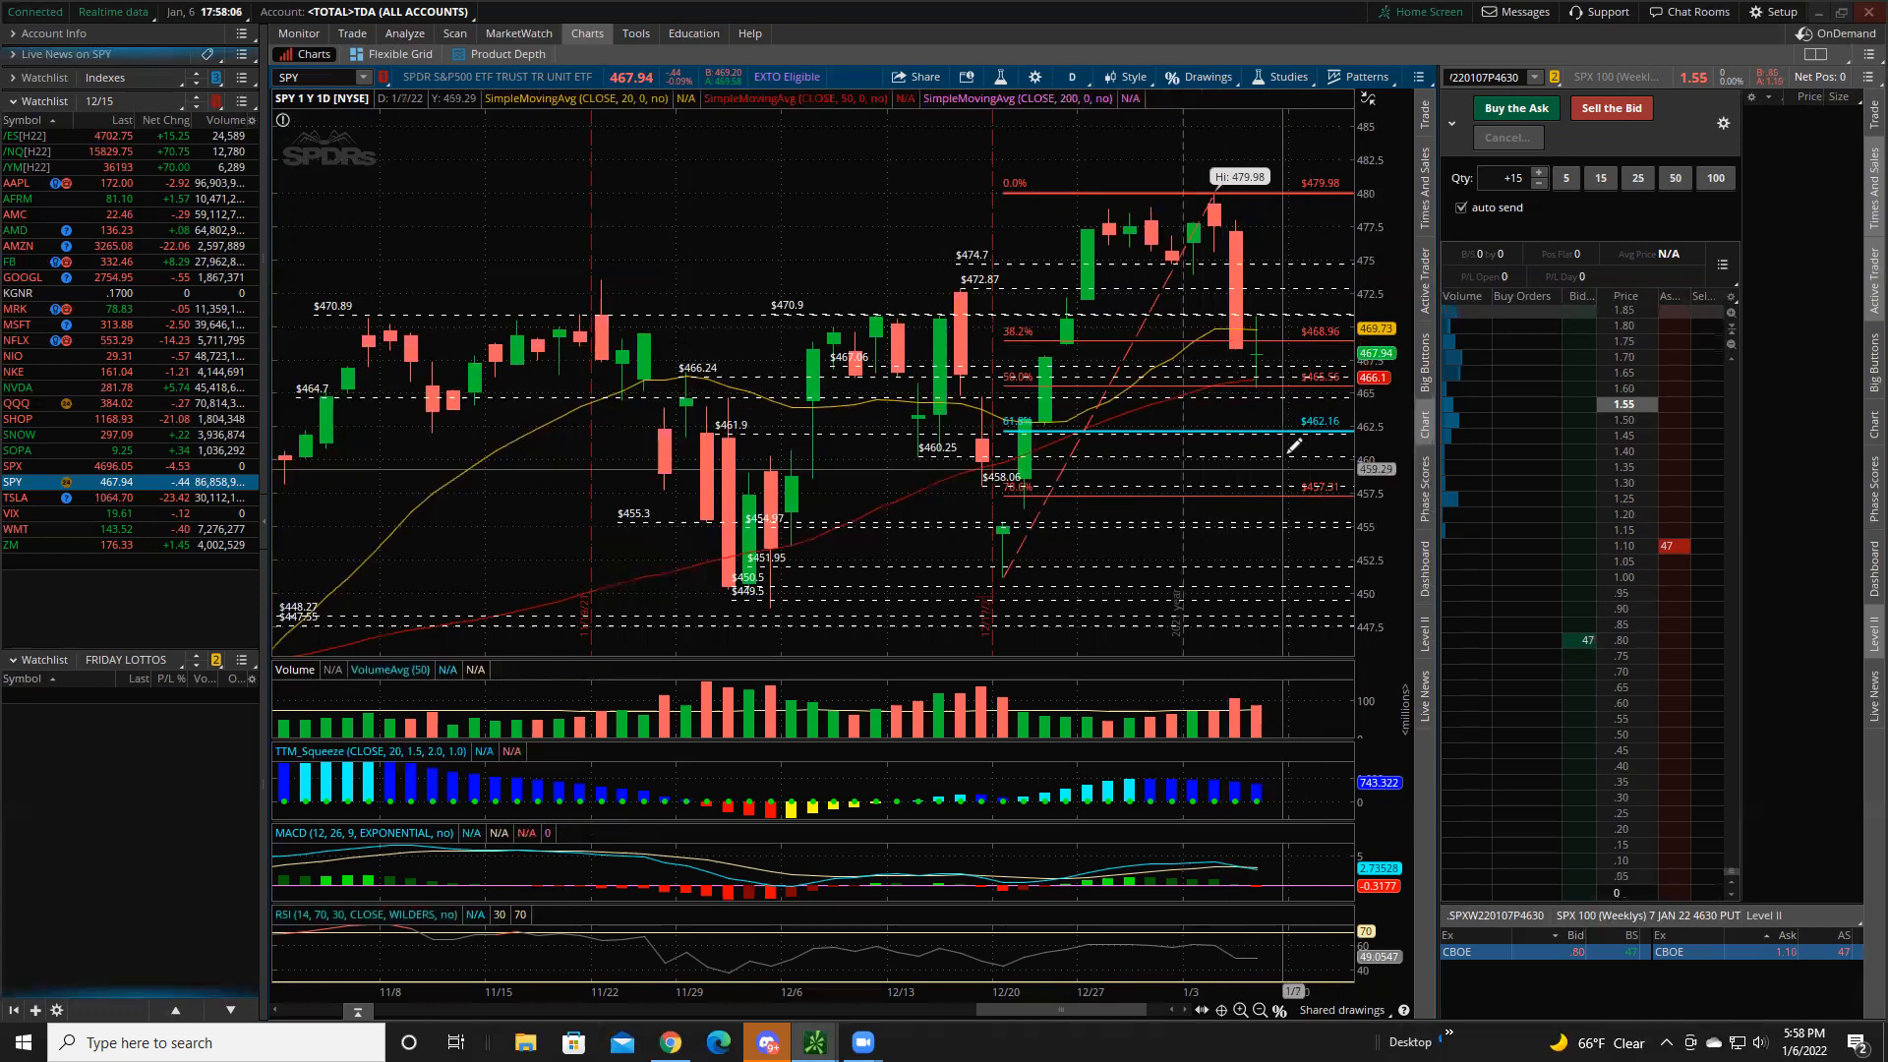
mouse_move(1240, 415)
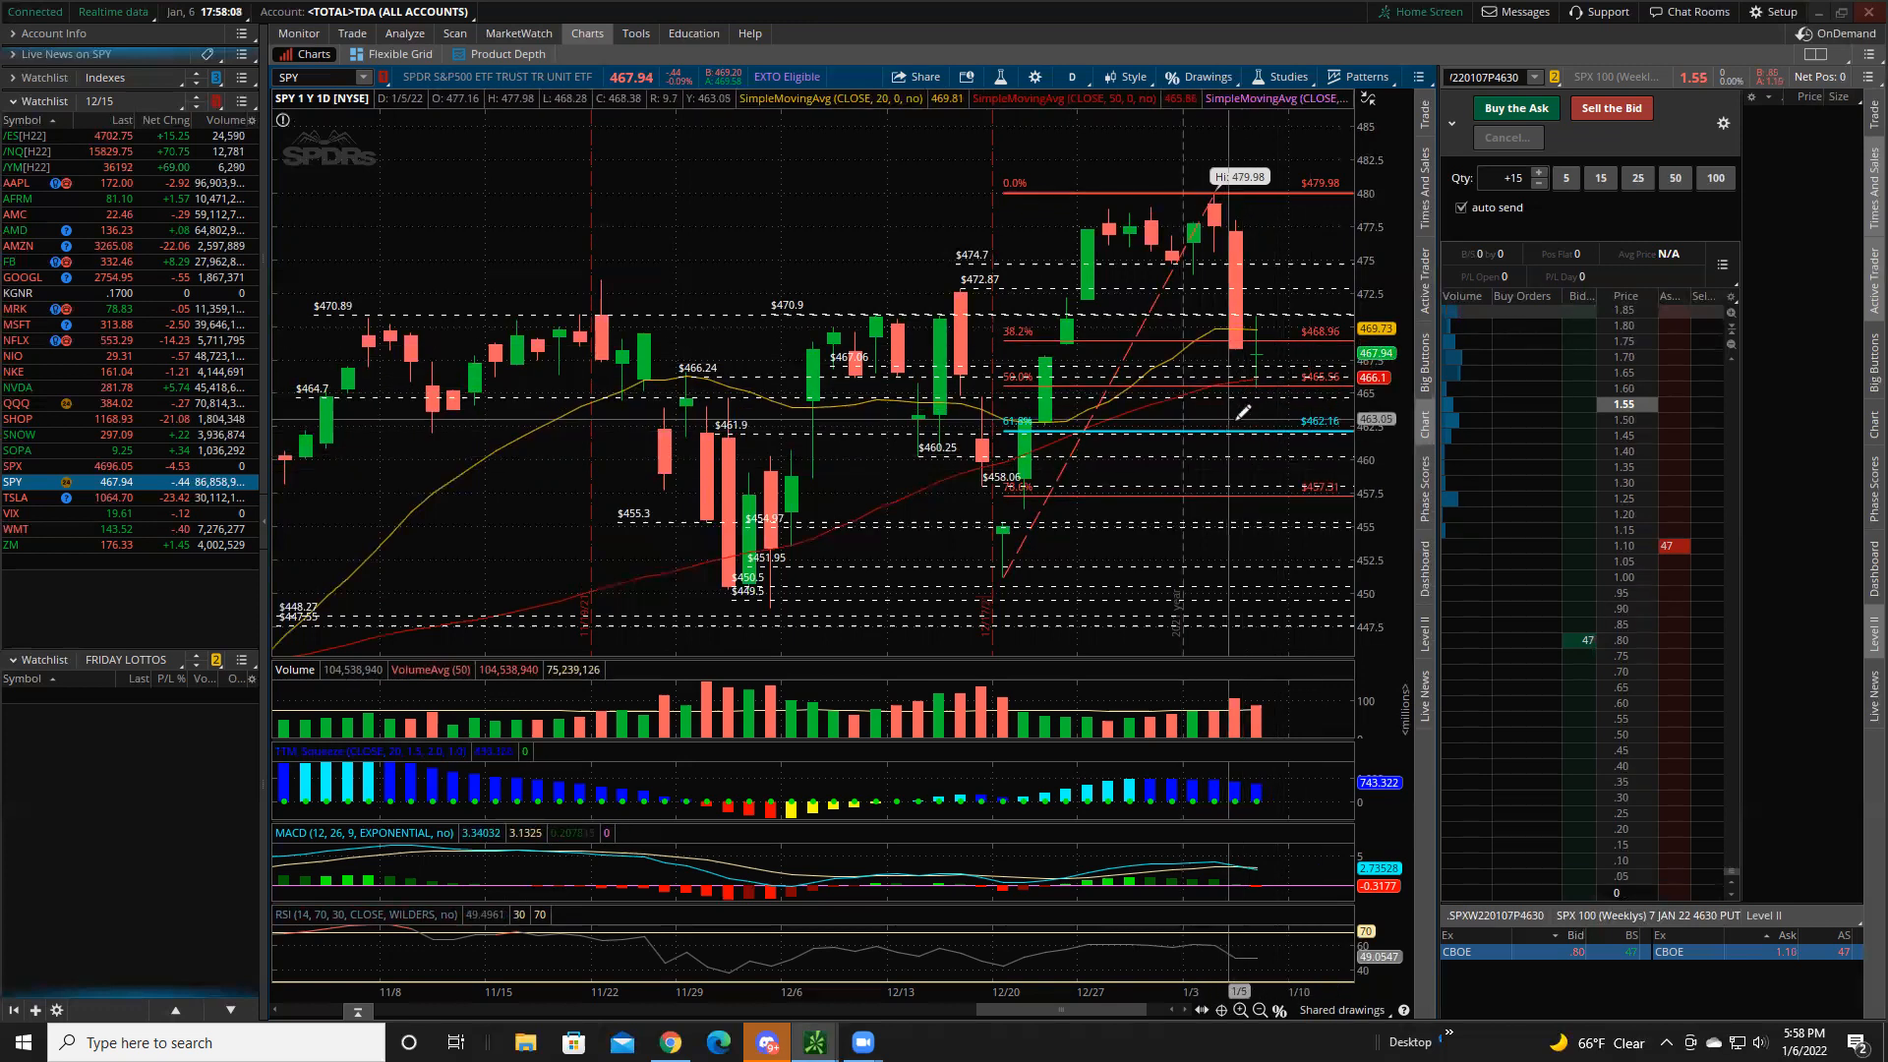
mouse_move(1234, 349)
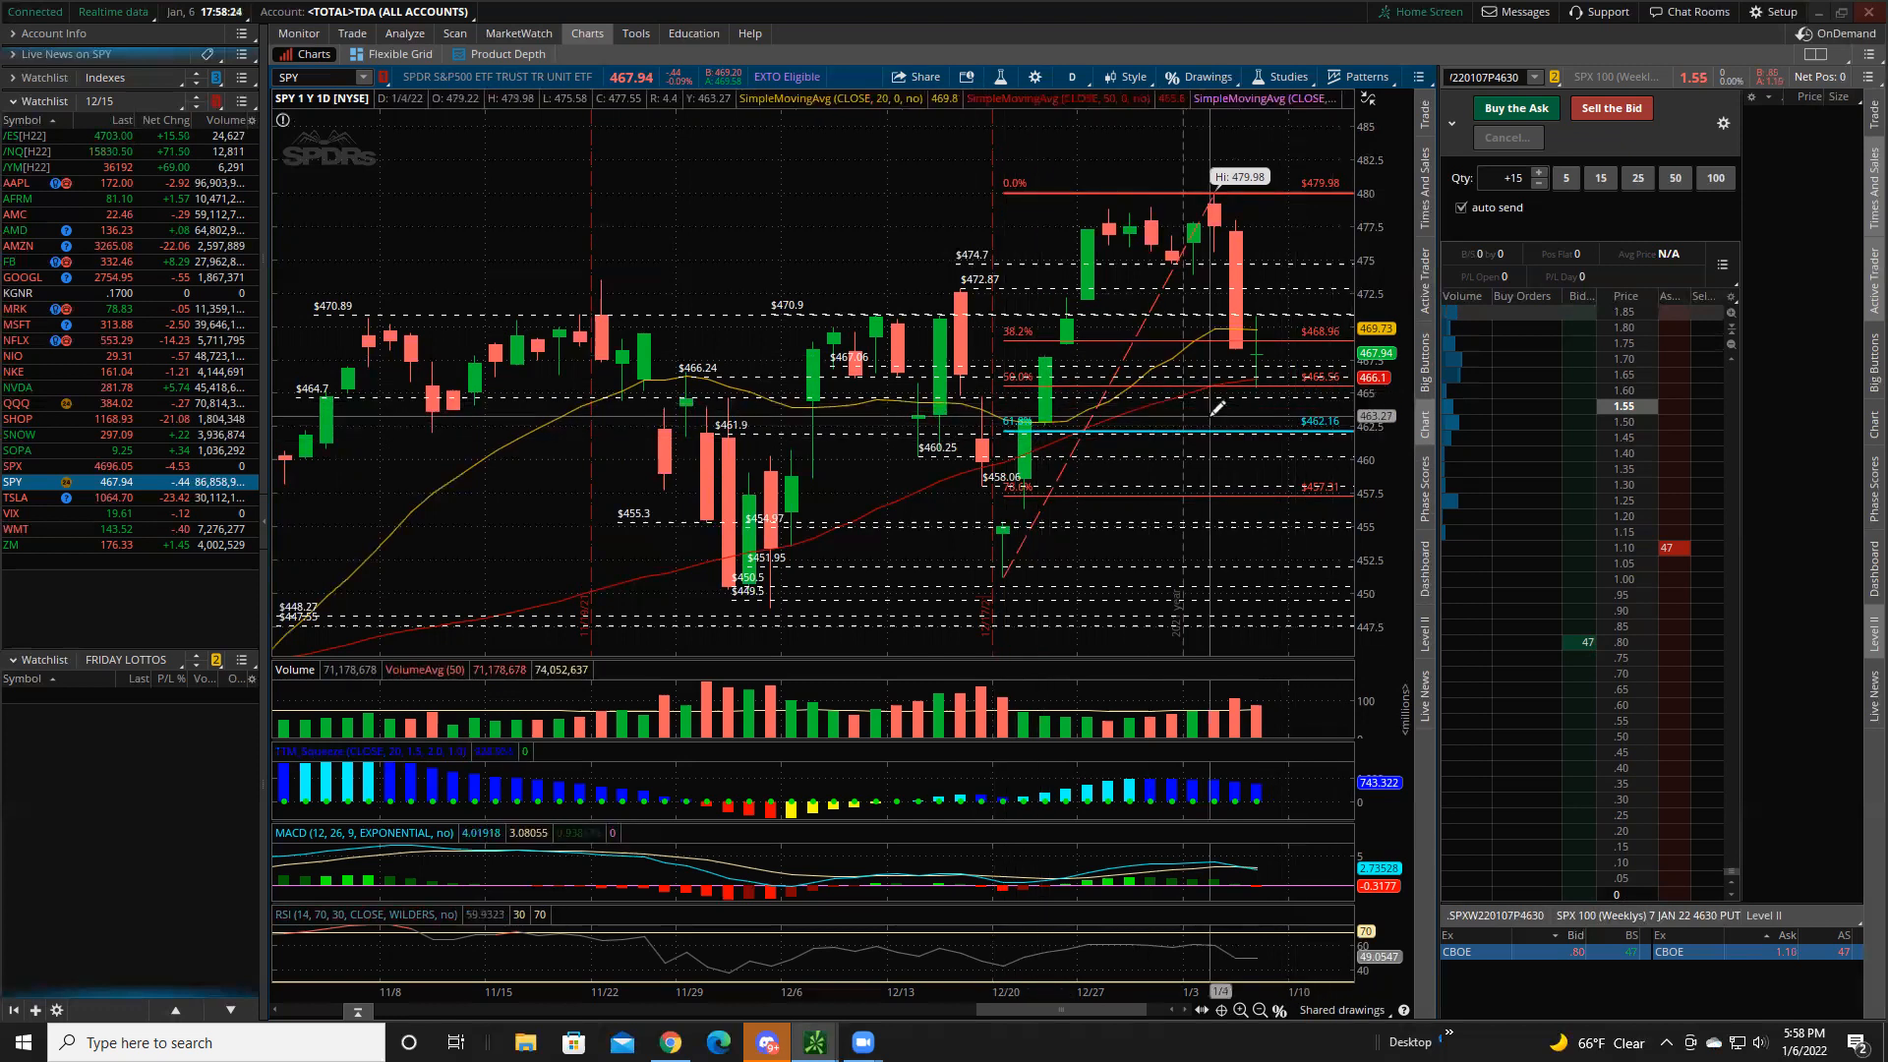
mouse_move(831, 425)
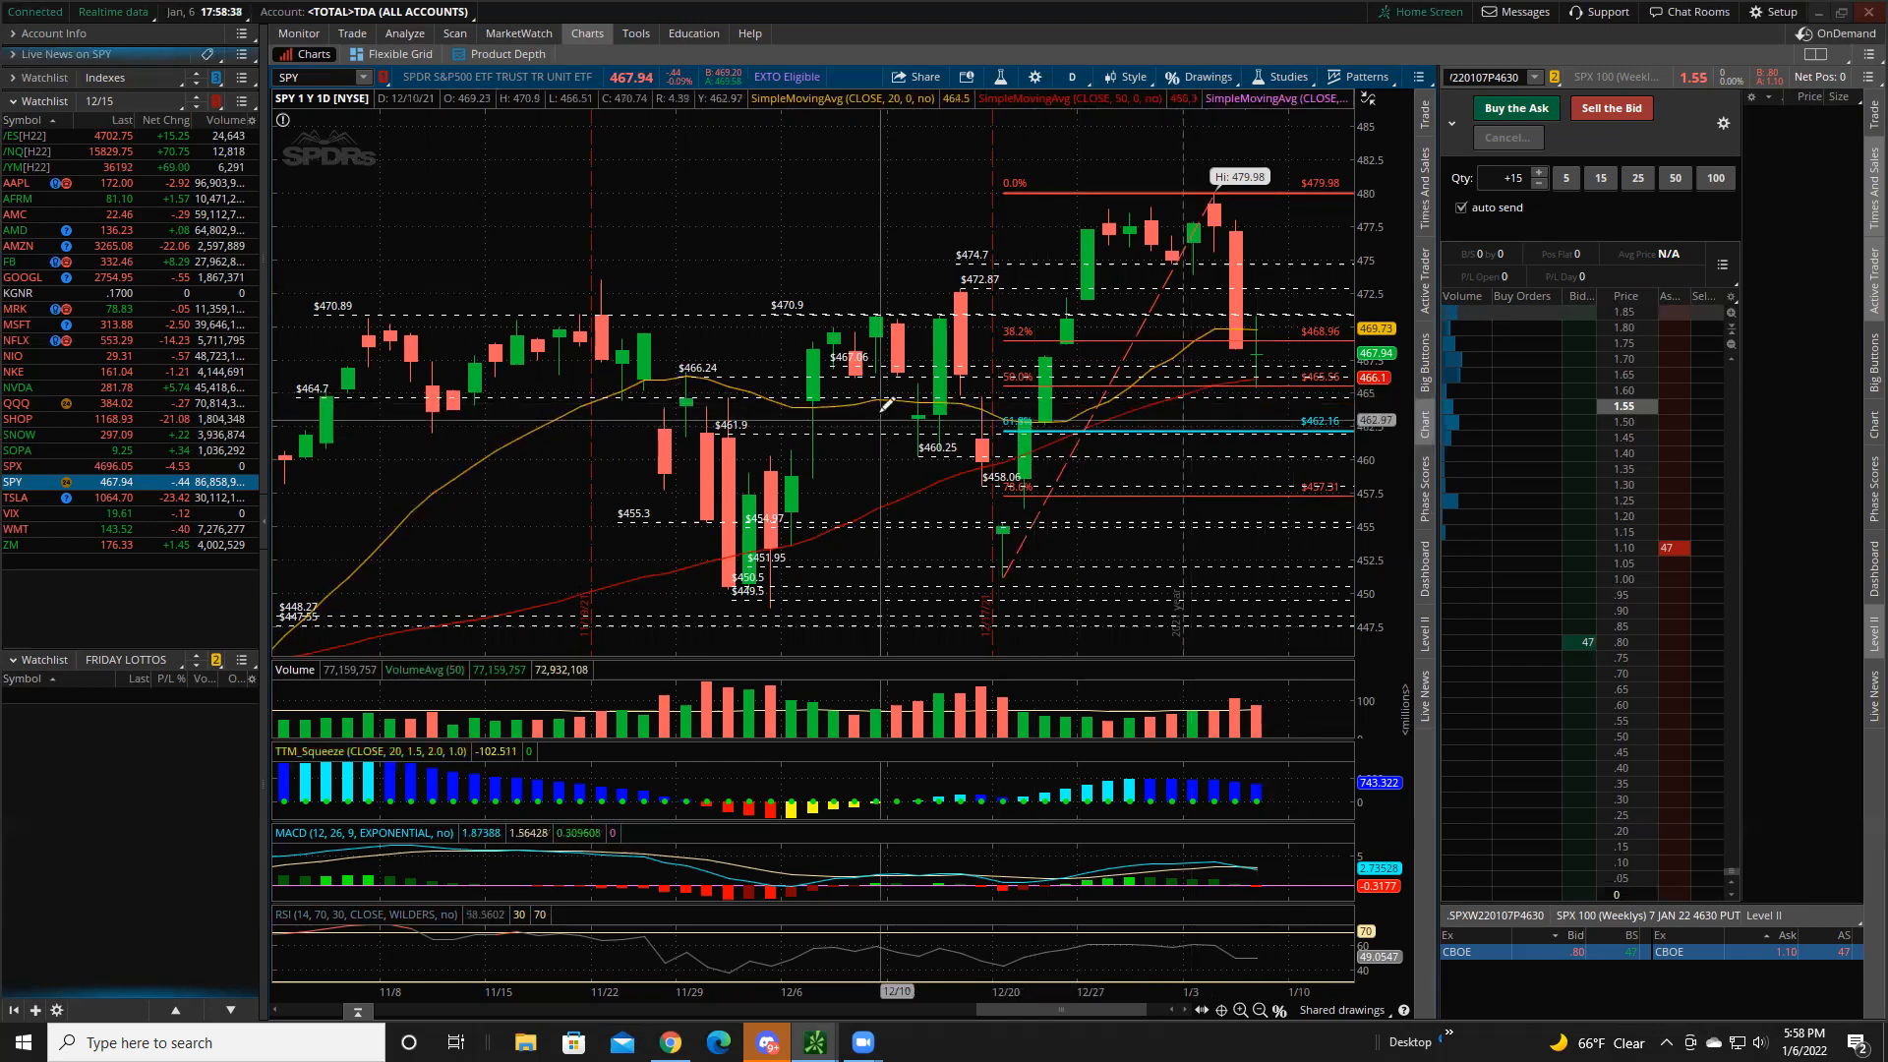
mouse_move(897, 403)
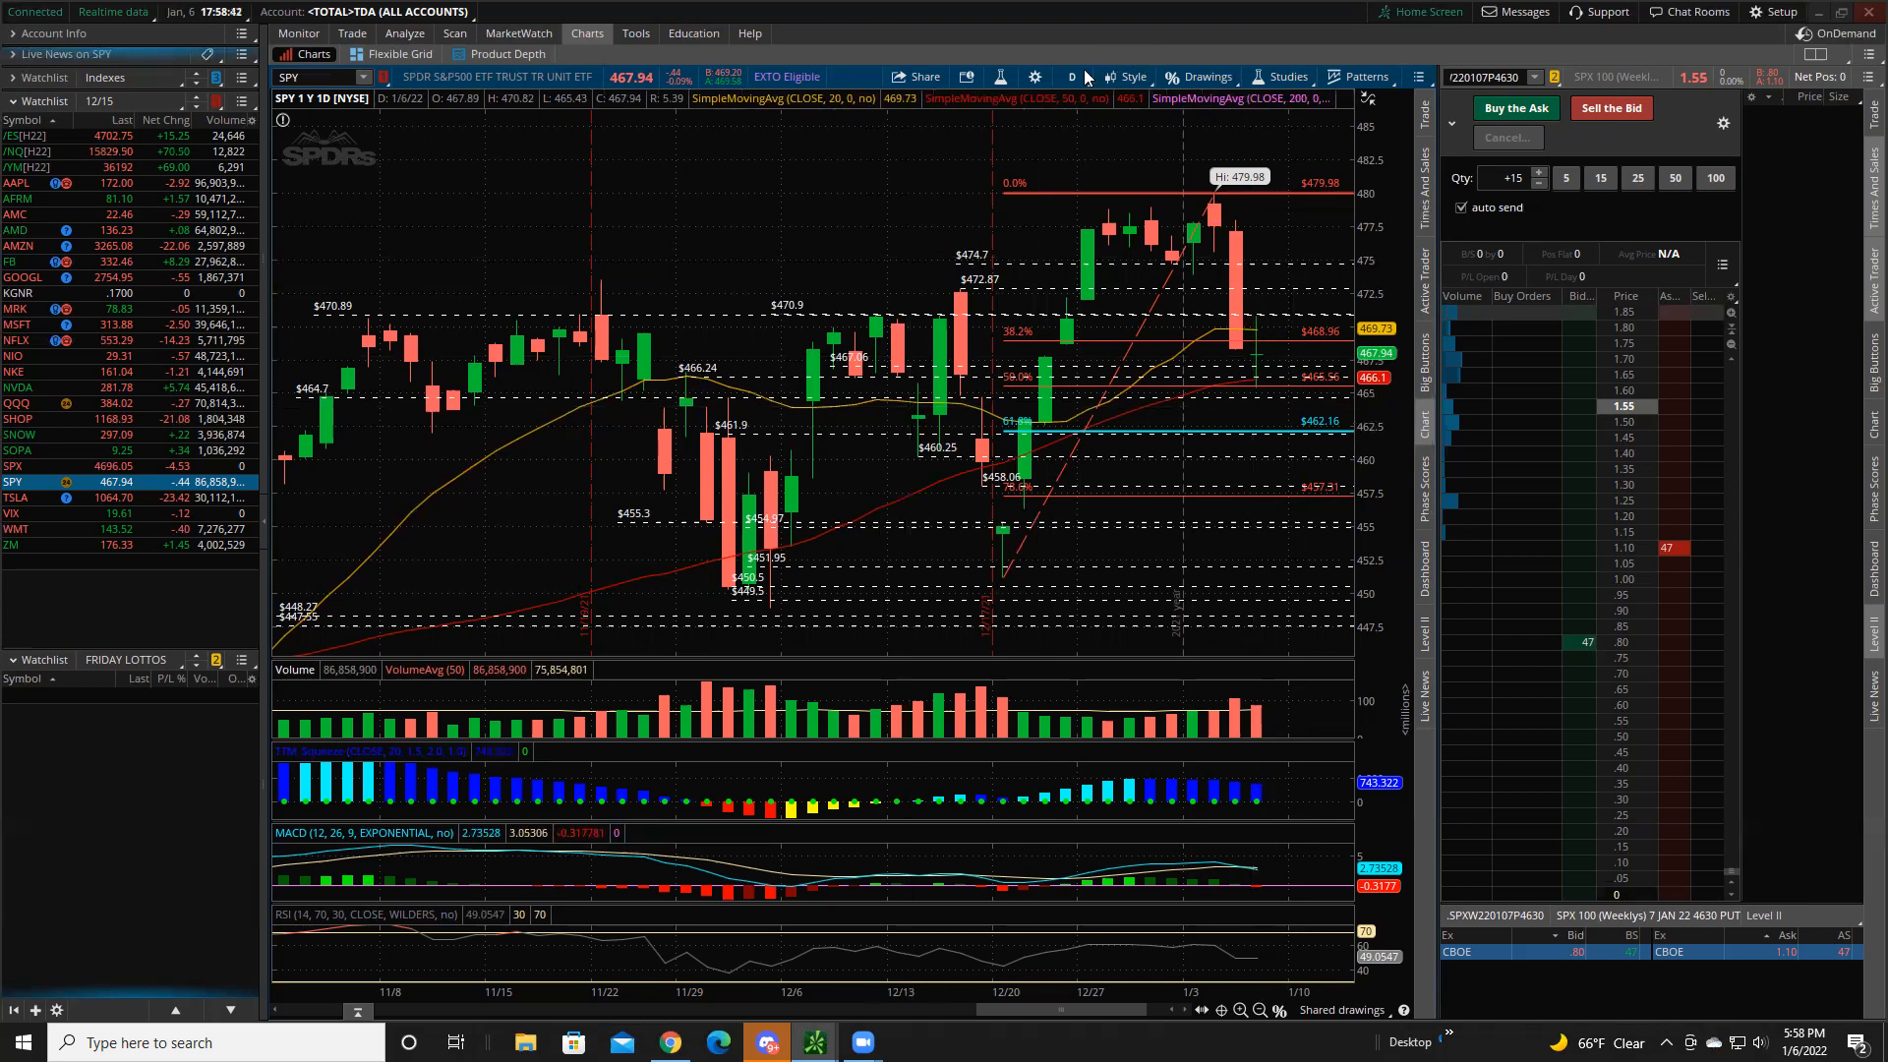
- Switch SPY to a 30-day intraday timeframe and review the /ES and SPY 5-minute charts
left_click(1072, 76)
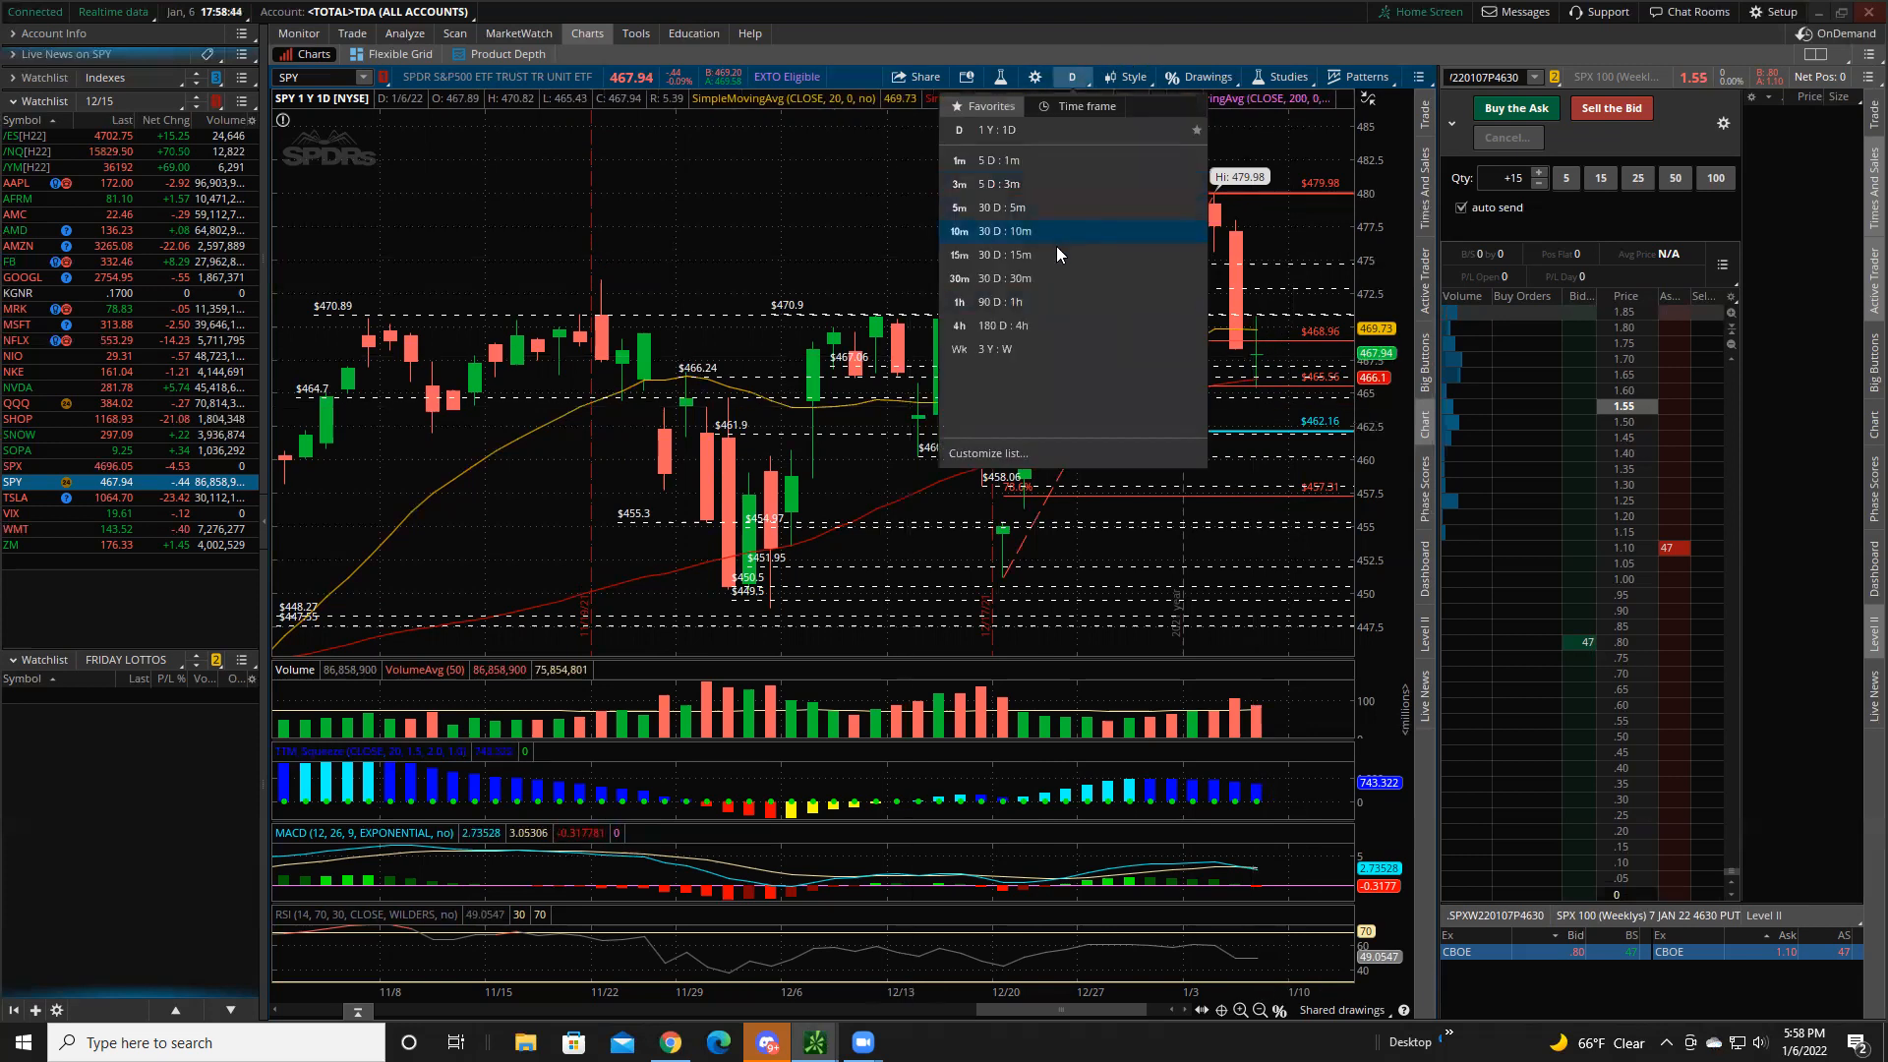
left_click(959, 254)
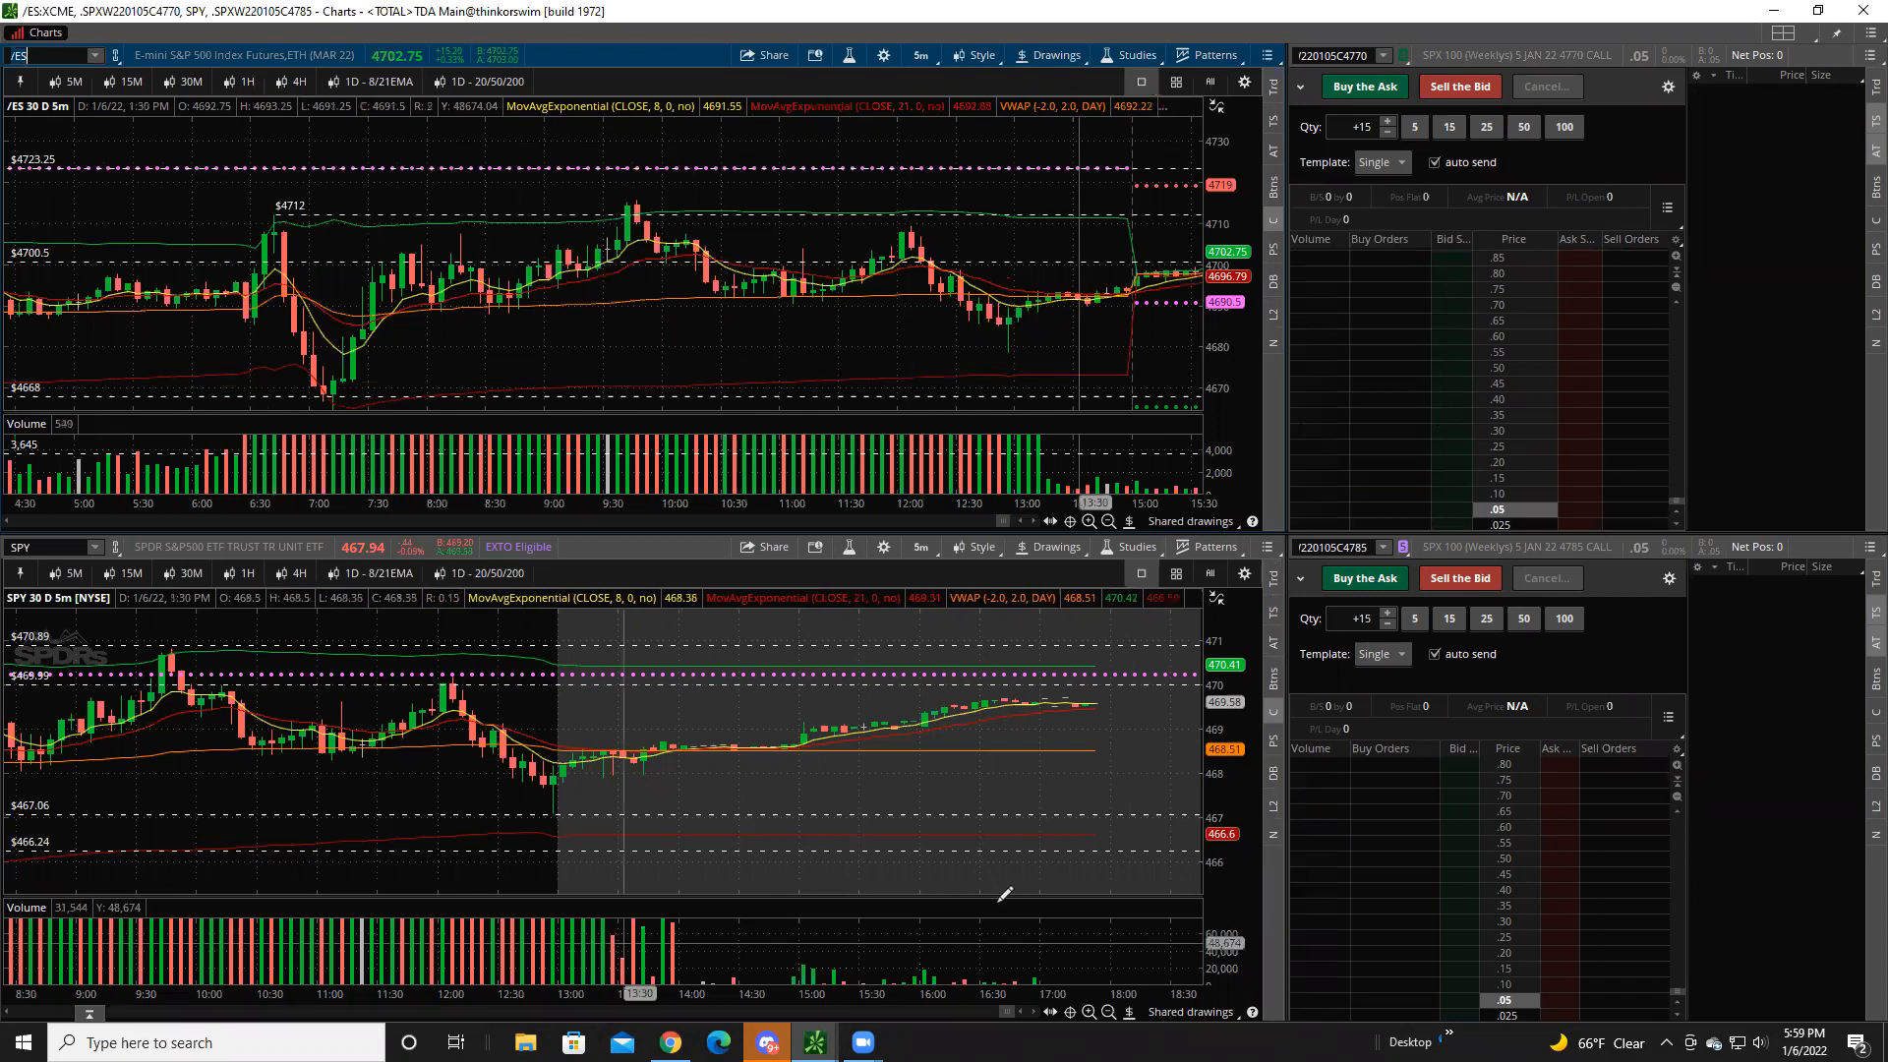
mouse_move(939, 216)
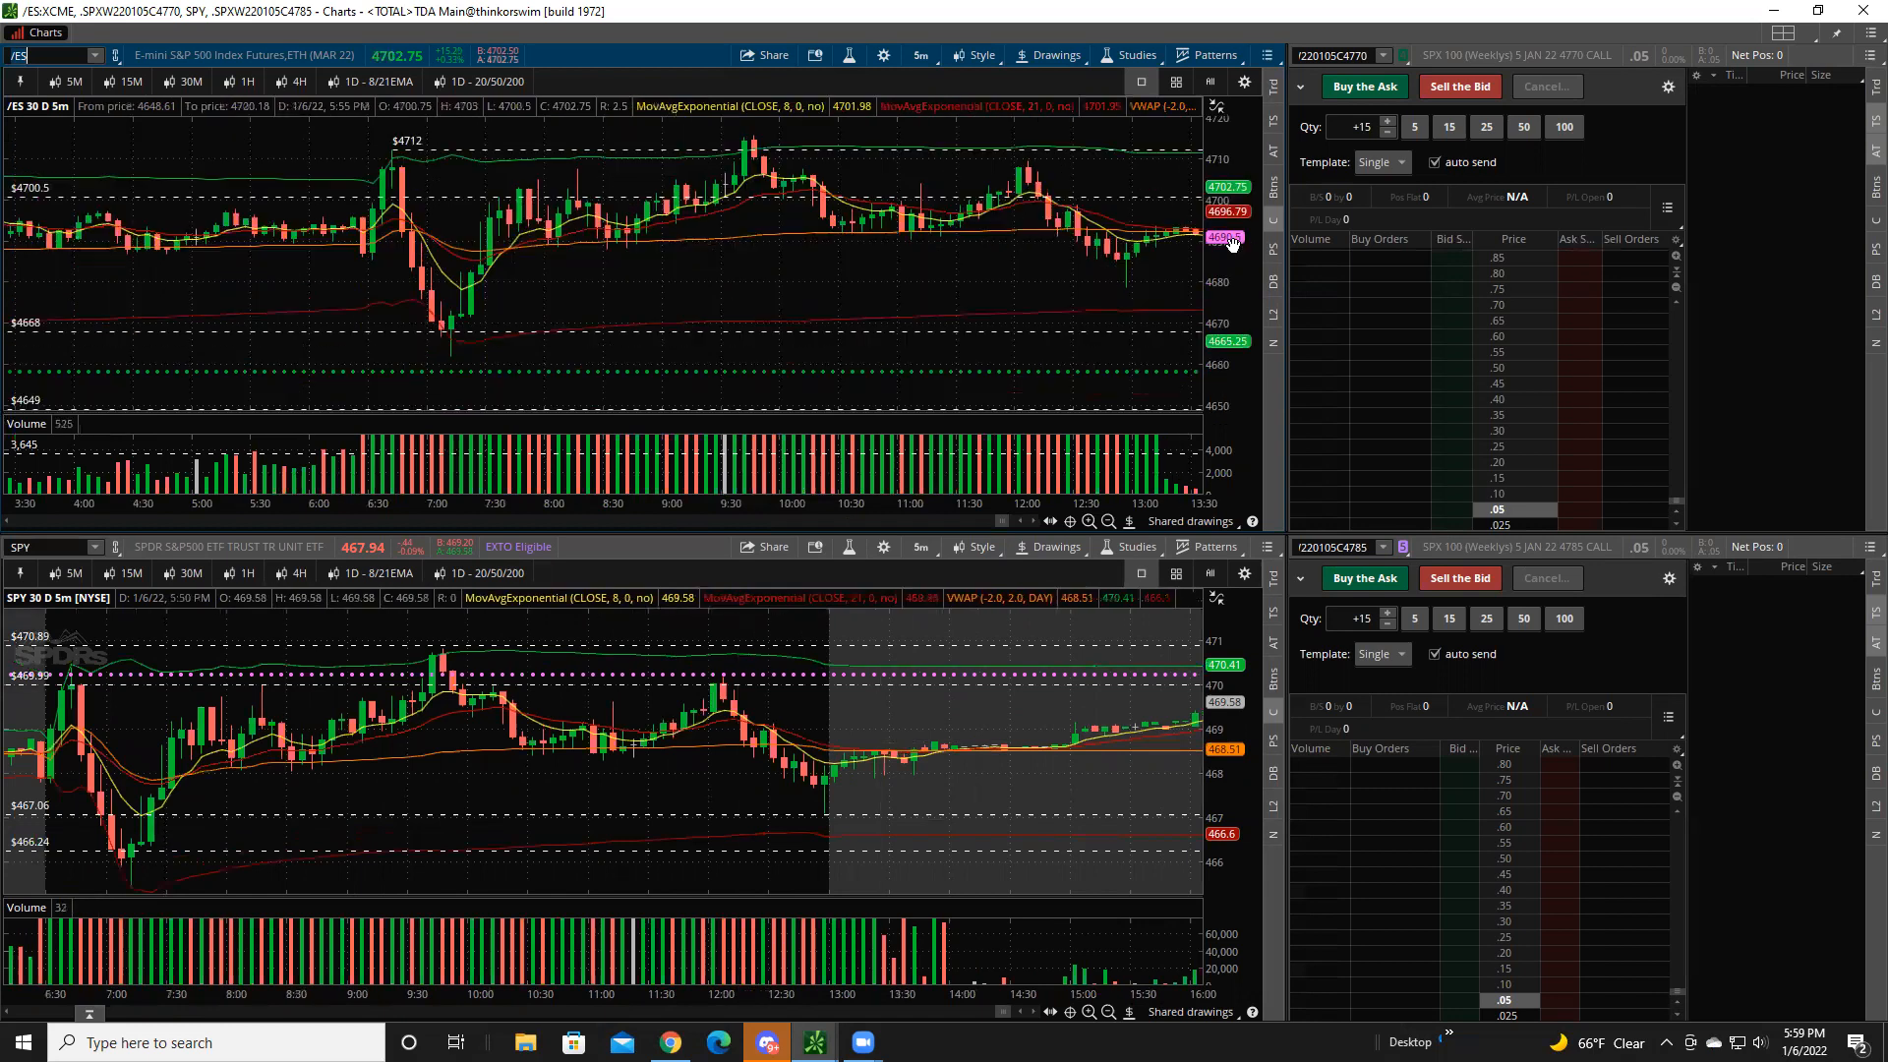
left_click(48, 55)
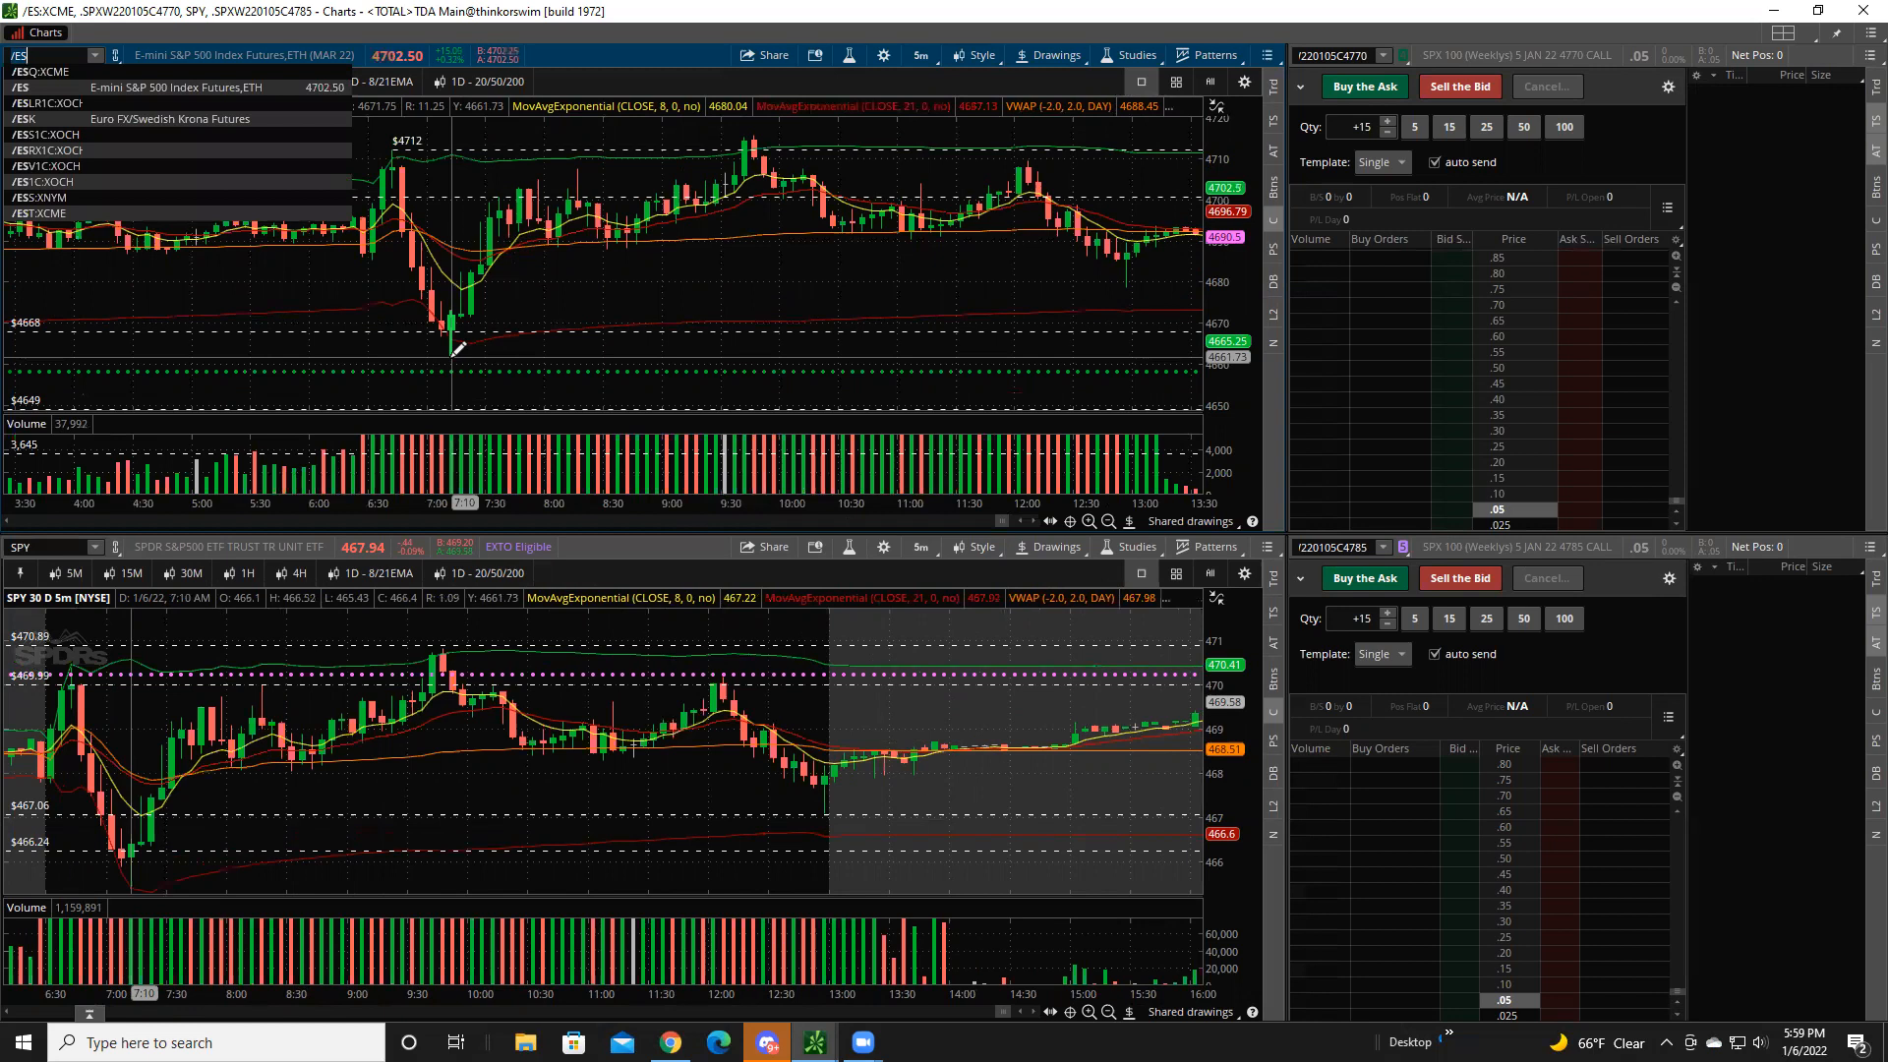
mouse_move(478, 334)
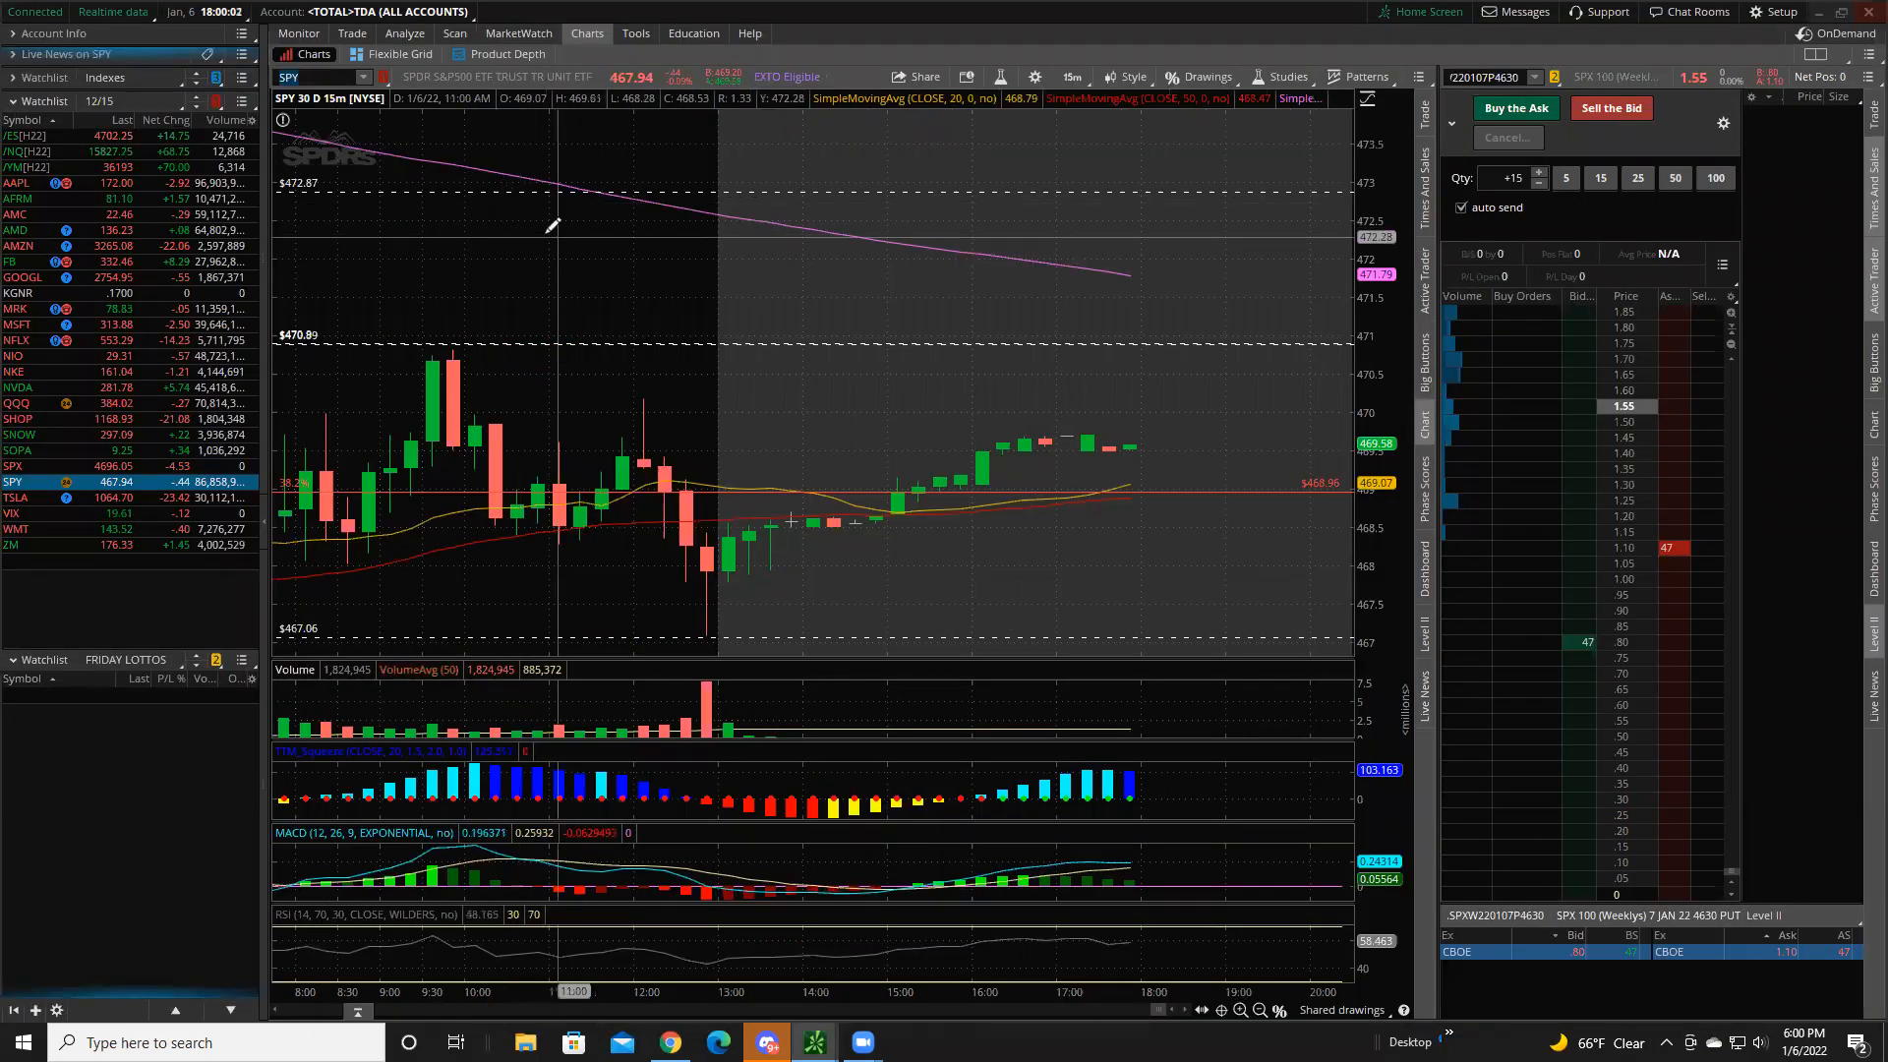
mouse_move(552, 343)
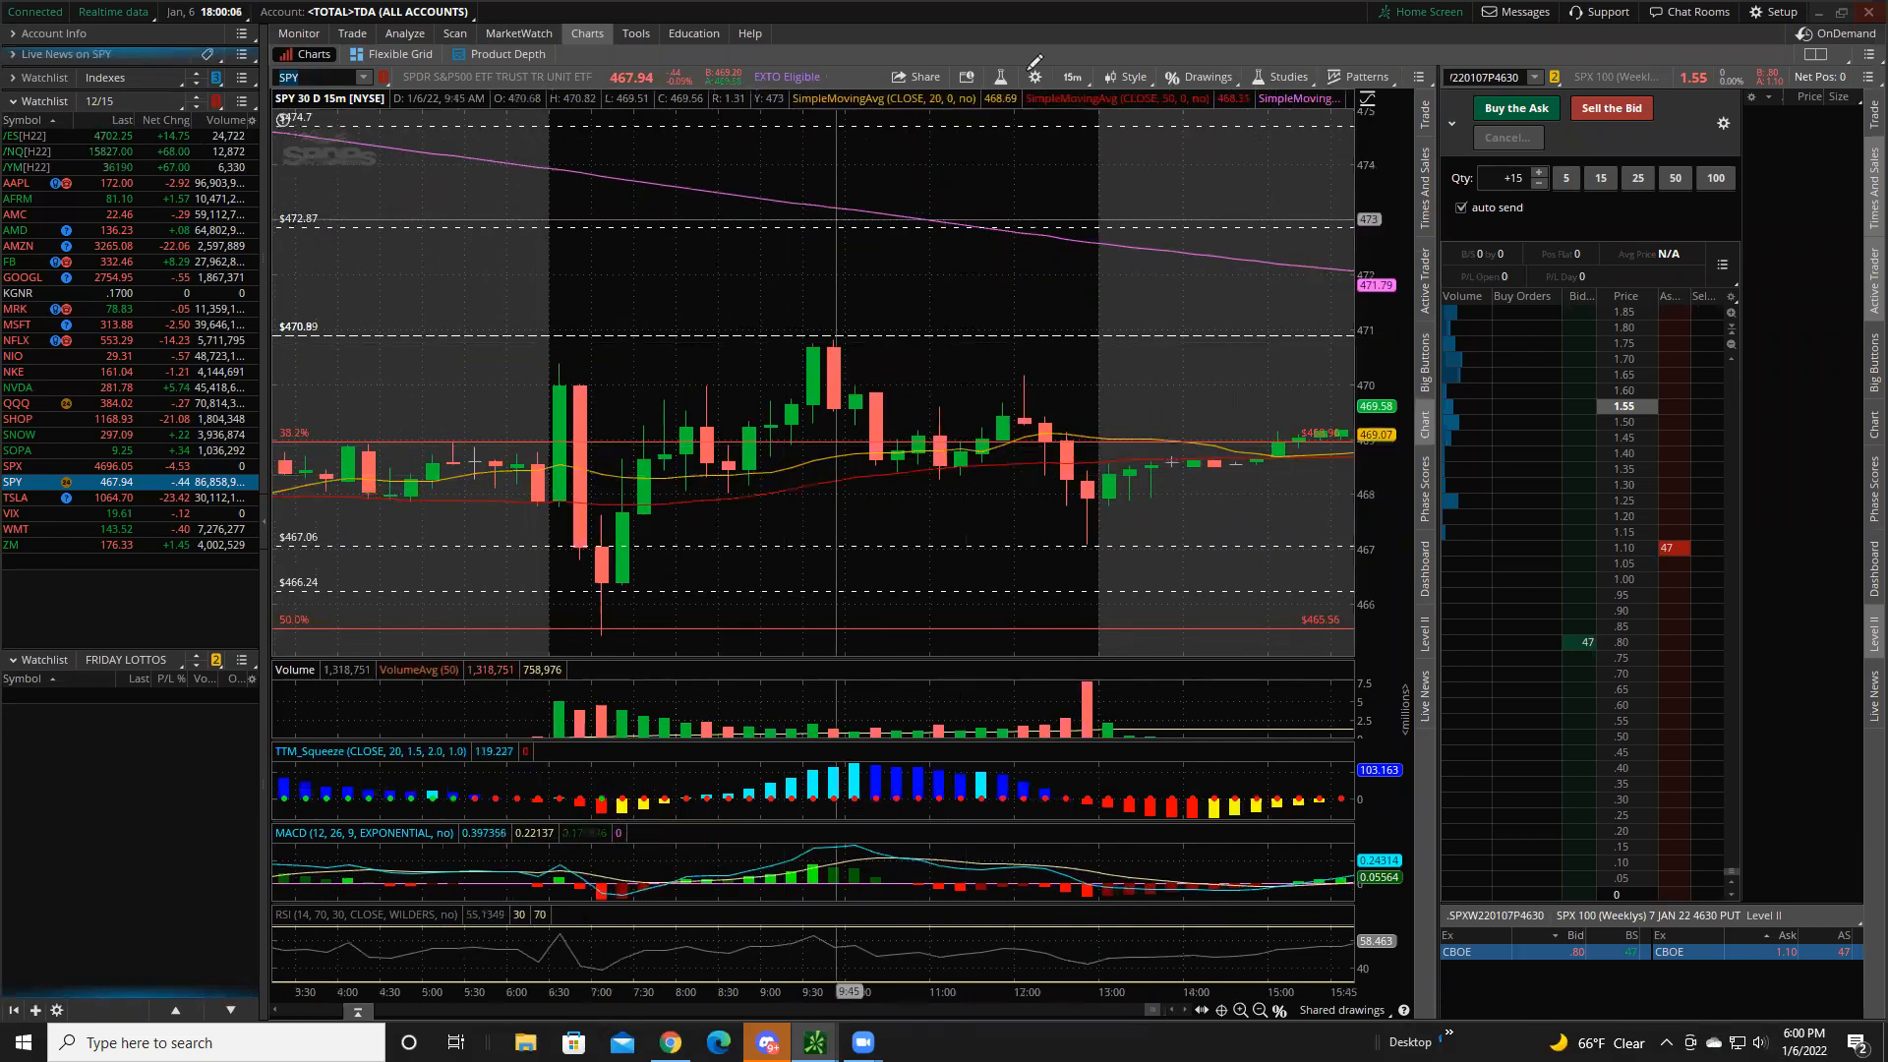
left_click(1068, 76)
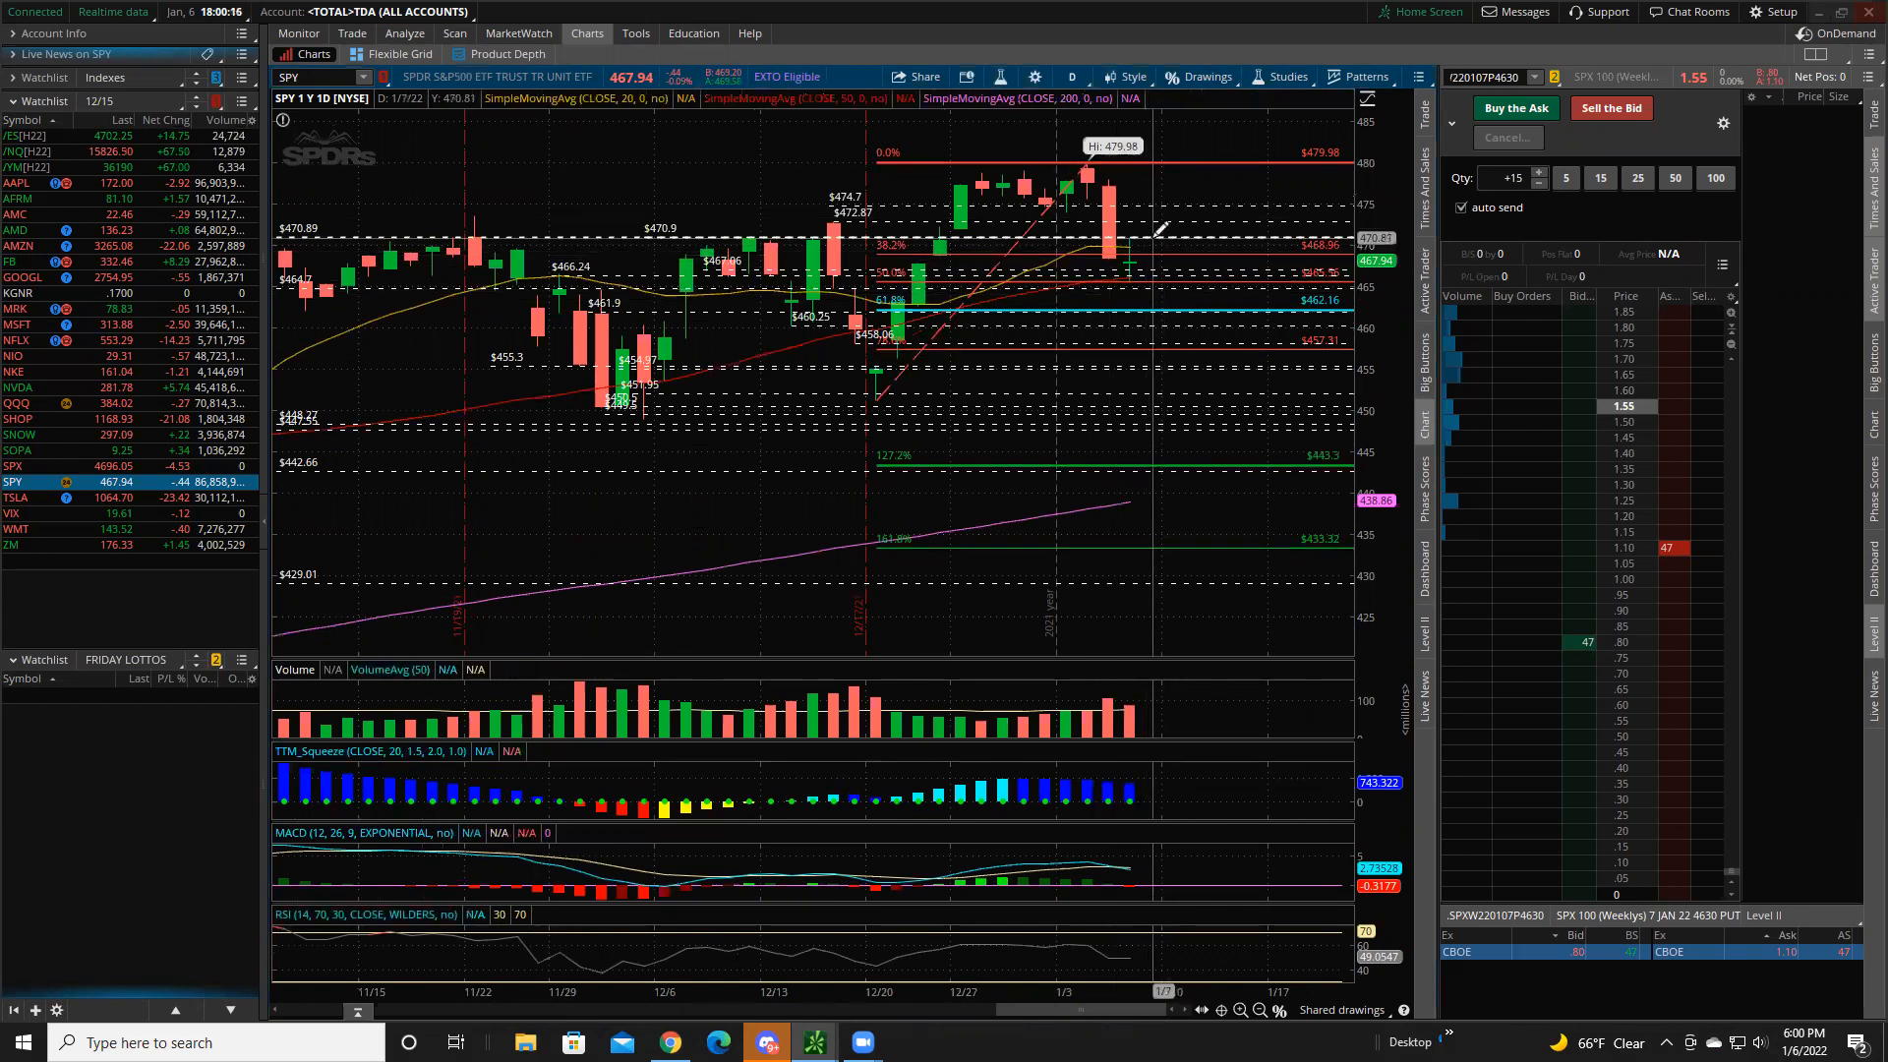
mouse_move(1153, 257)
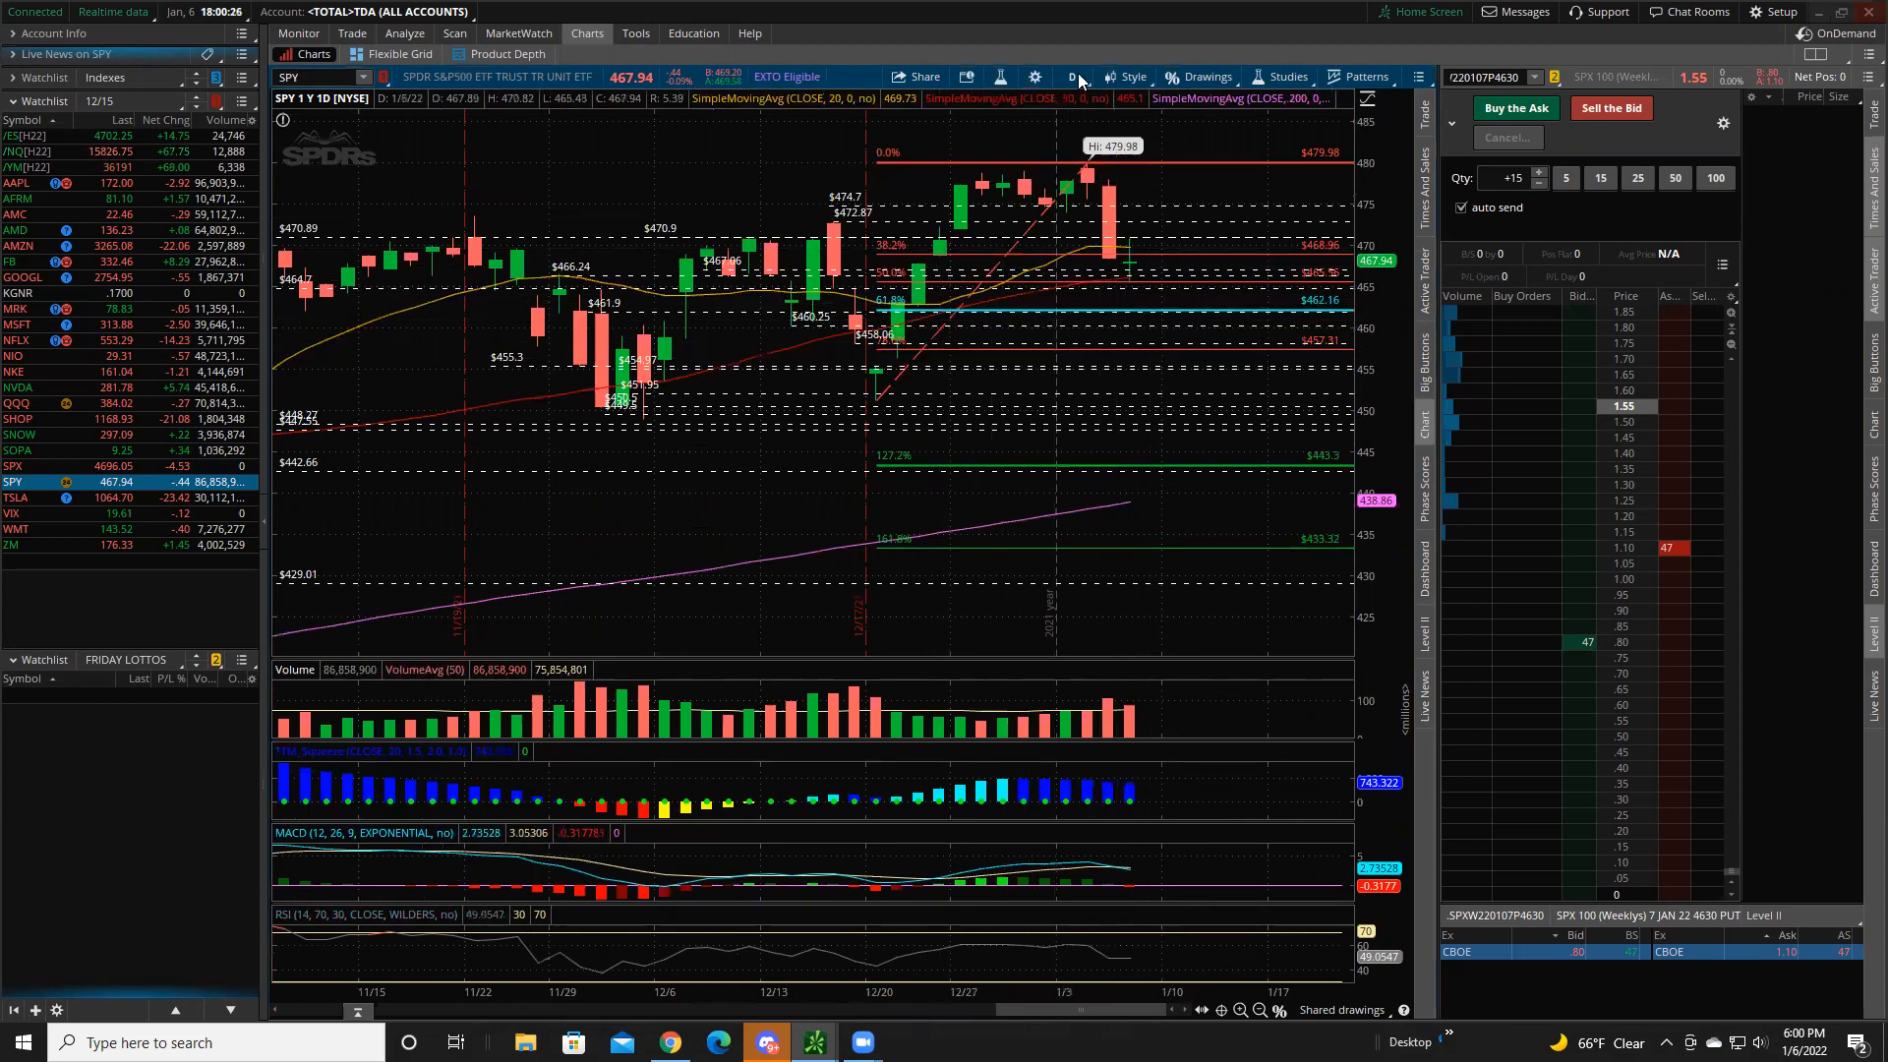
left_click(1068, 76)
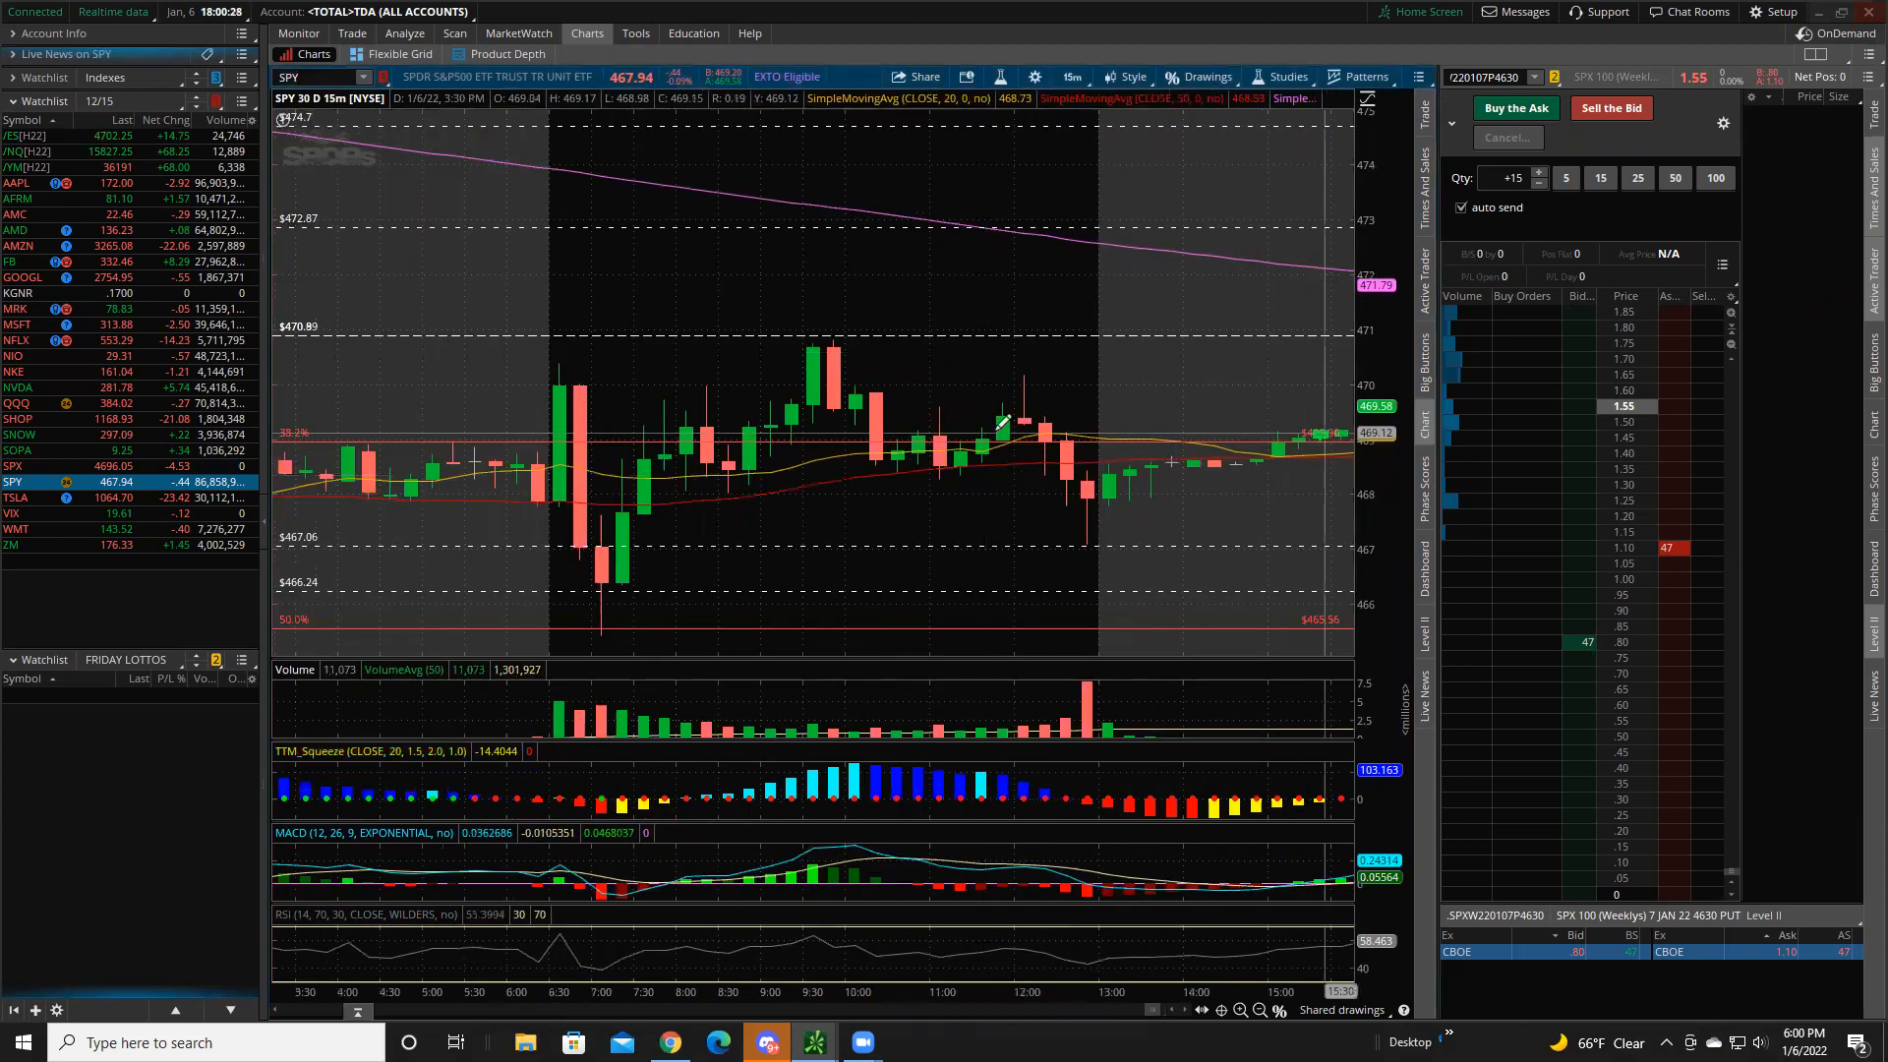
mouse_move(607, 613)
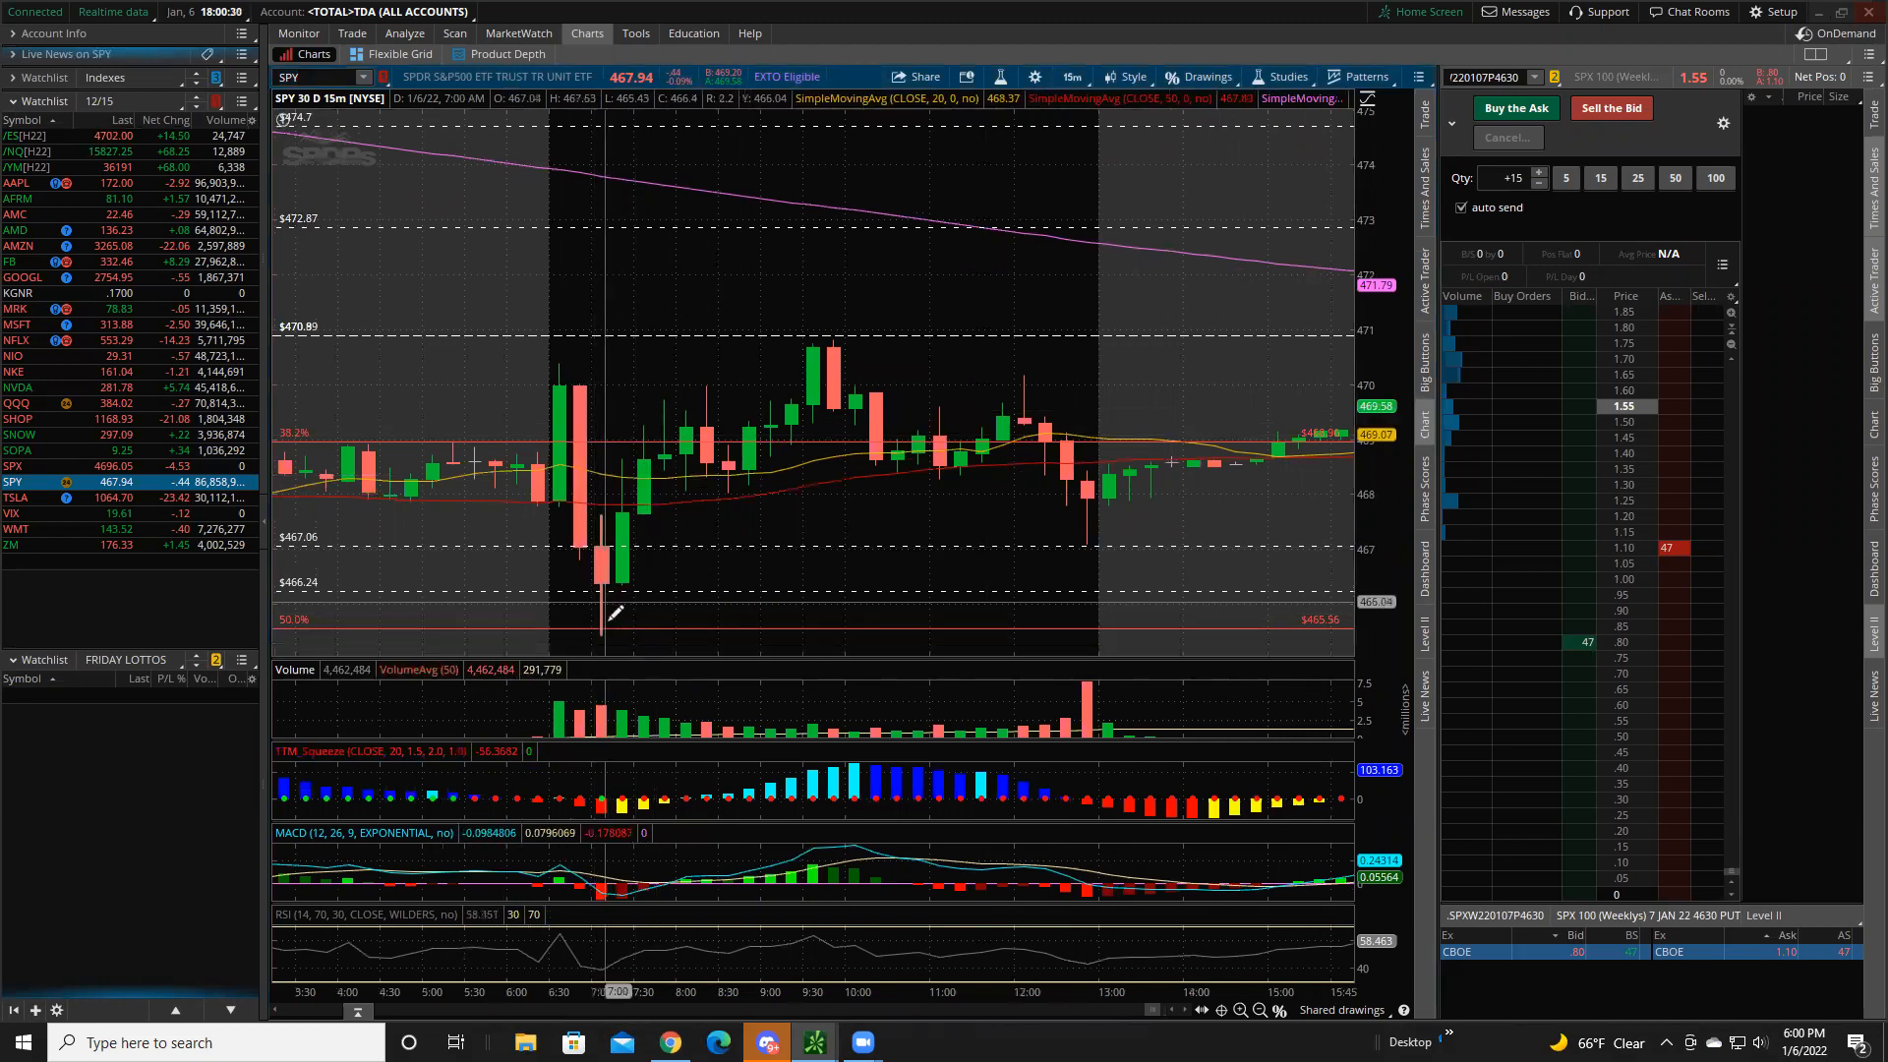
mouse_move(824, 331)
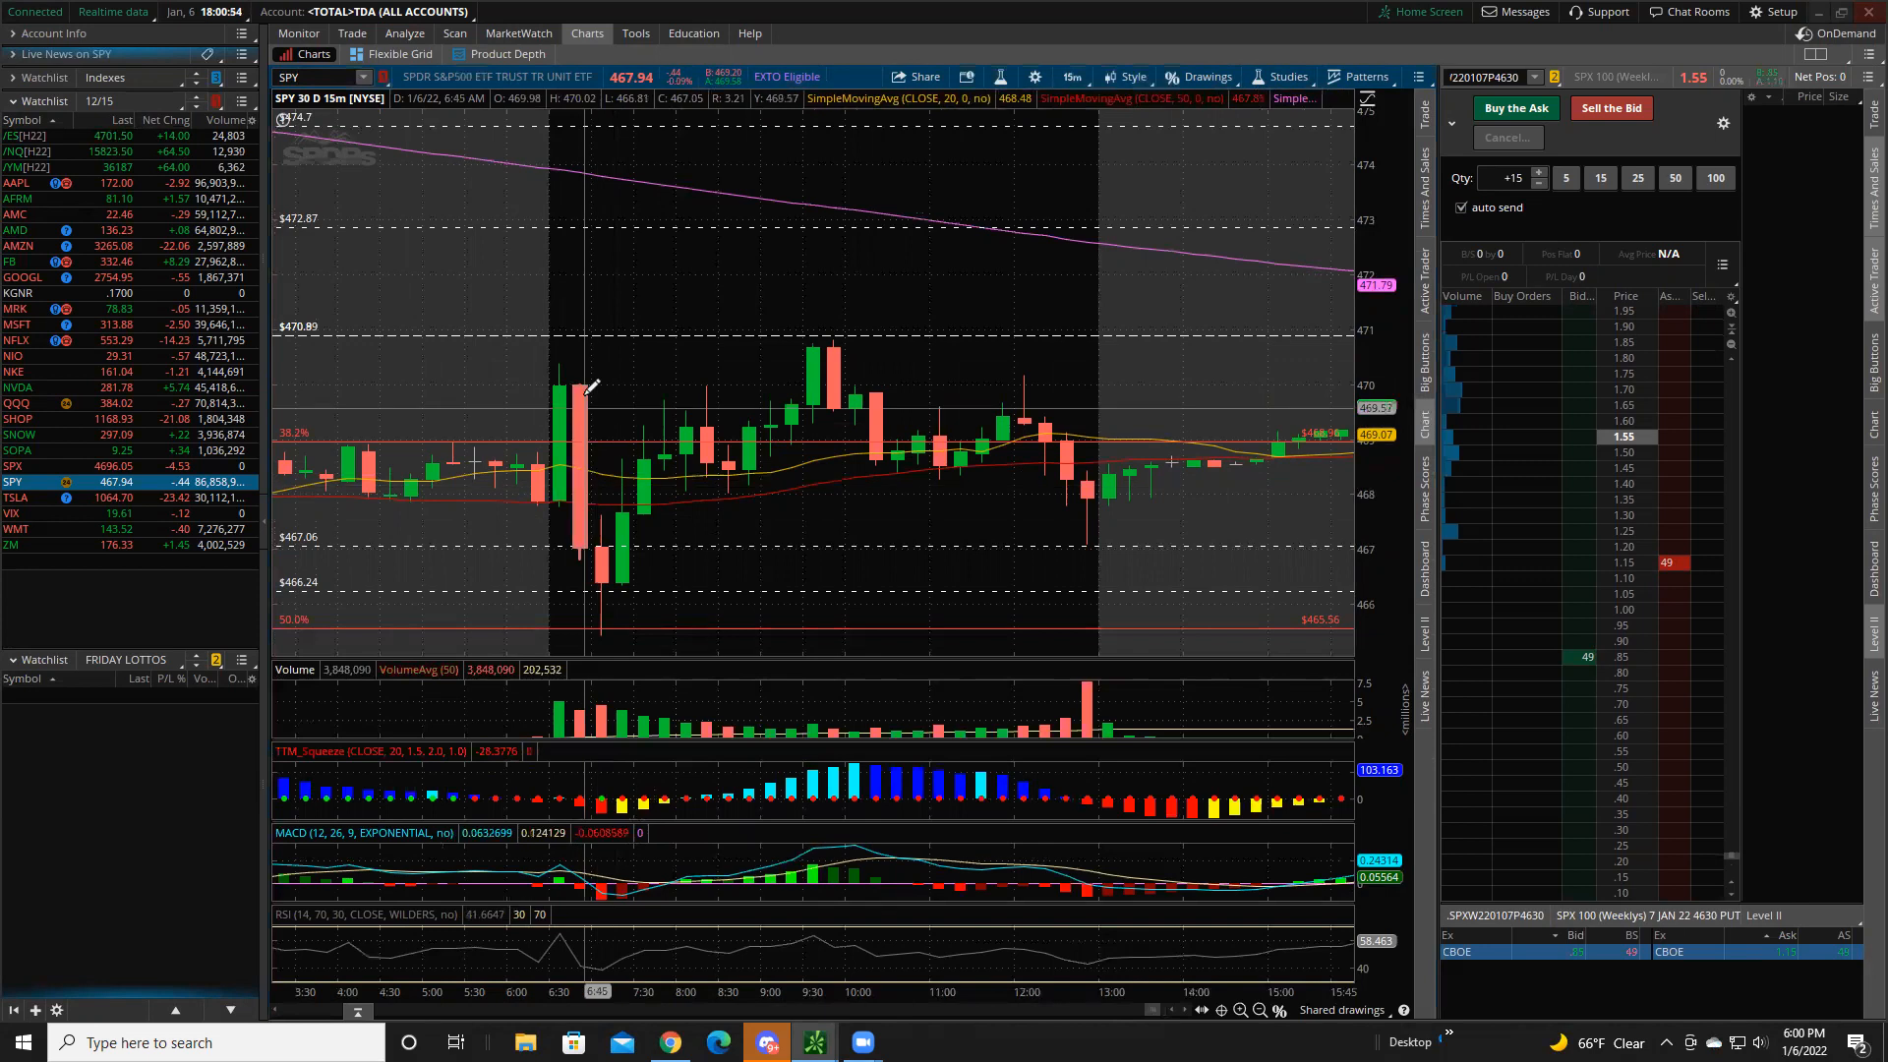
mouse_move(731, 364)
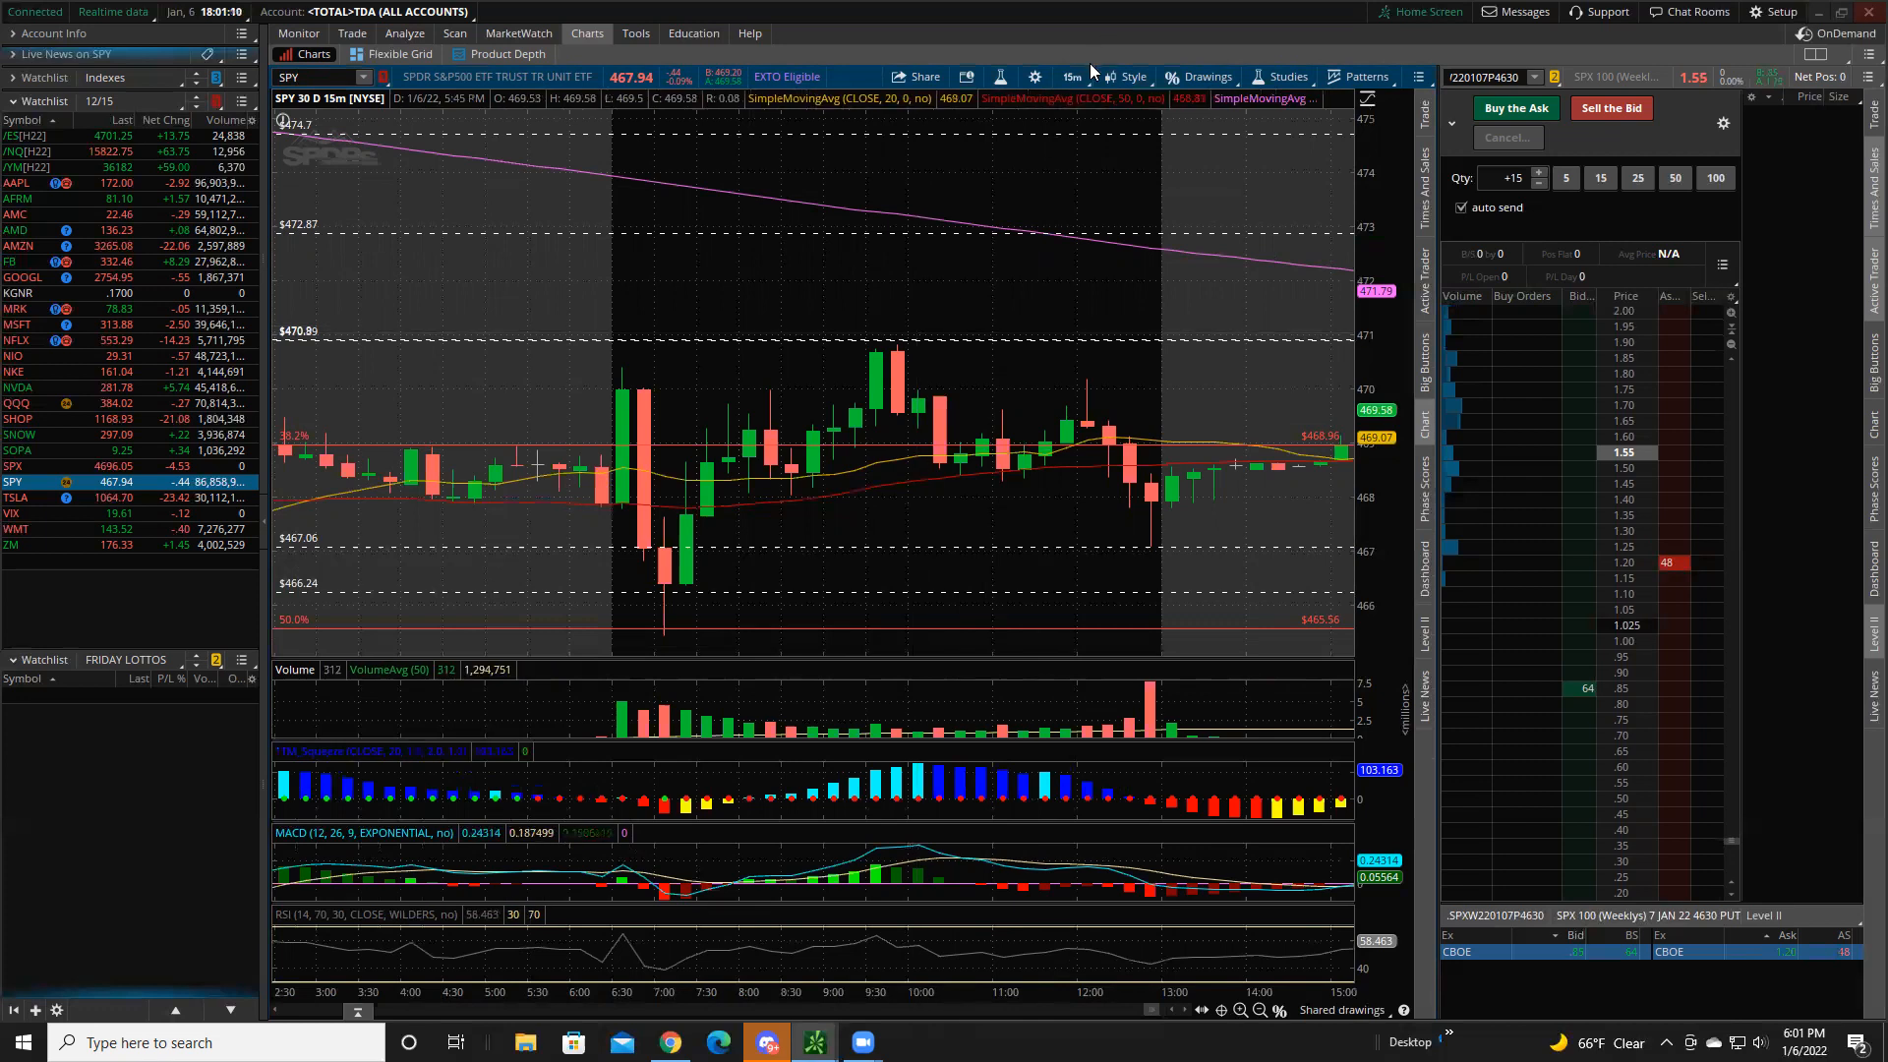
- Try daily and 10-minute aggregations on SPY, then settle on the 30D:5m view
left_click(1069, 76)
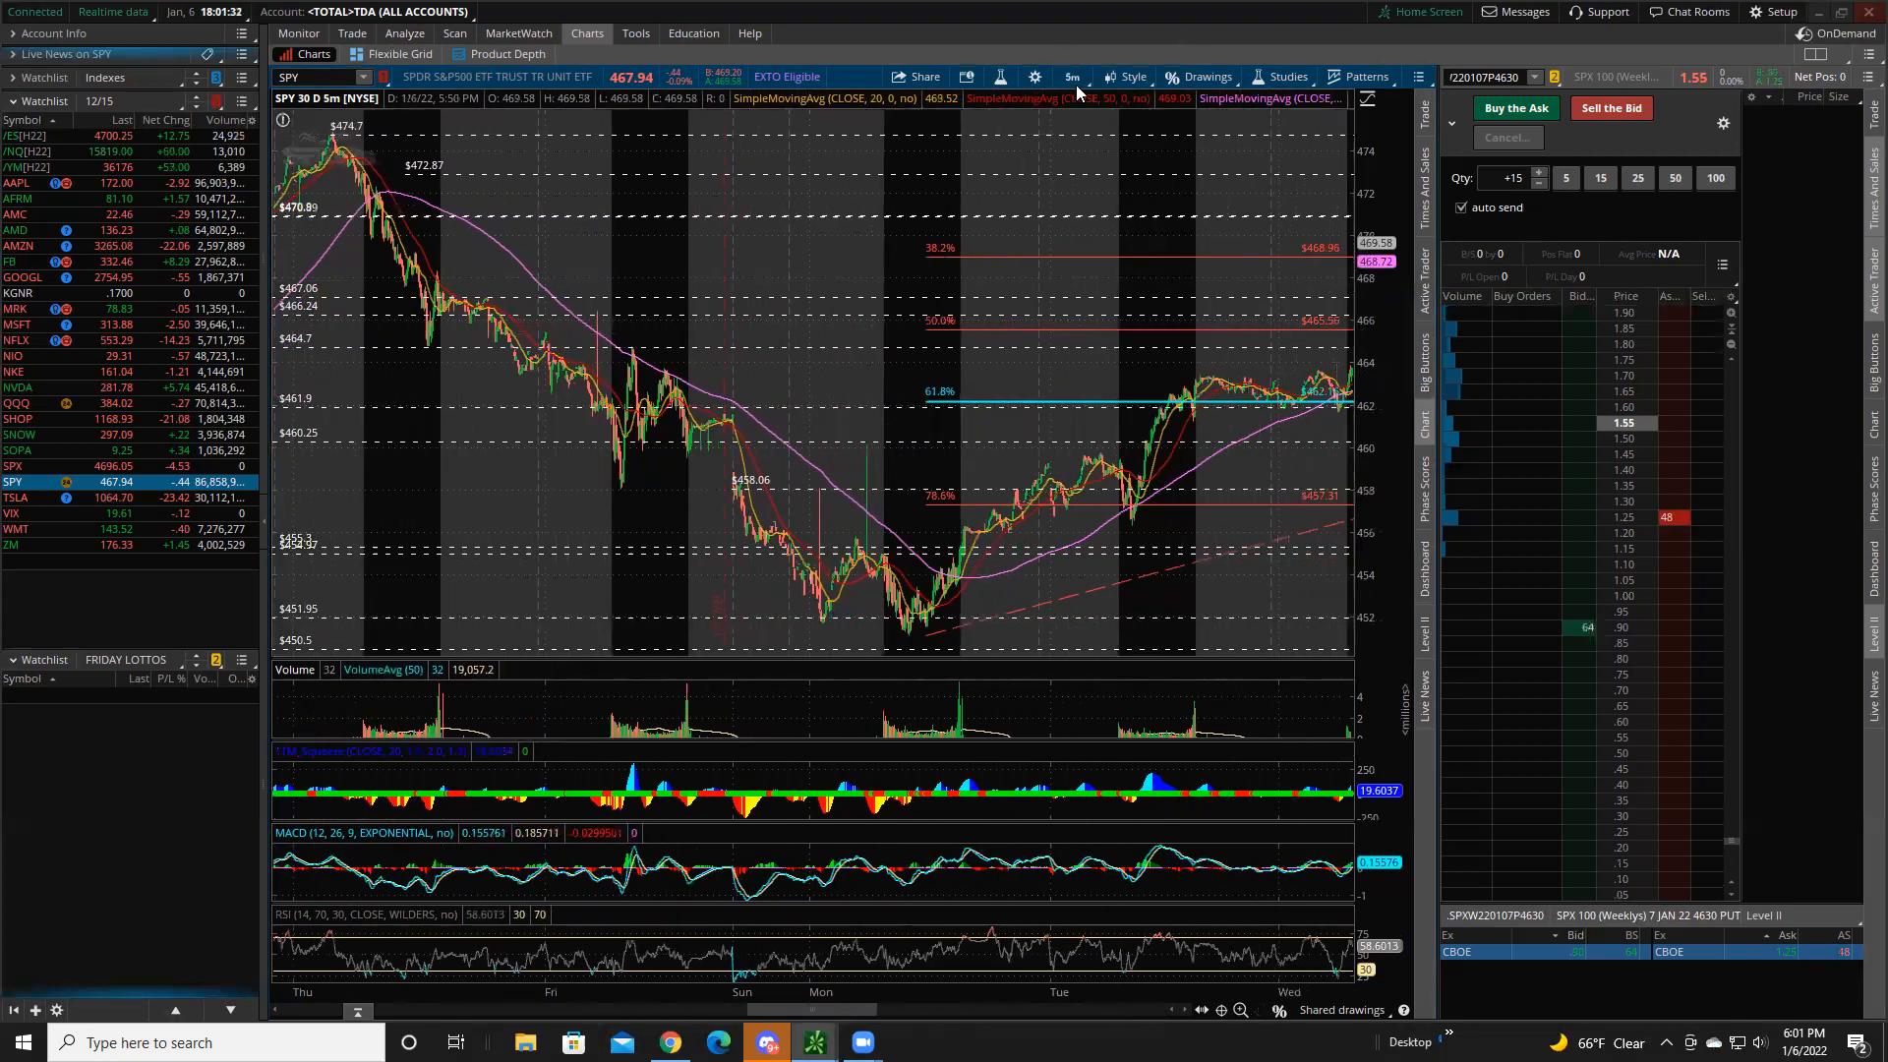
left_click(1068, 76)
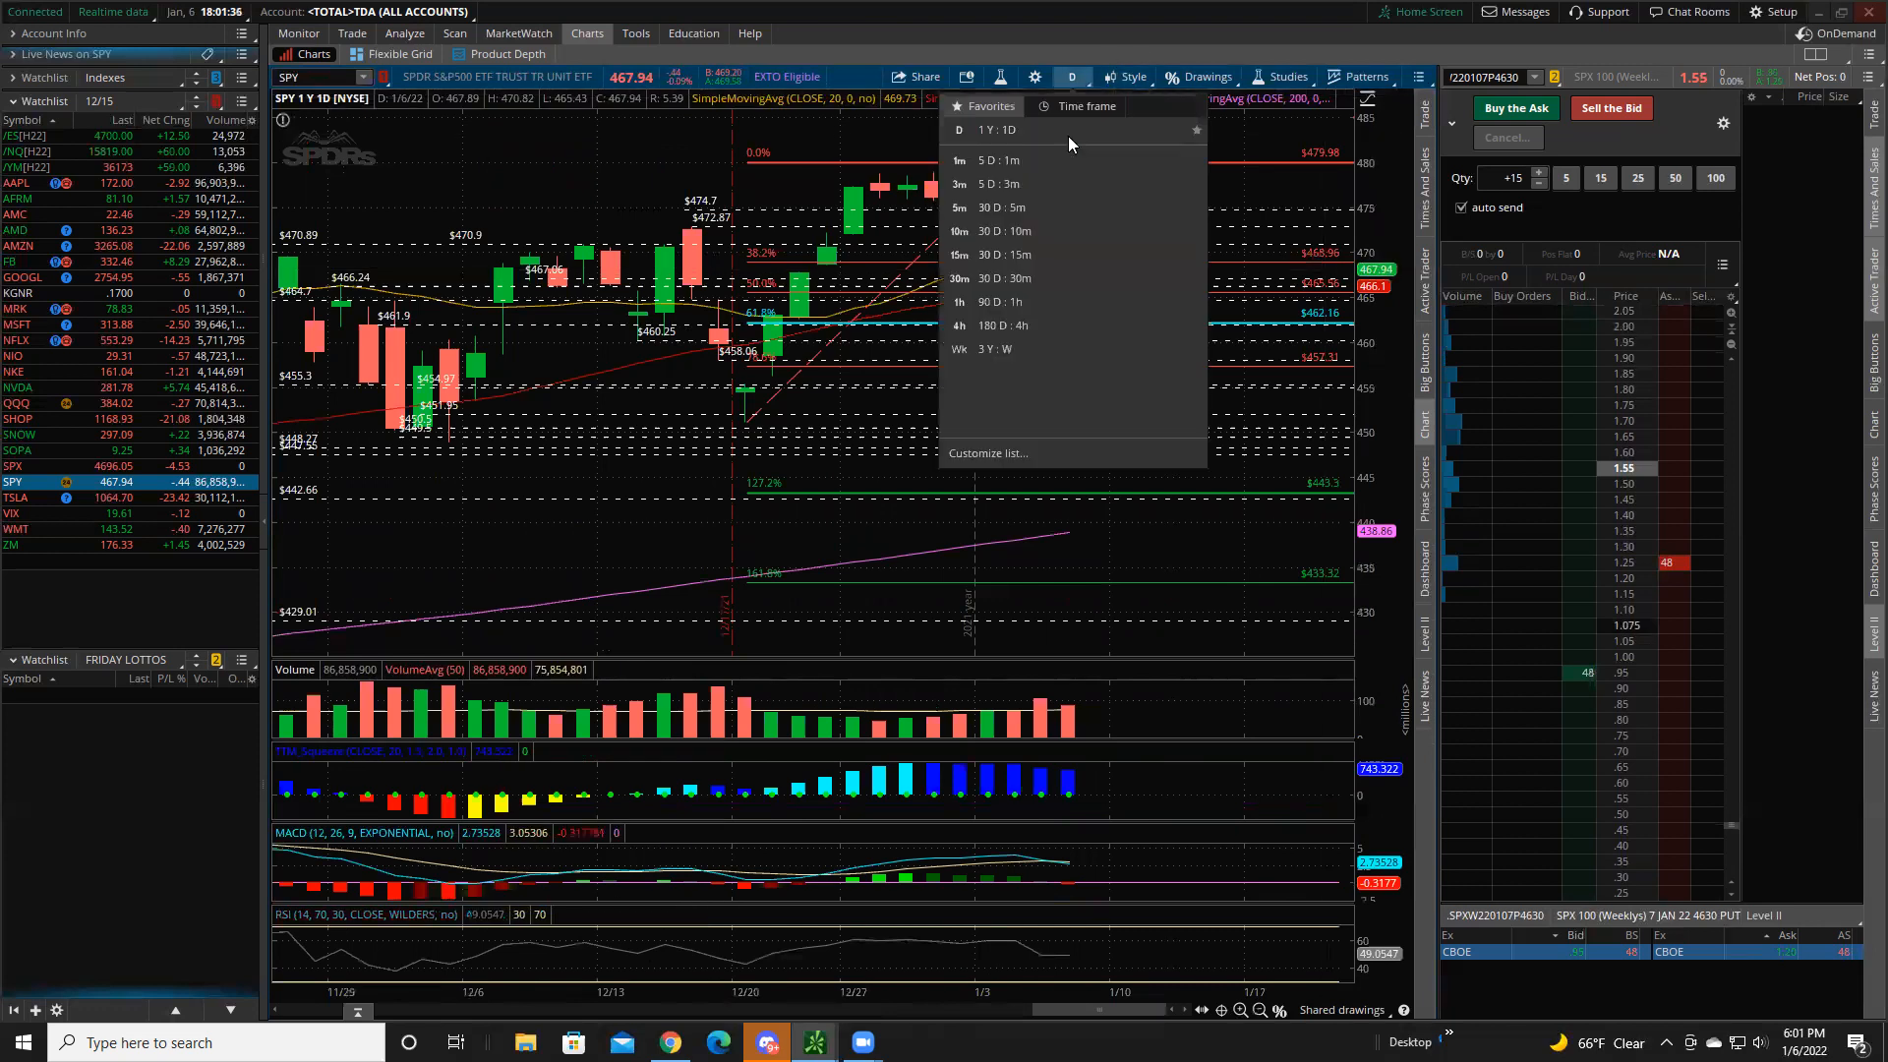
left_click(959, 207)
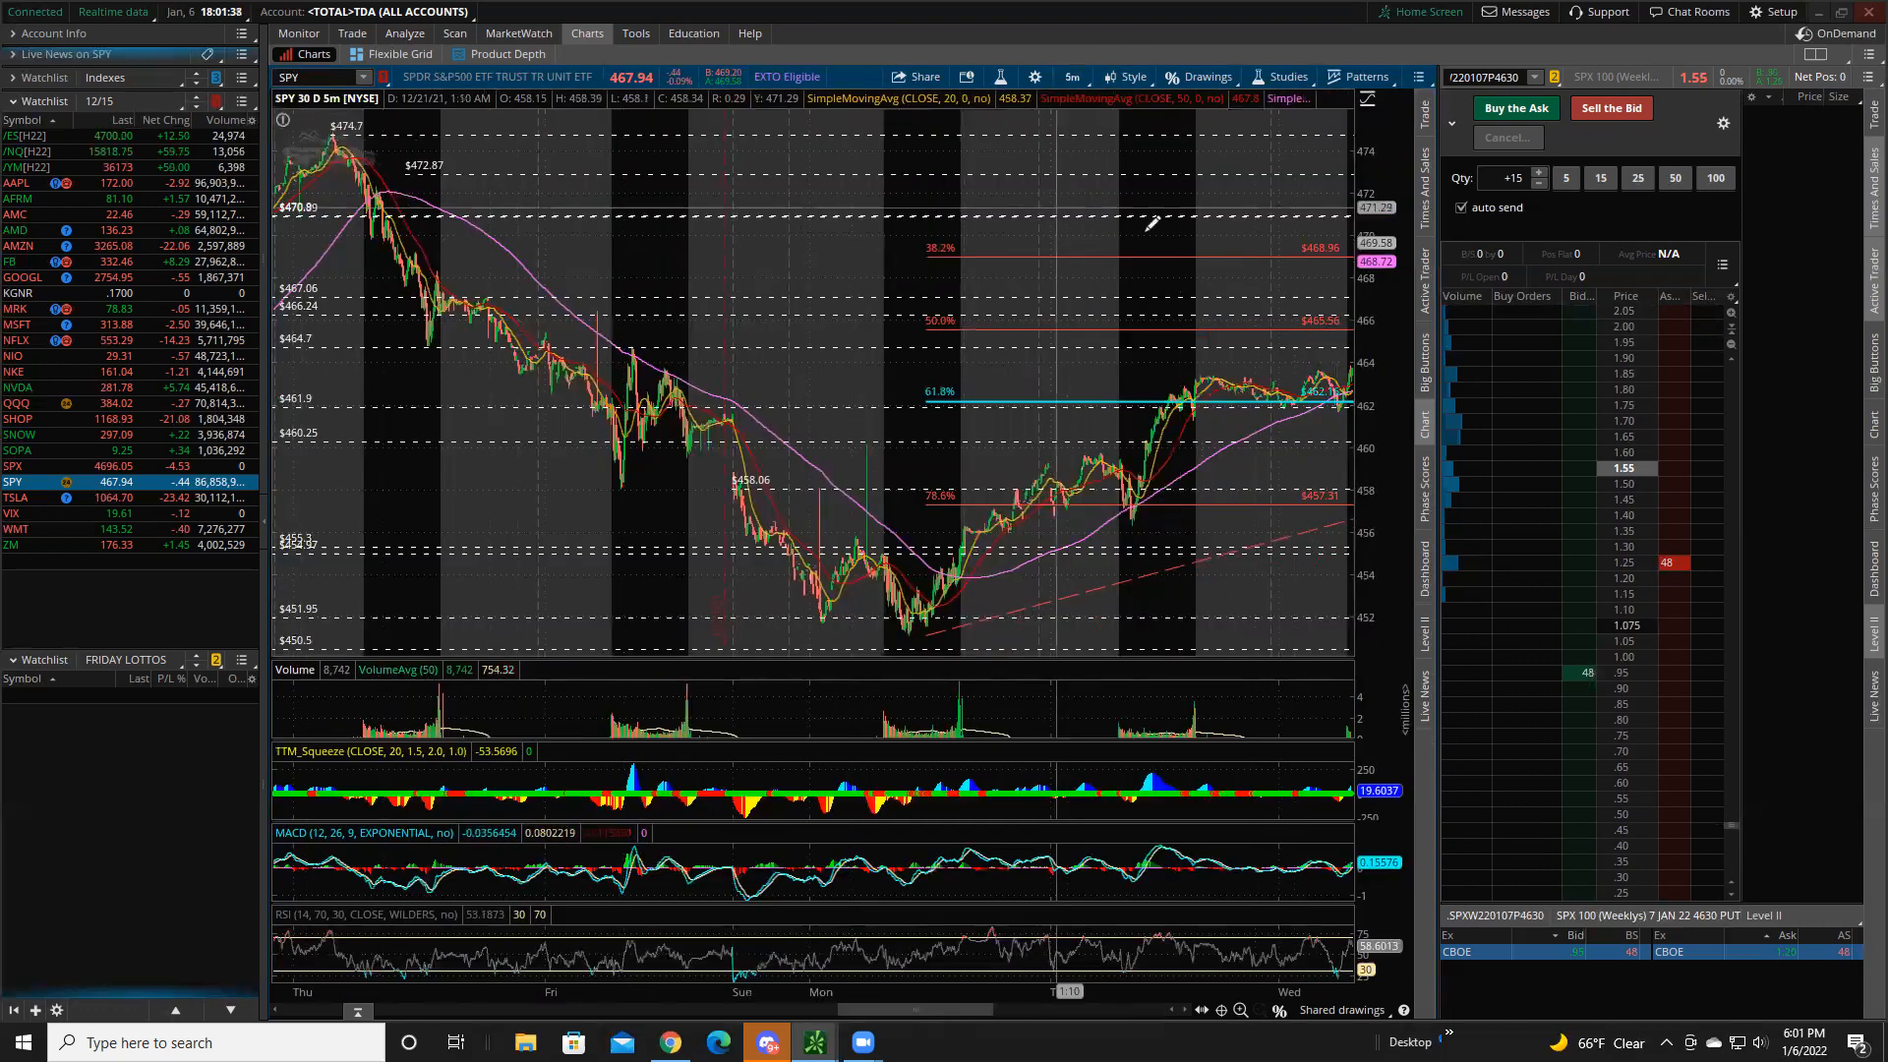
scroll("right", 3)
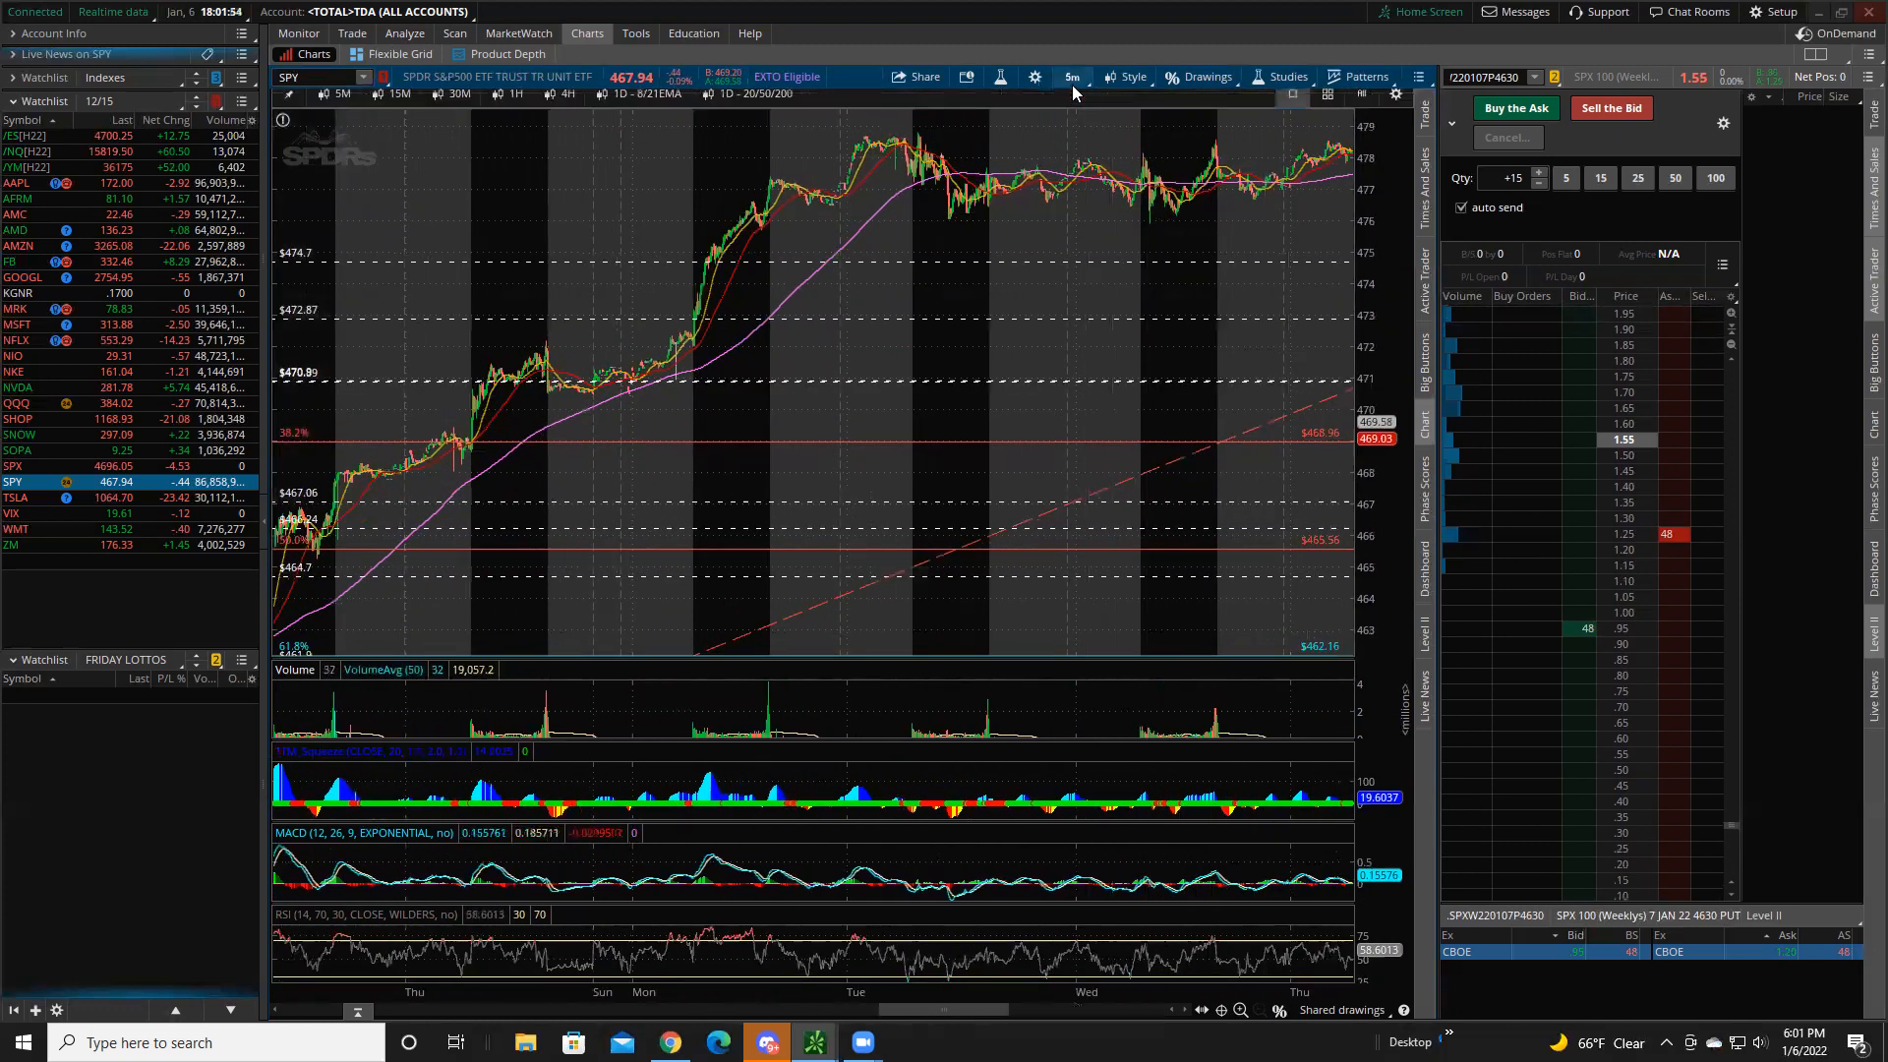
left_click(1068, 75)
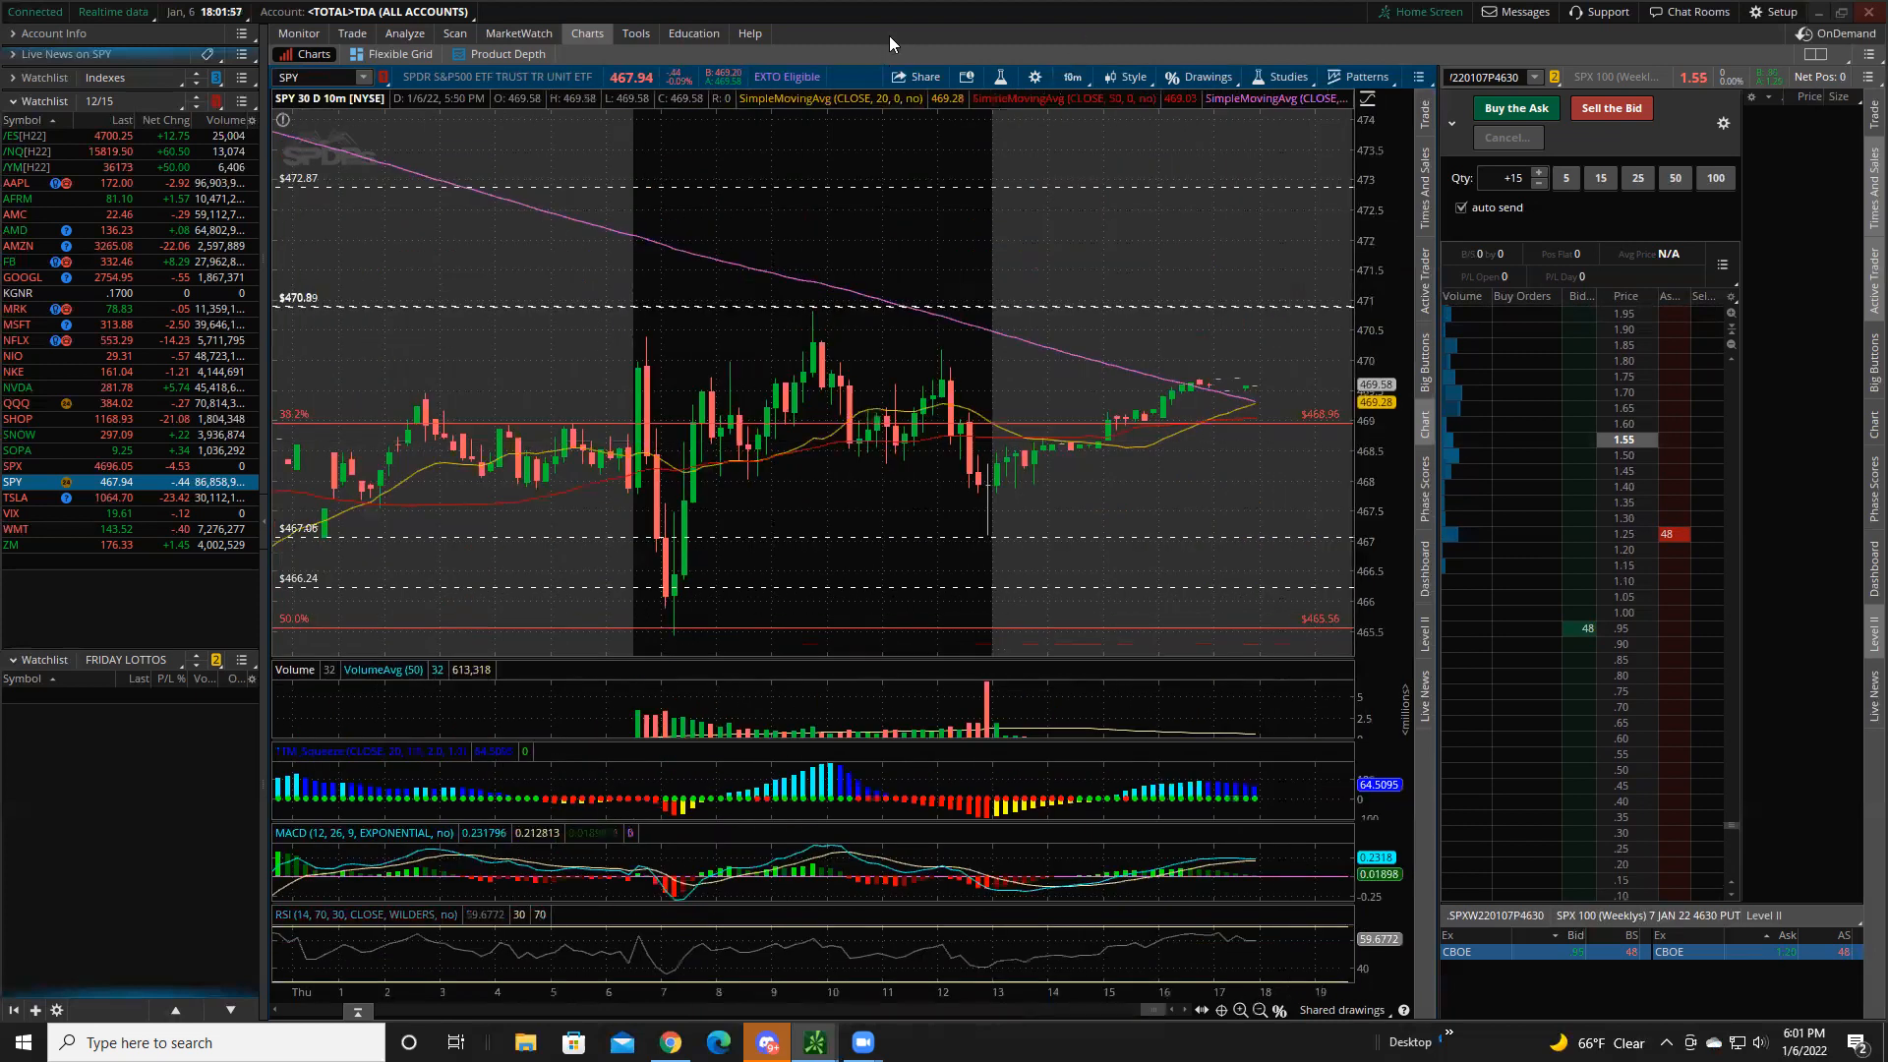
left_click(1069, 76)
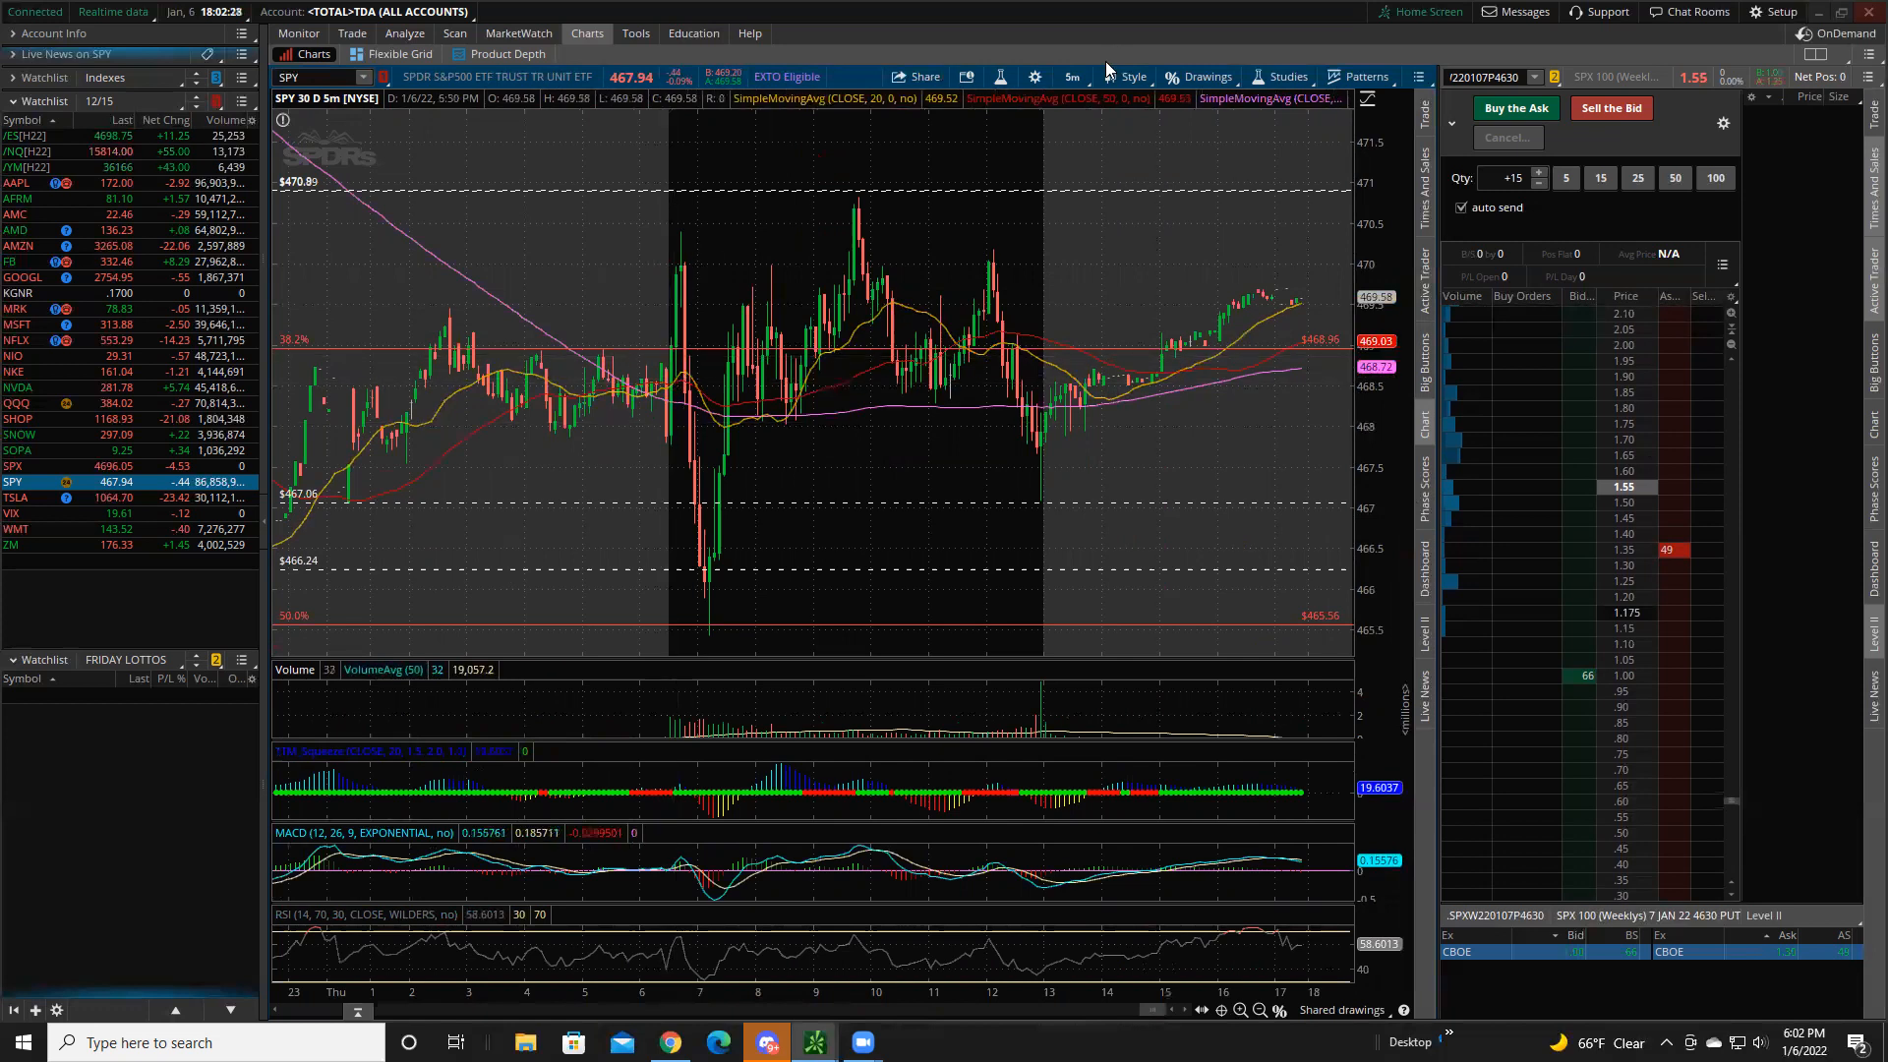
- Set the SPY chart to a 5-day, 1-minute timeframe
left_click(1068, 76)
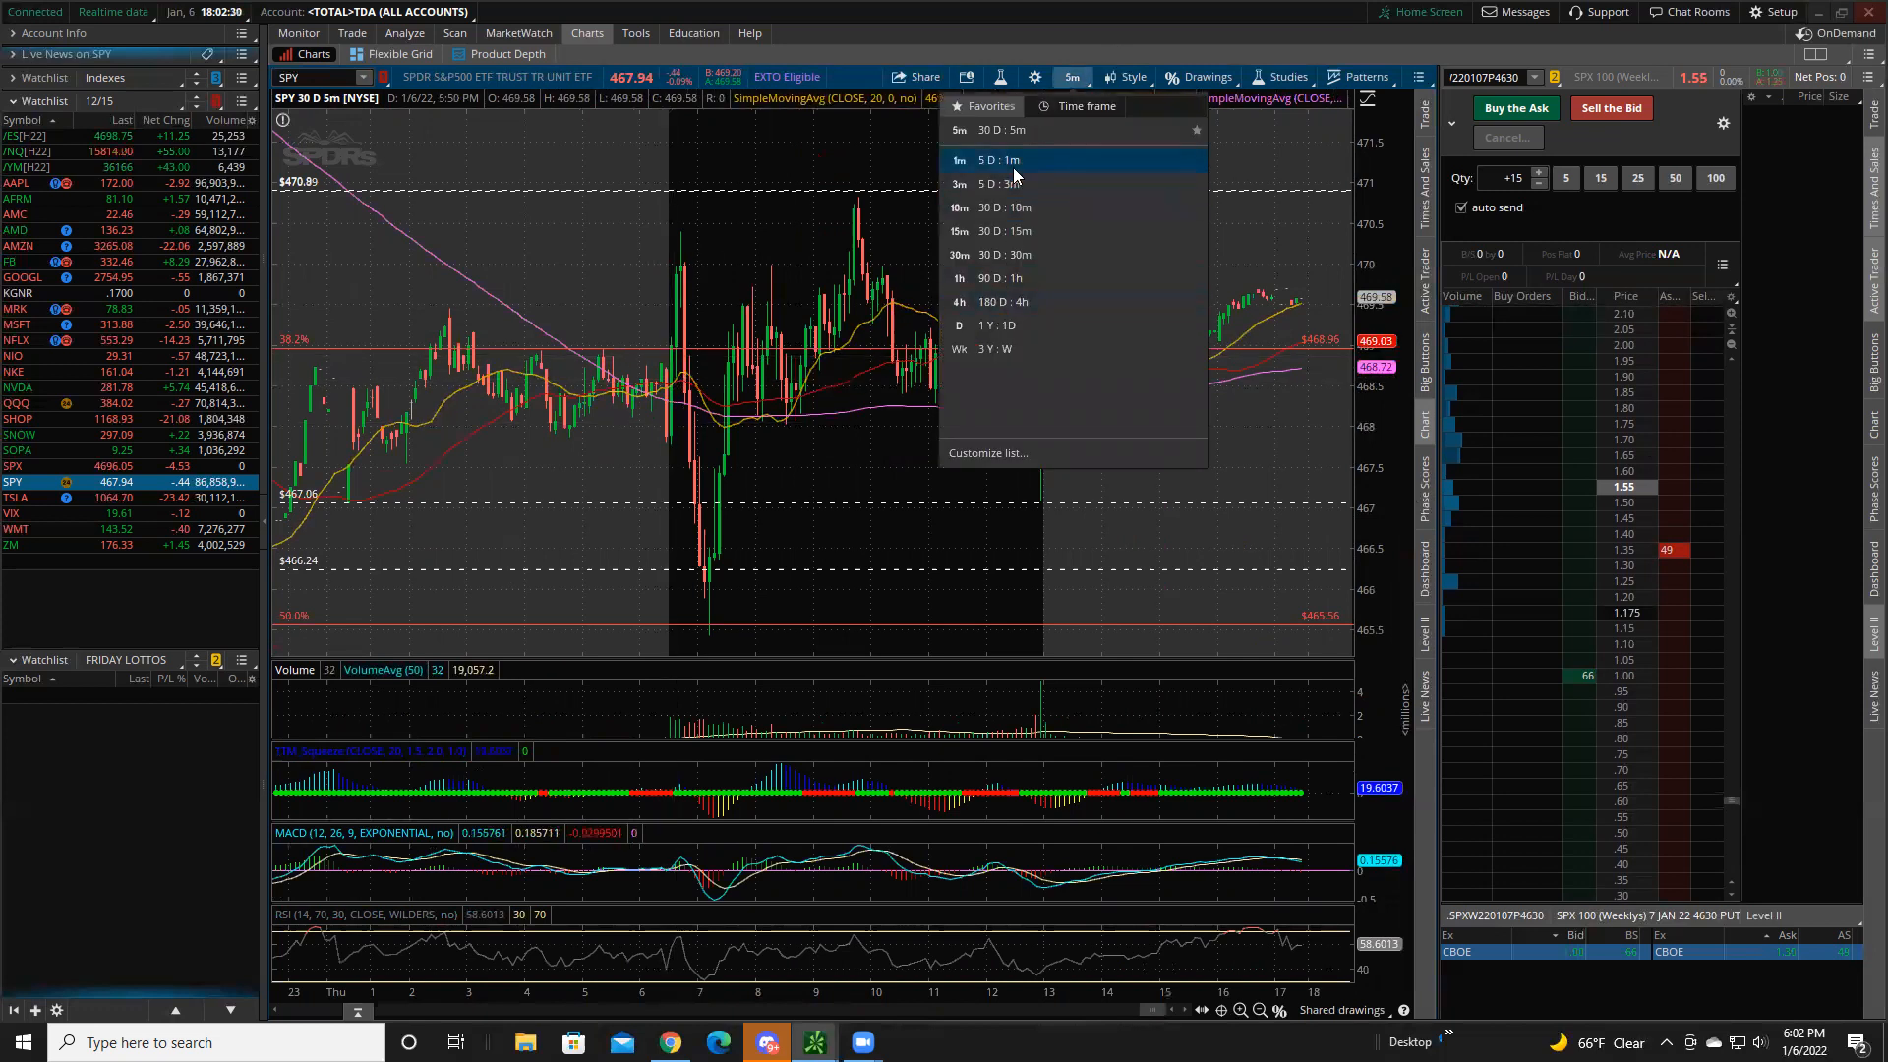
left_click(996, 160)
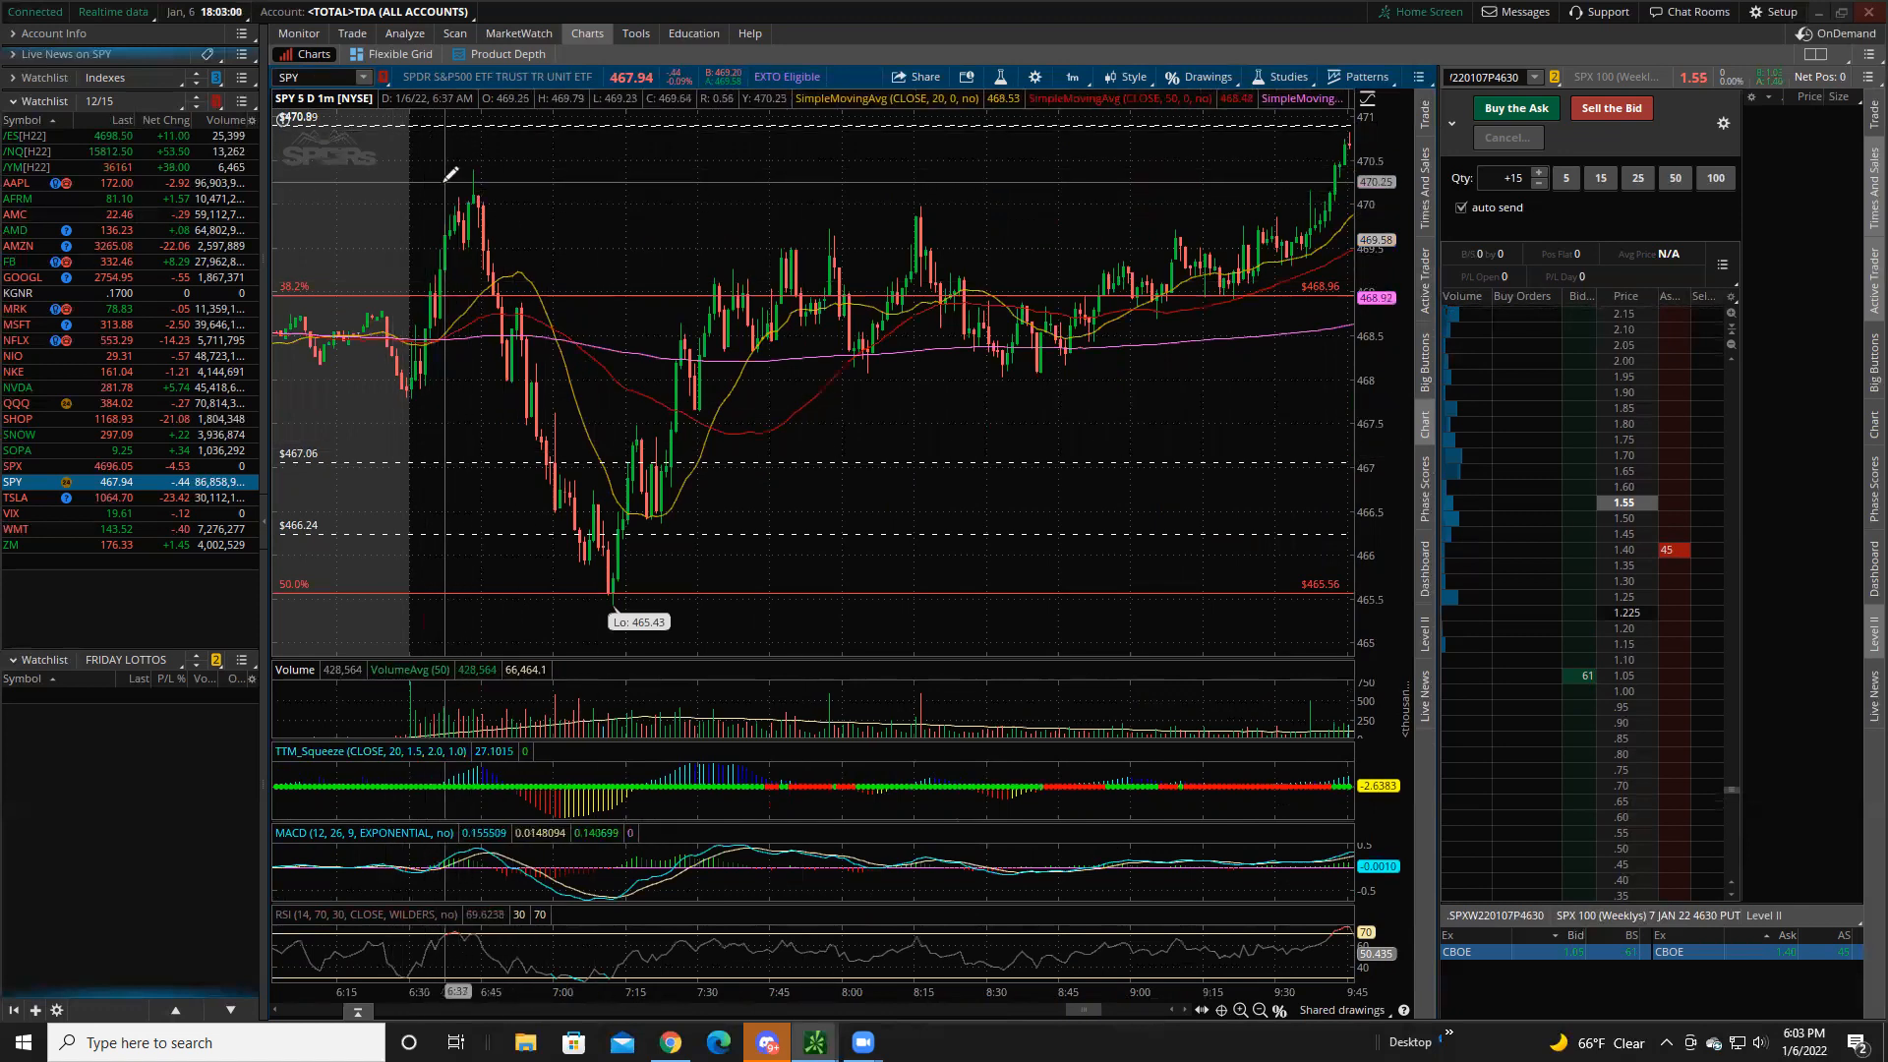
mouse_move(487, 178)
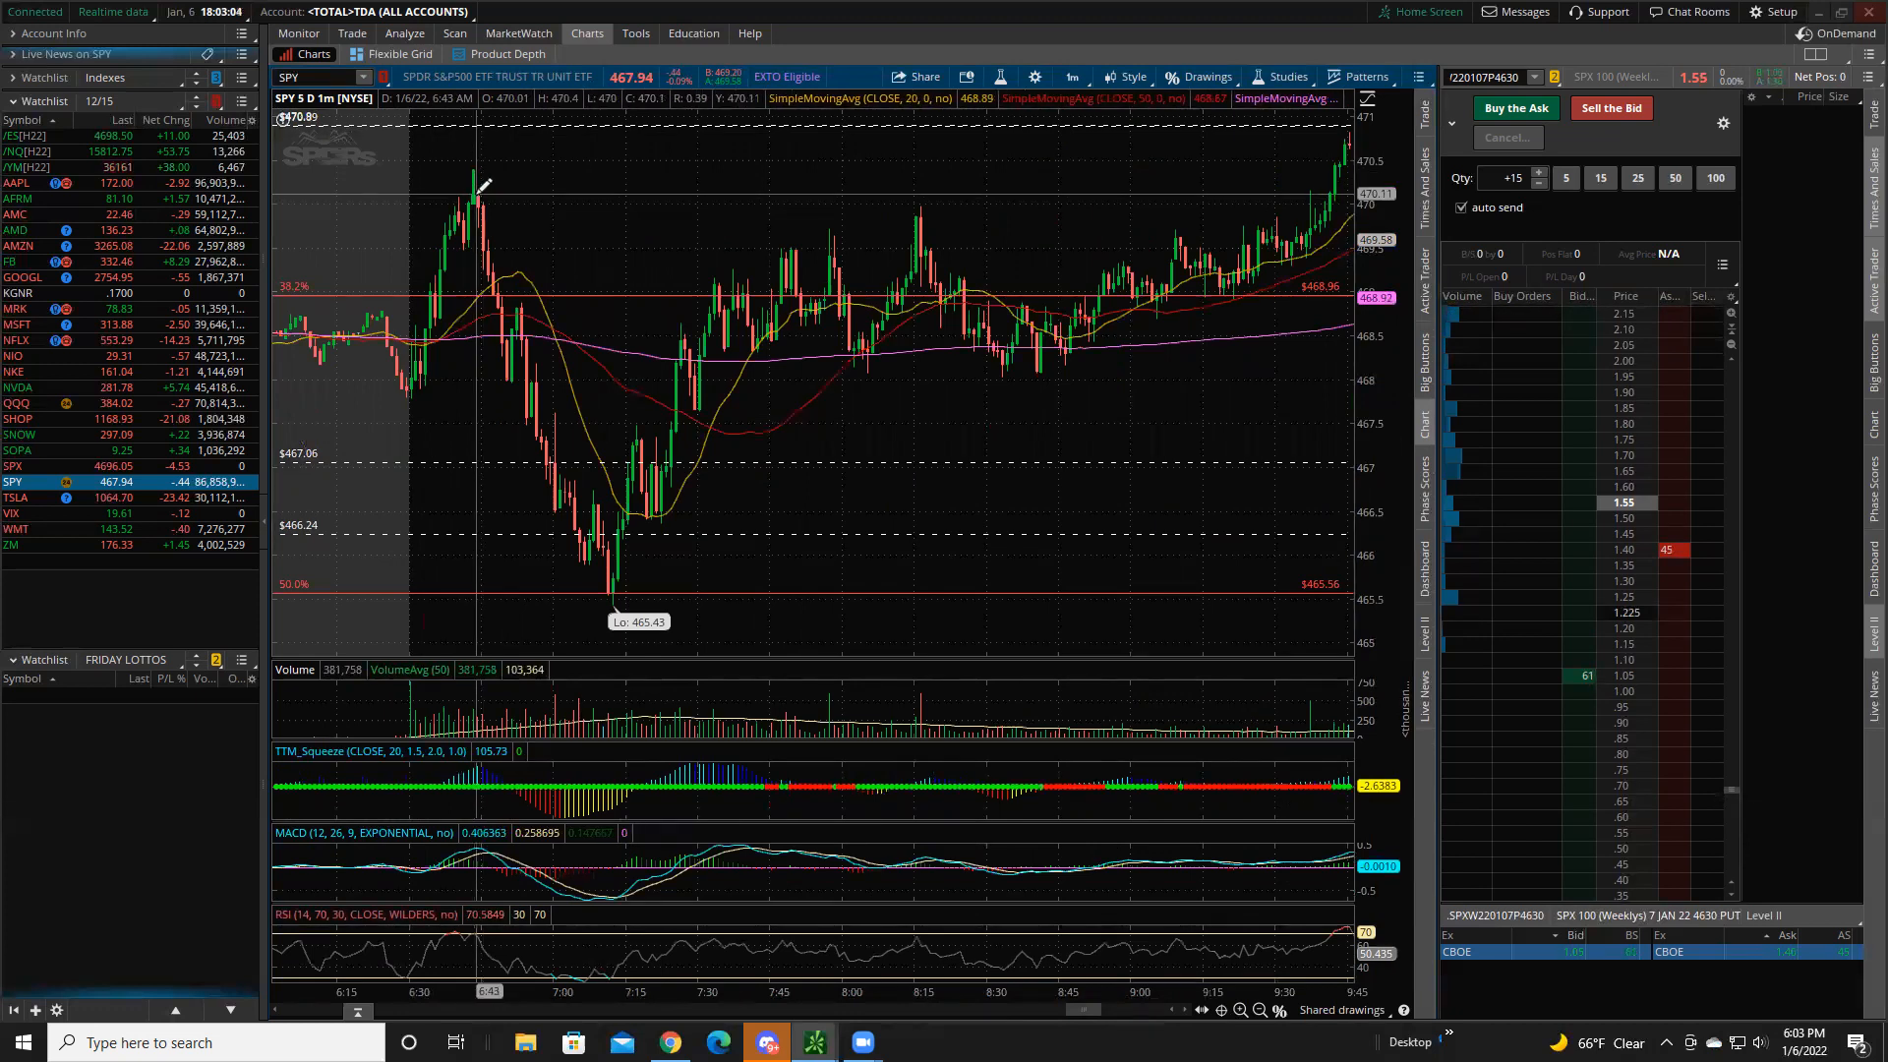
mouse_move(487, 193)
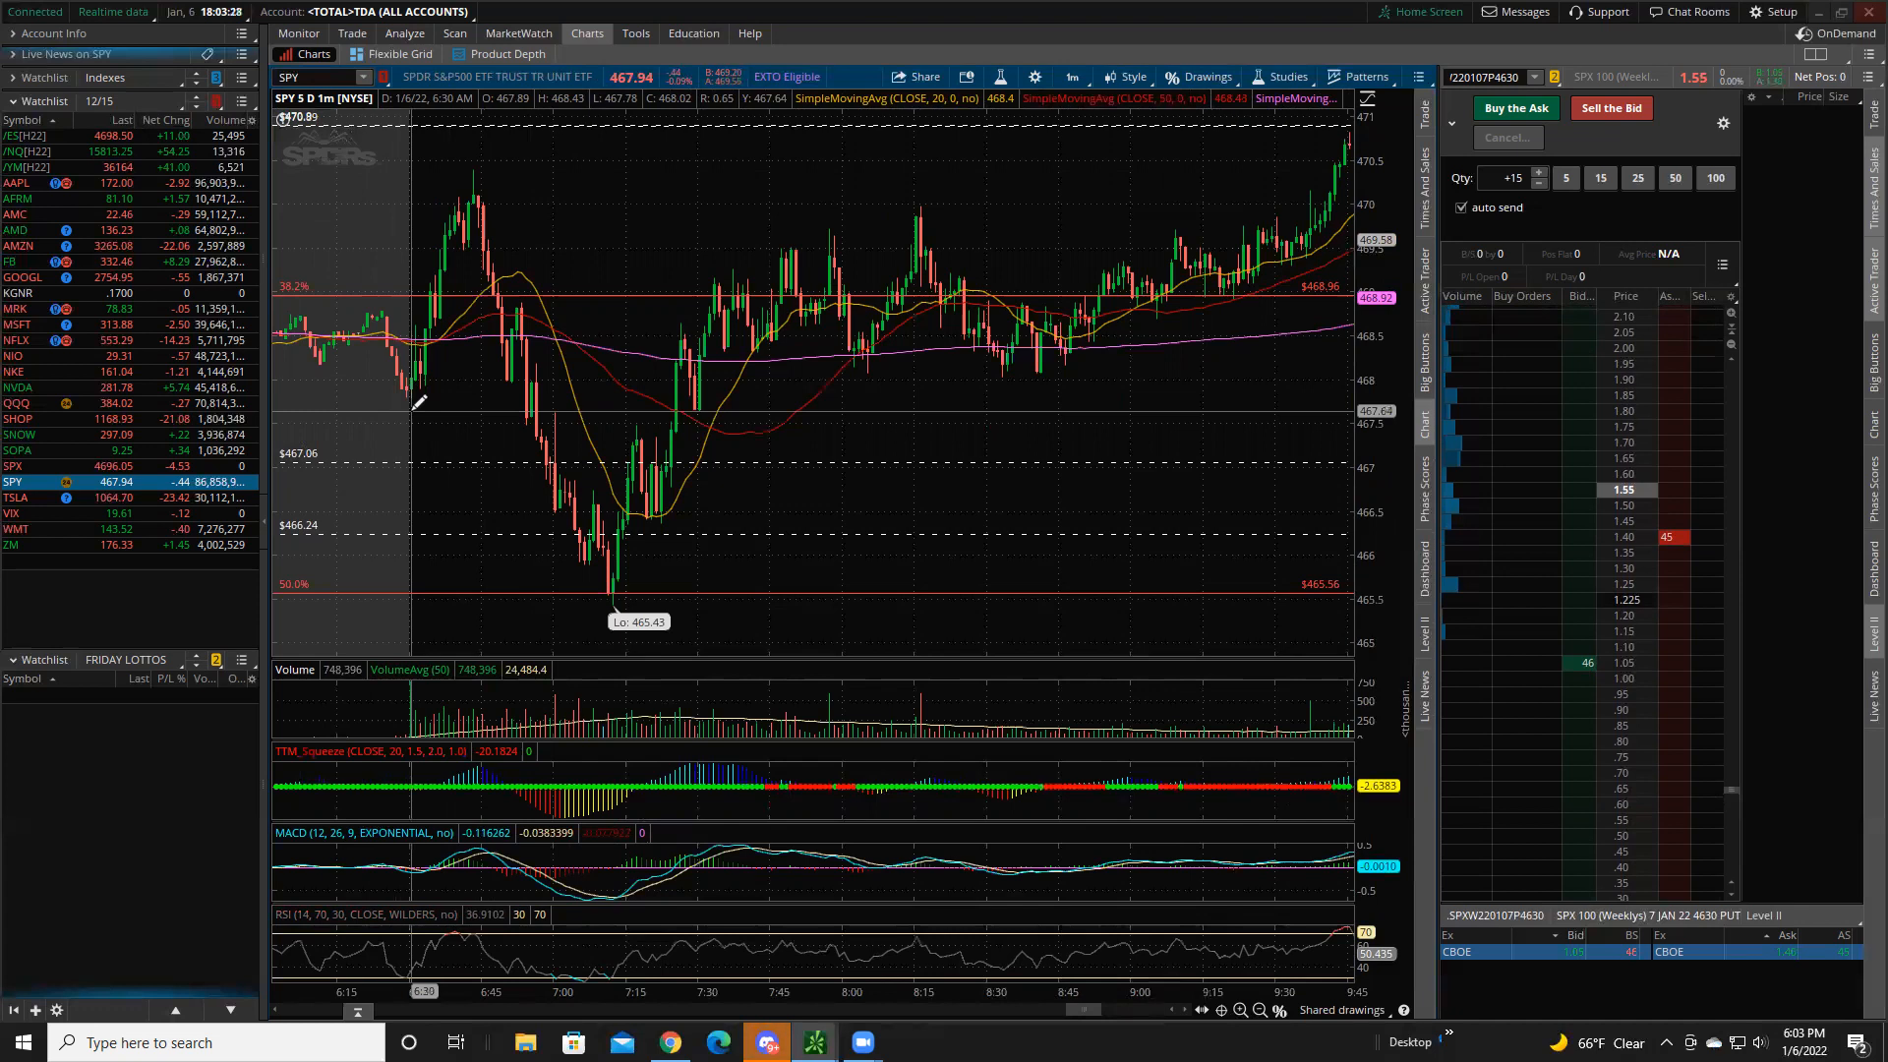
mouse_move(422, 412)
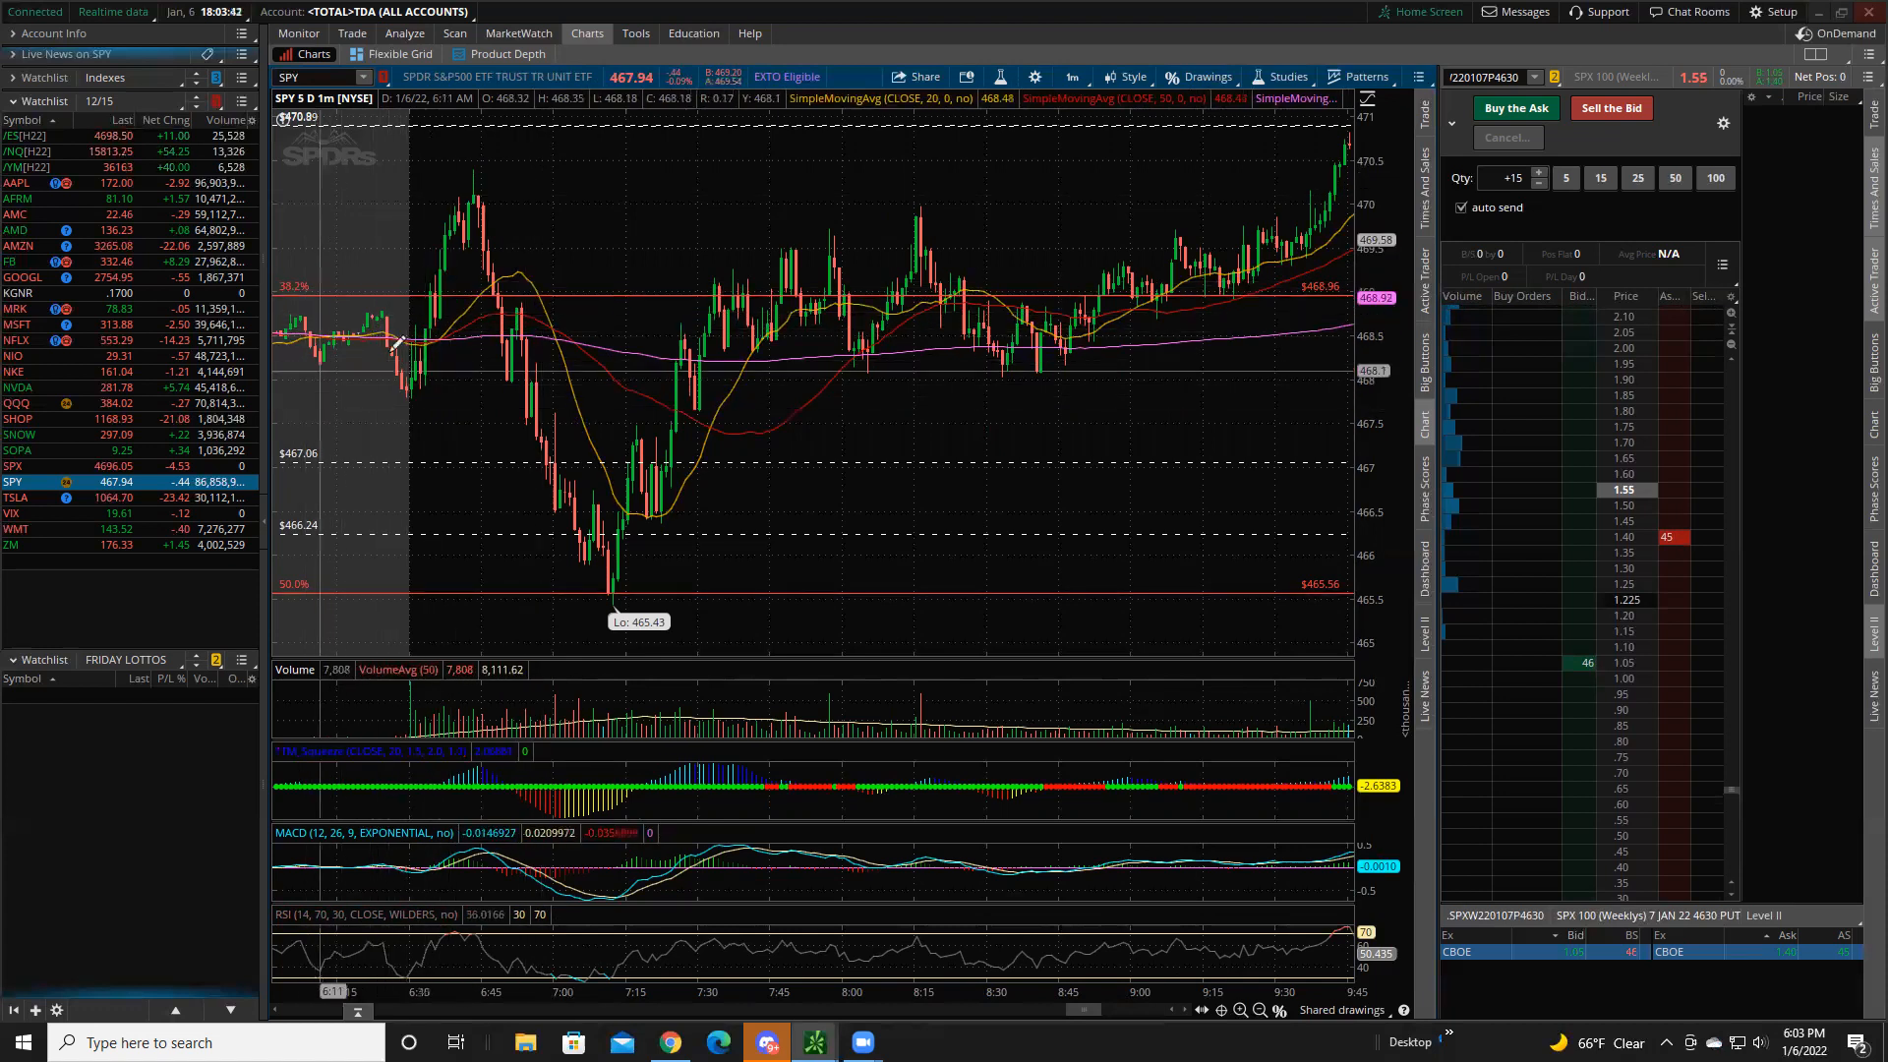
mouse_move(436, 349)
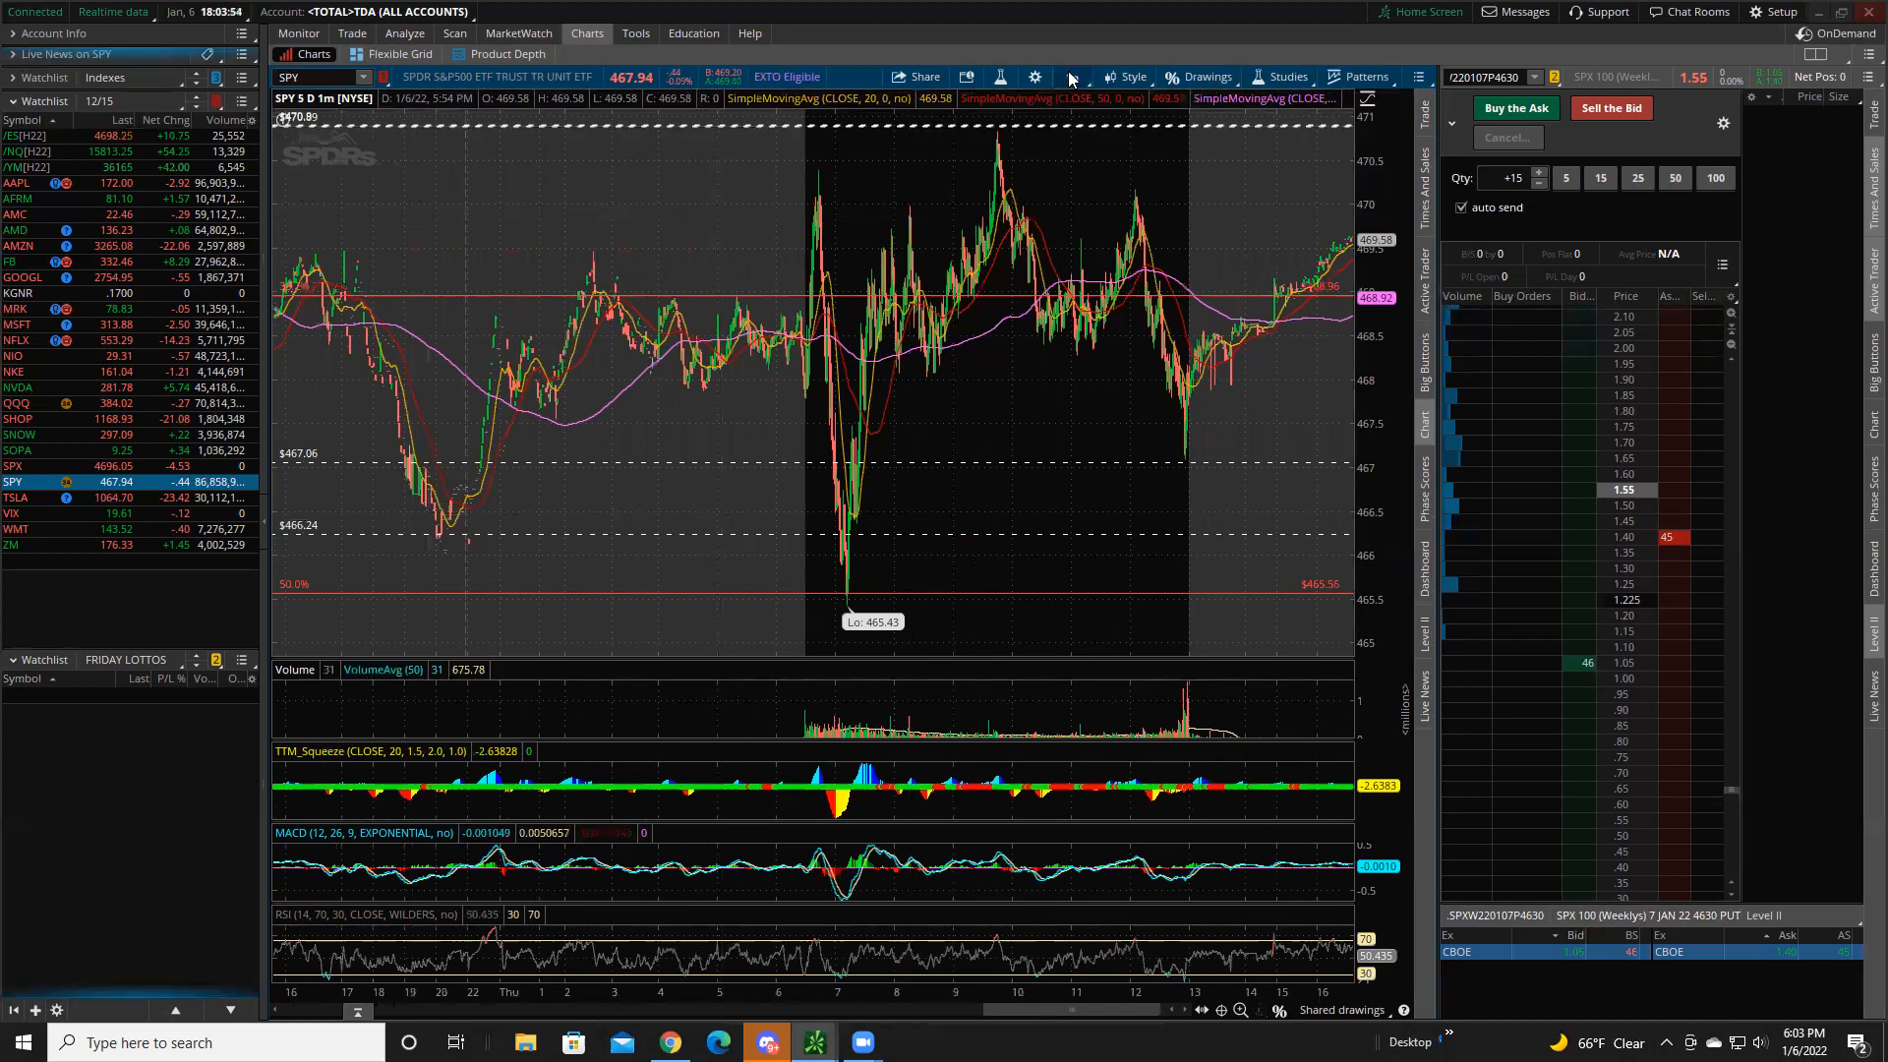
left_click(1071, 76)
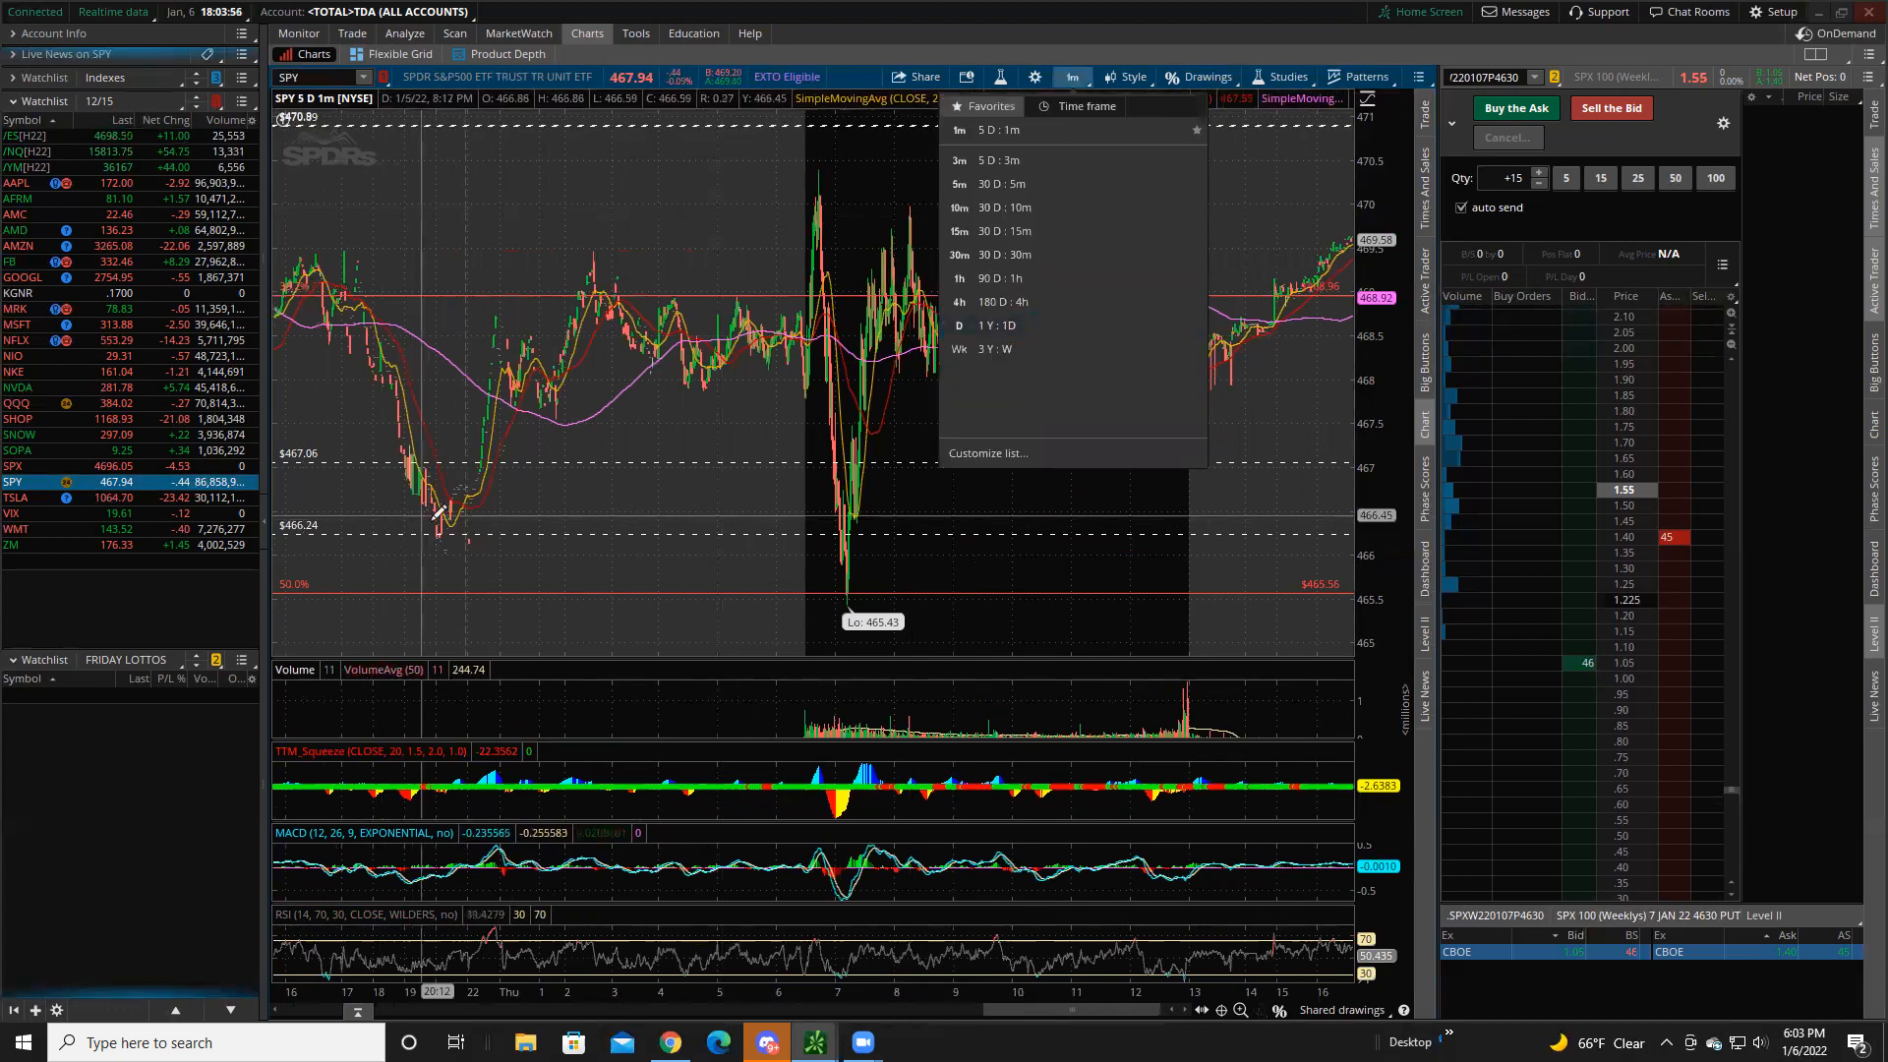
mouse_move(1030, 253)
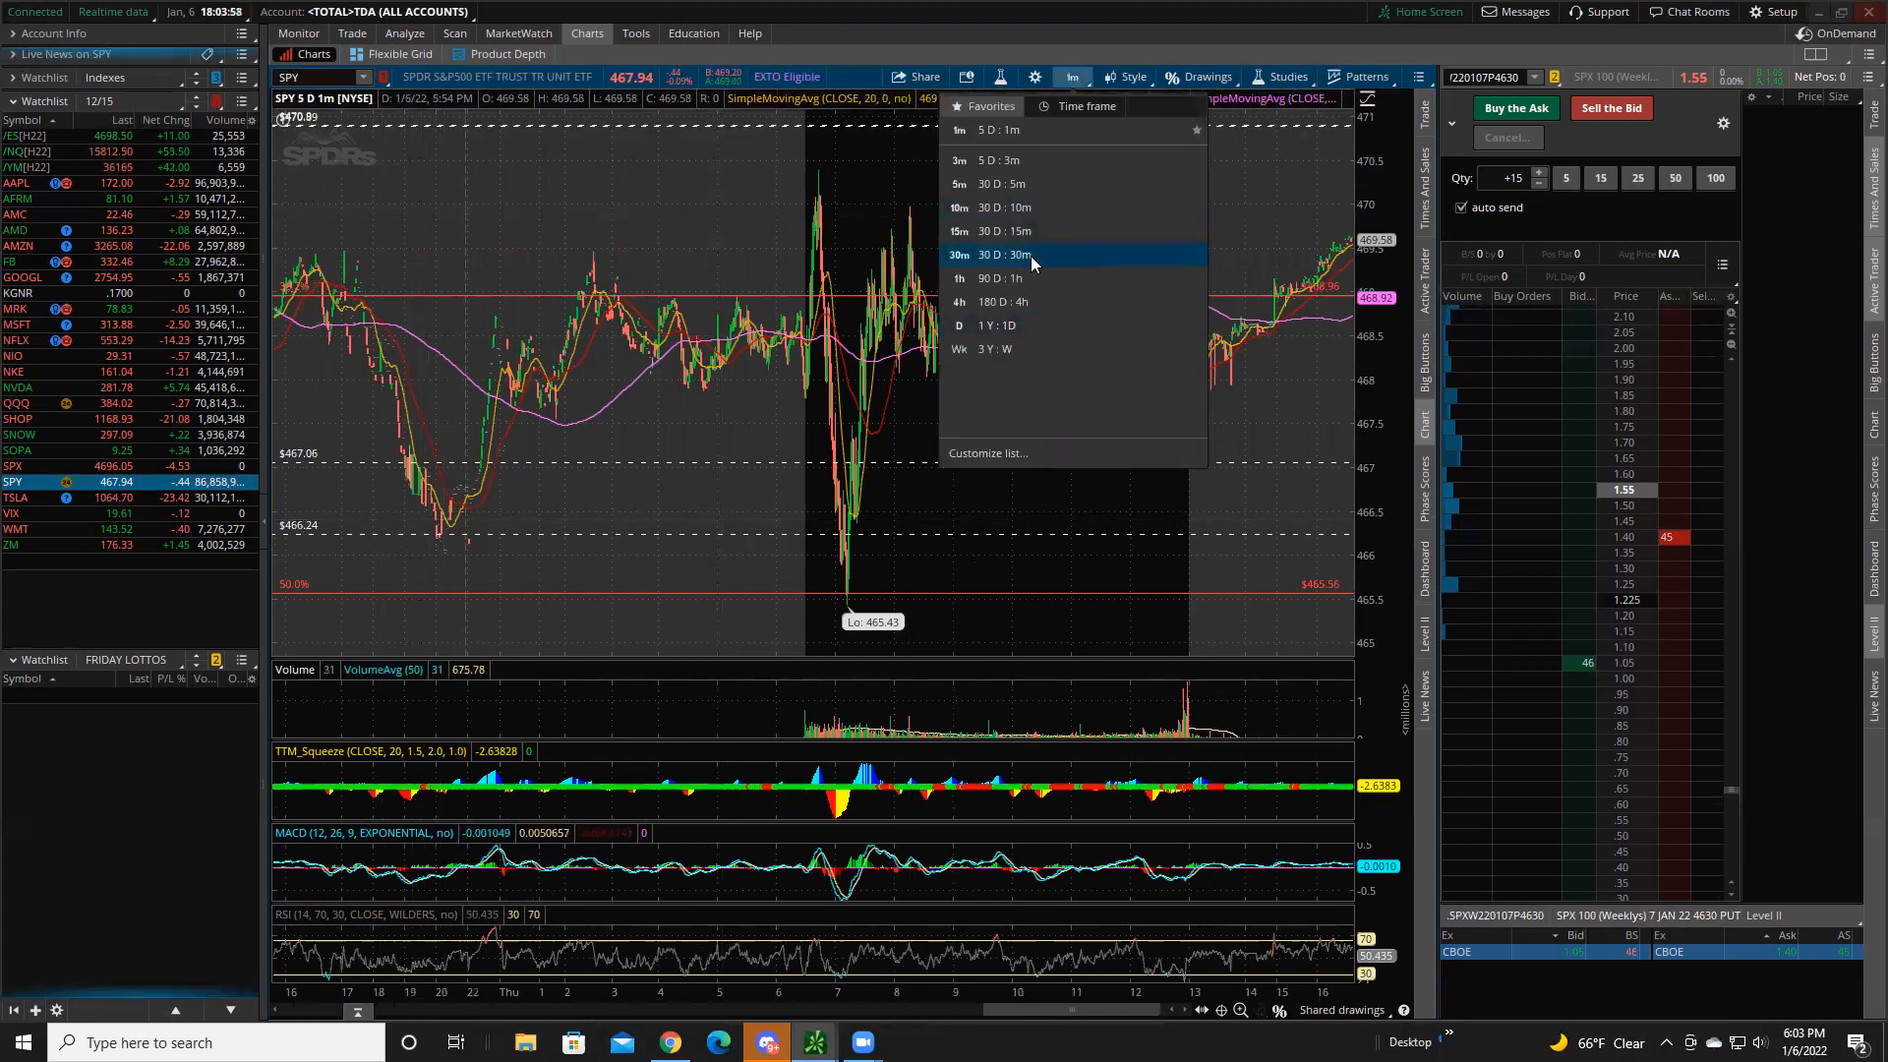
left_click(1009, 230)
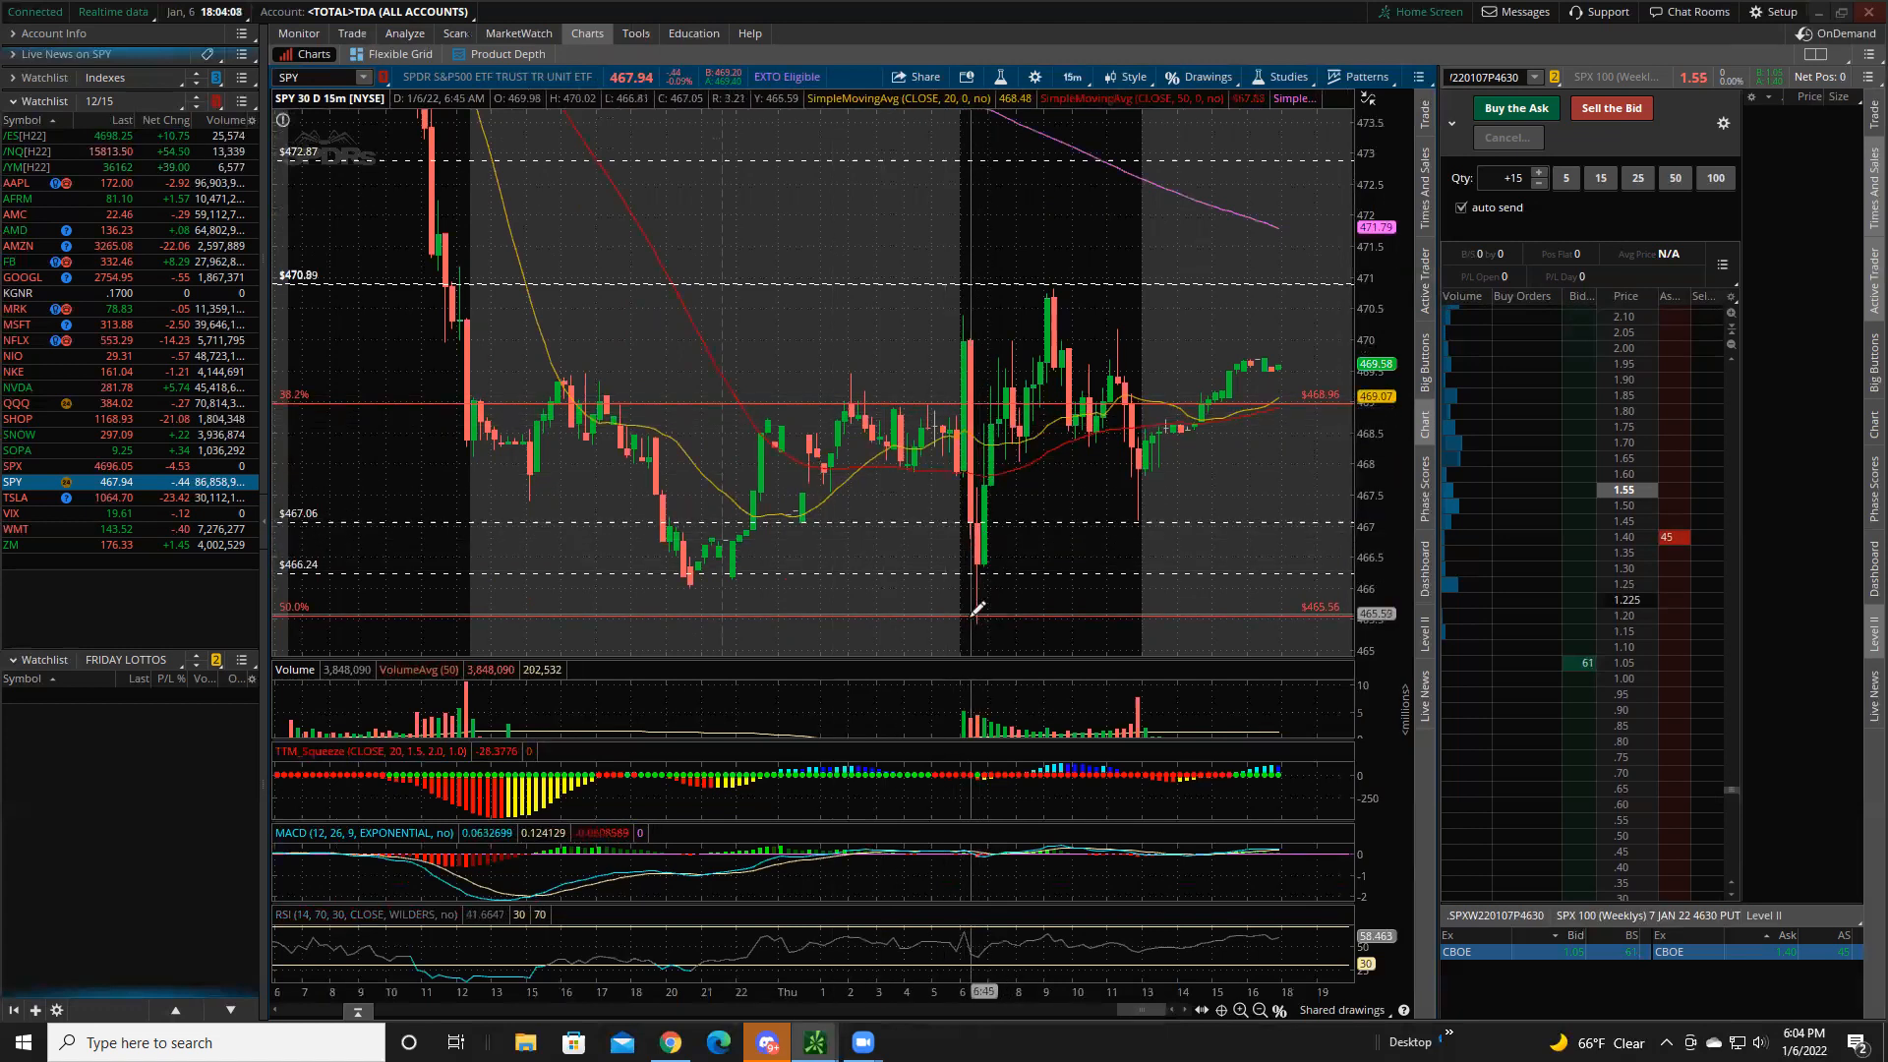
mouse_move(975, 520)
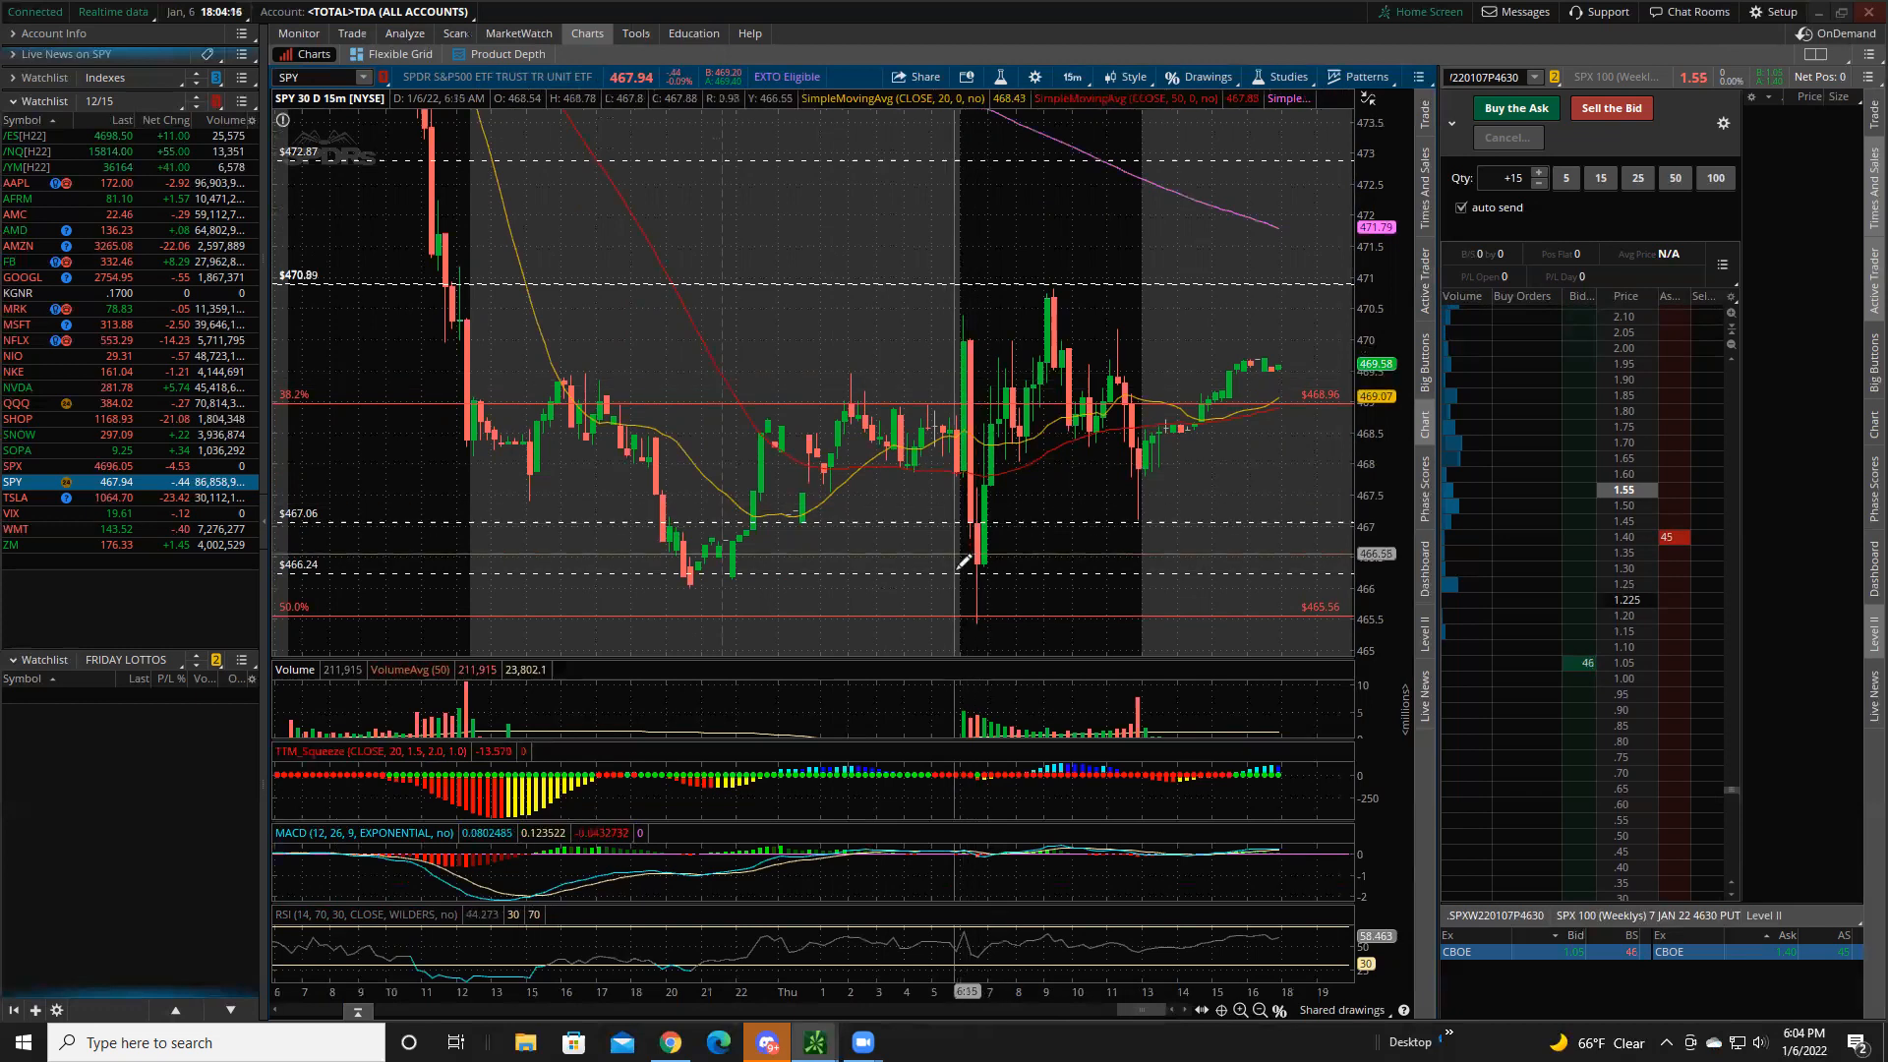
mouse_move(945, 397)
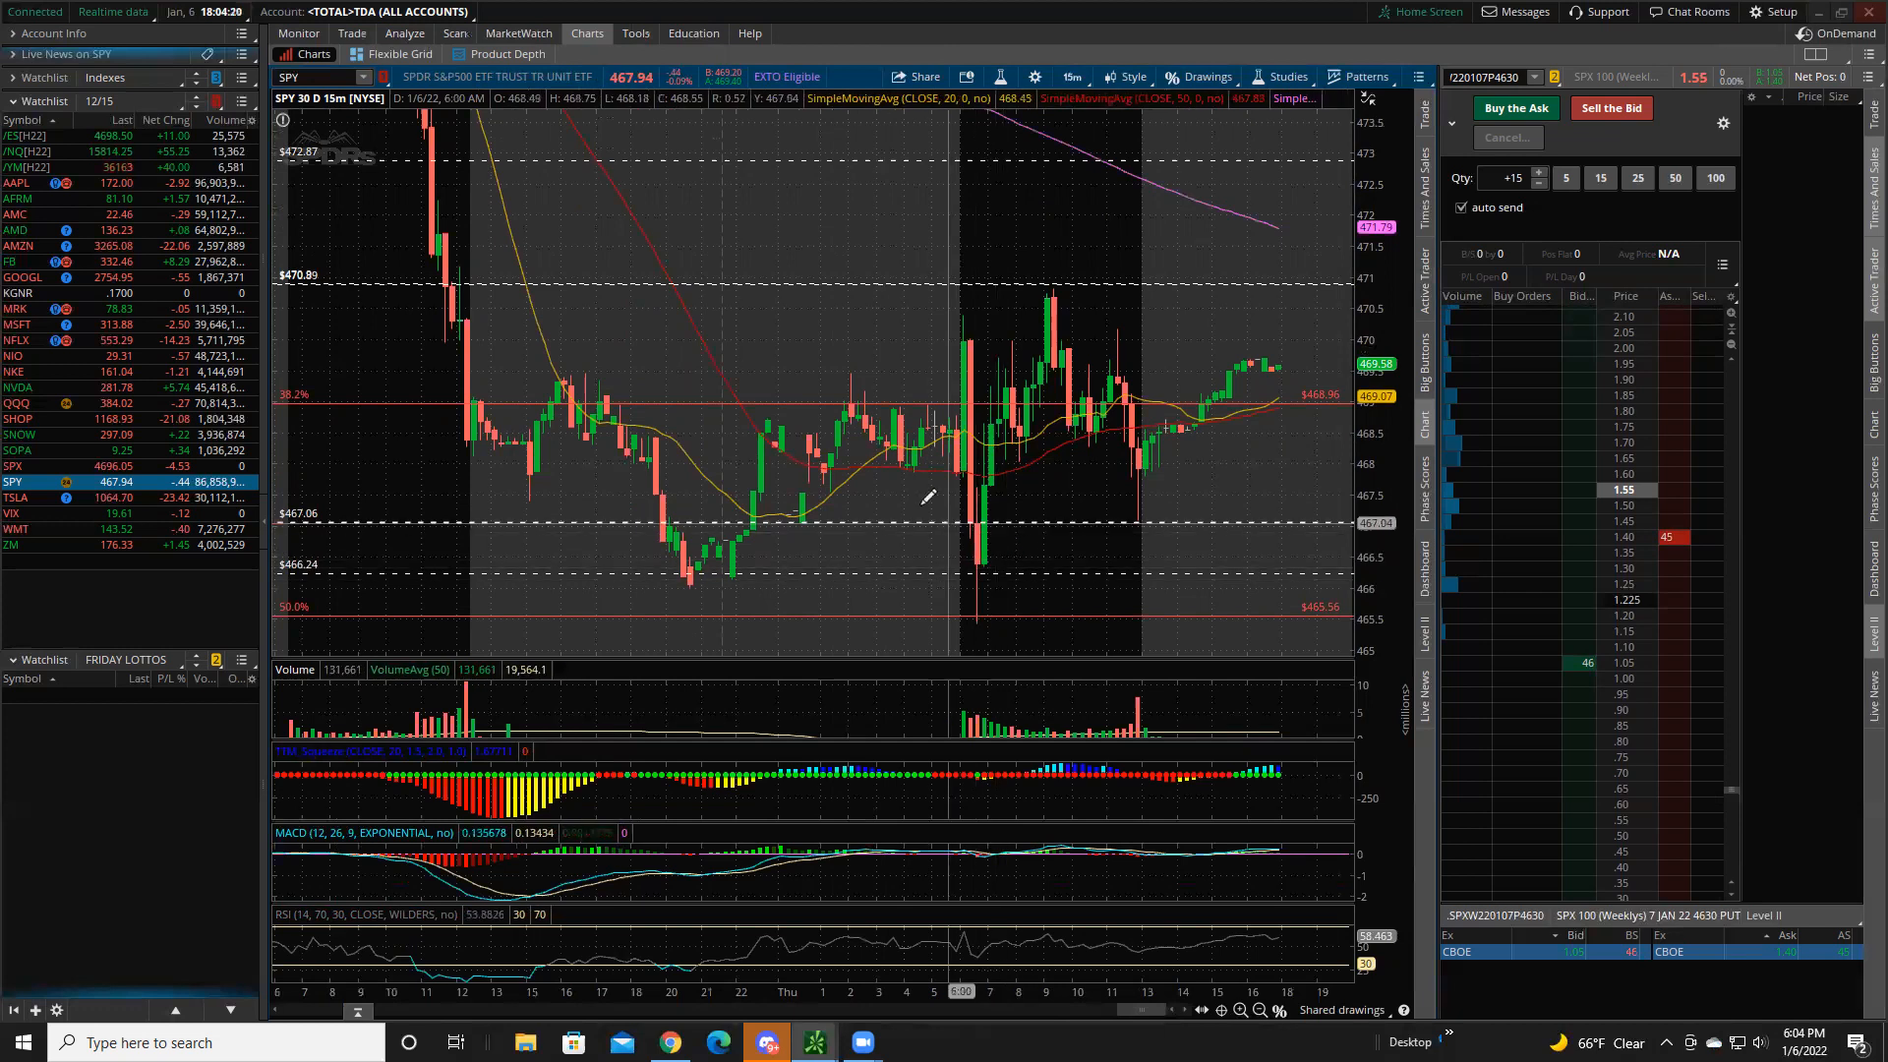
mouse_move(1270, 160)
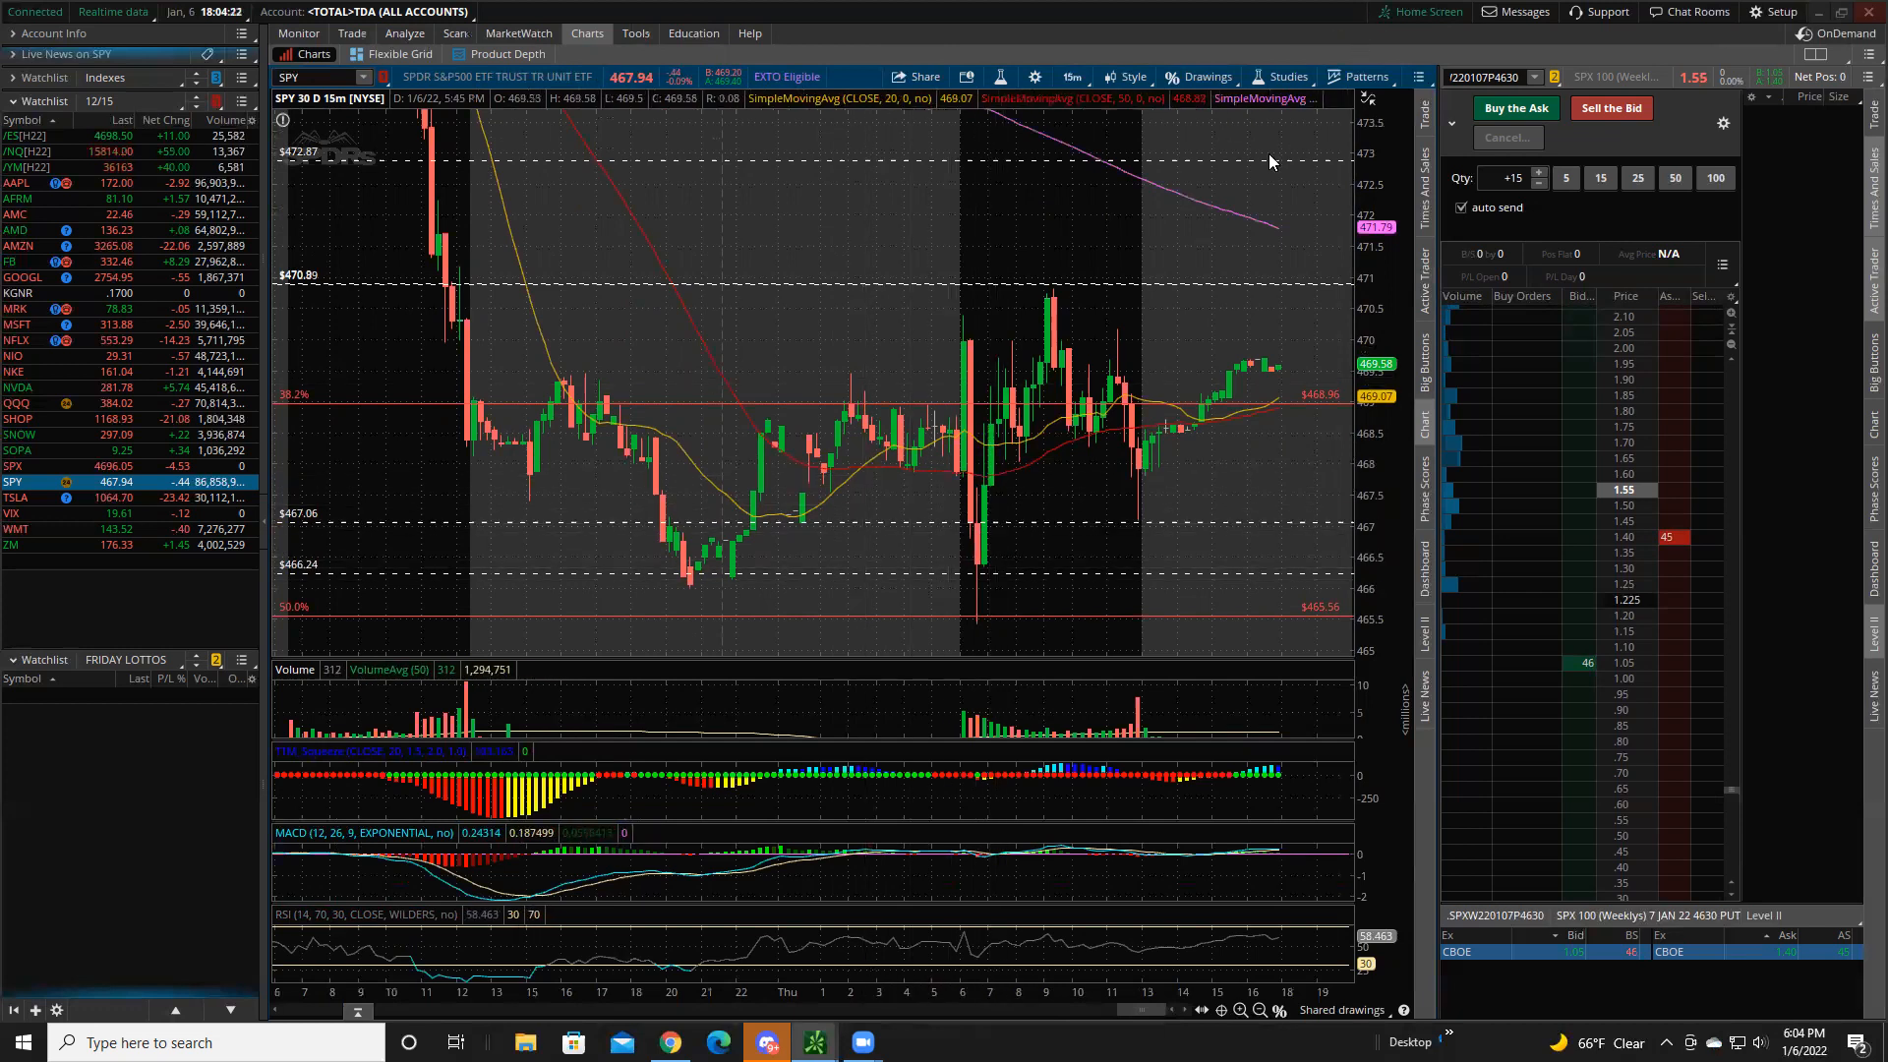
mouse_move(966, 444)
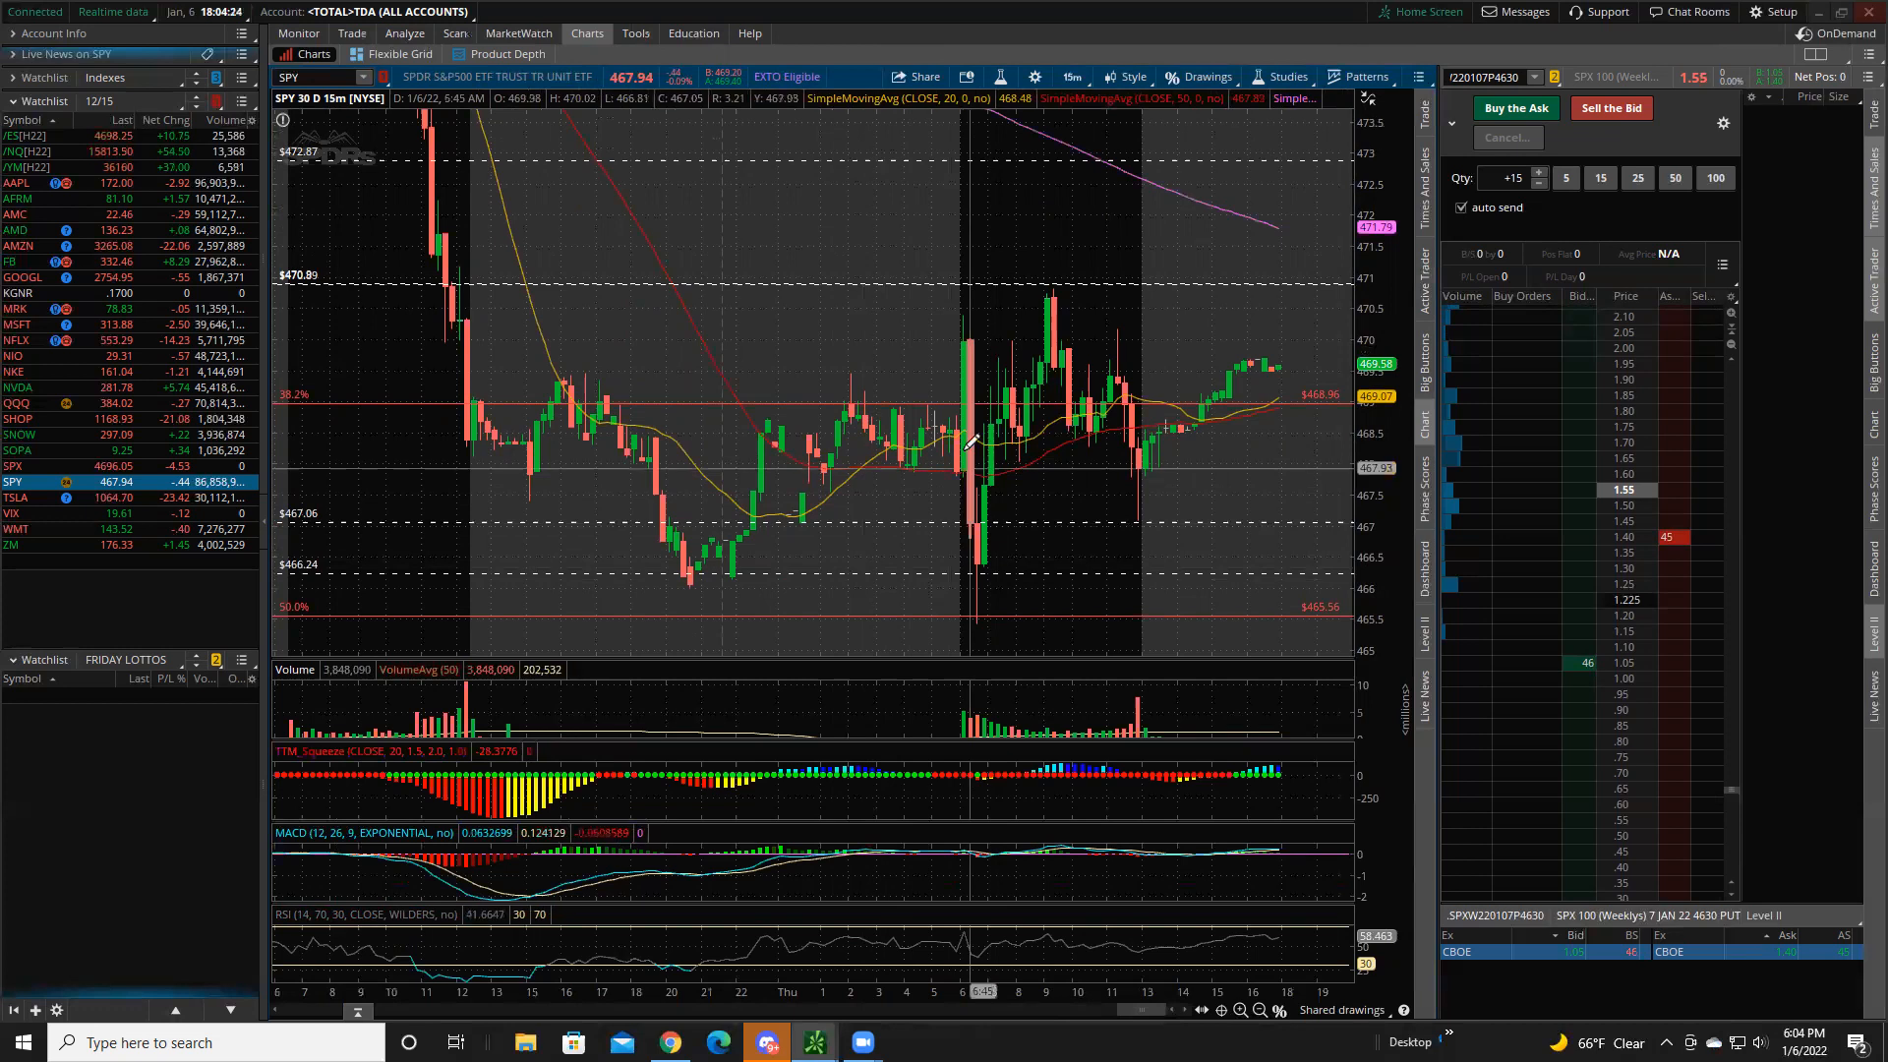
mouse_move(963, 315)
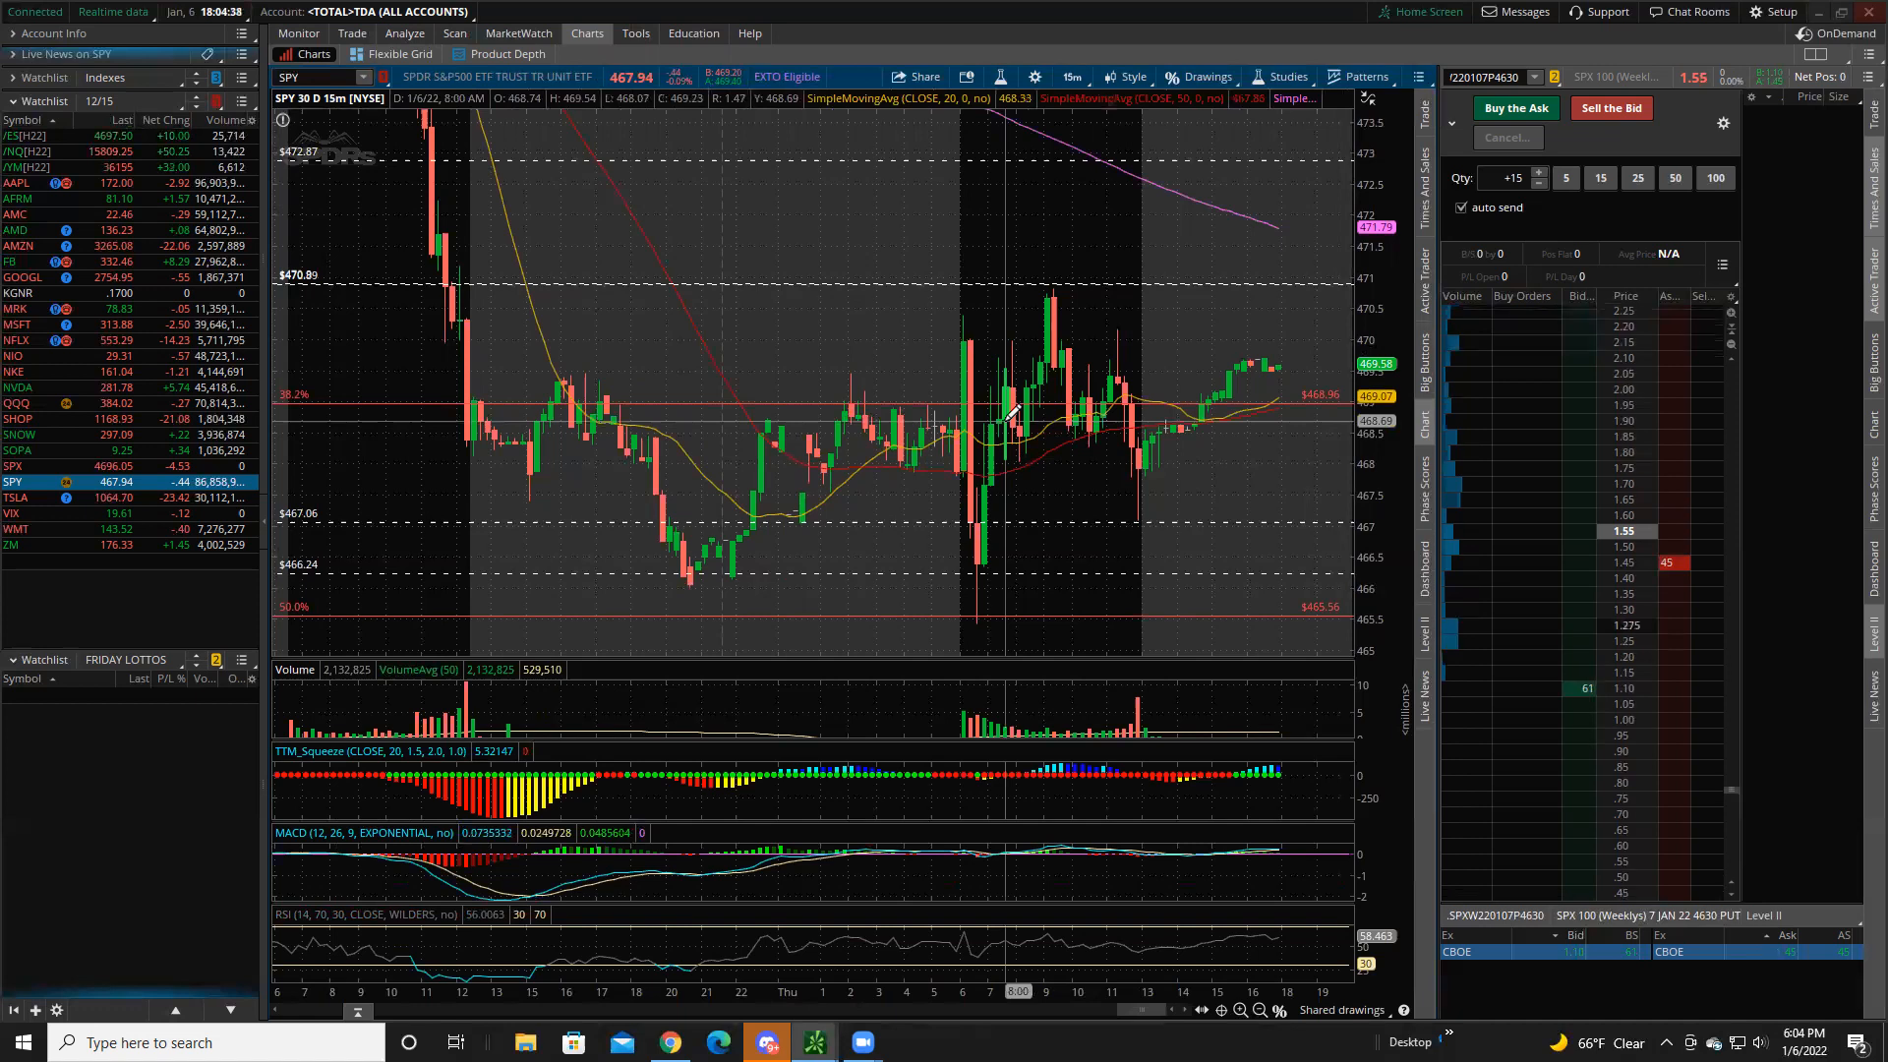
mouse_move(1009, 225)
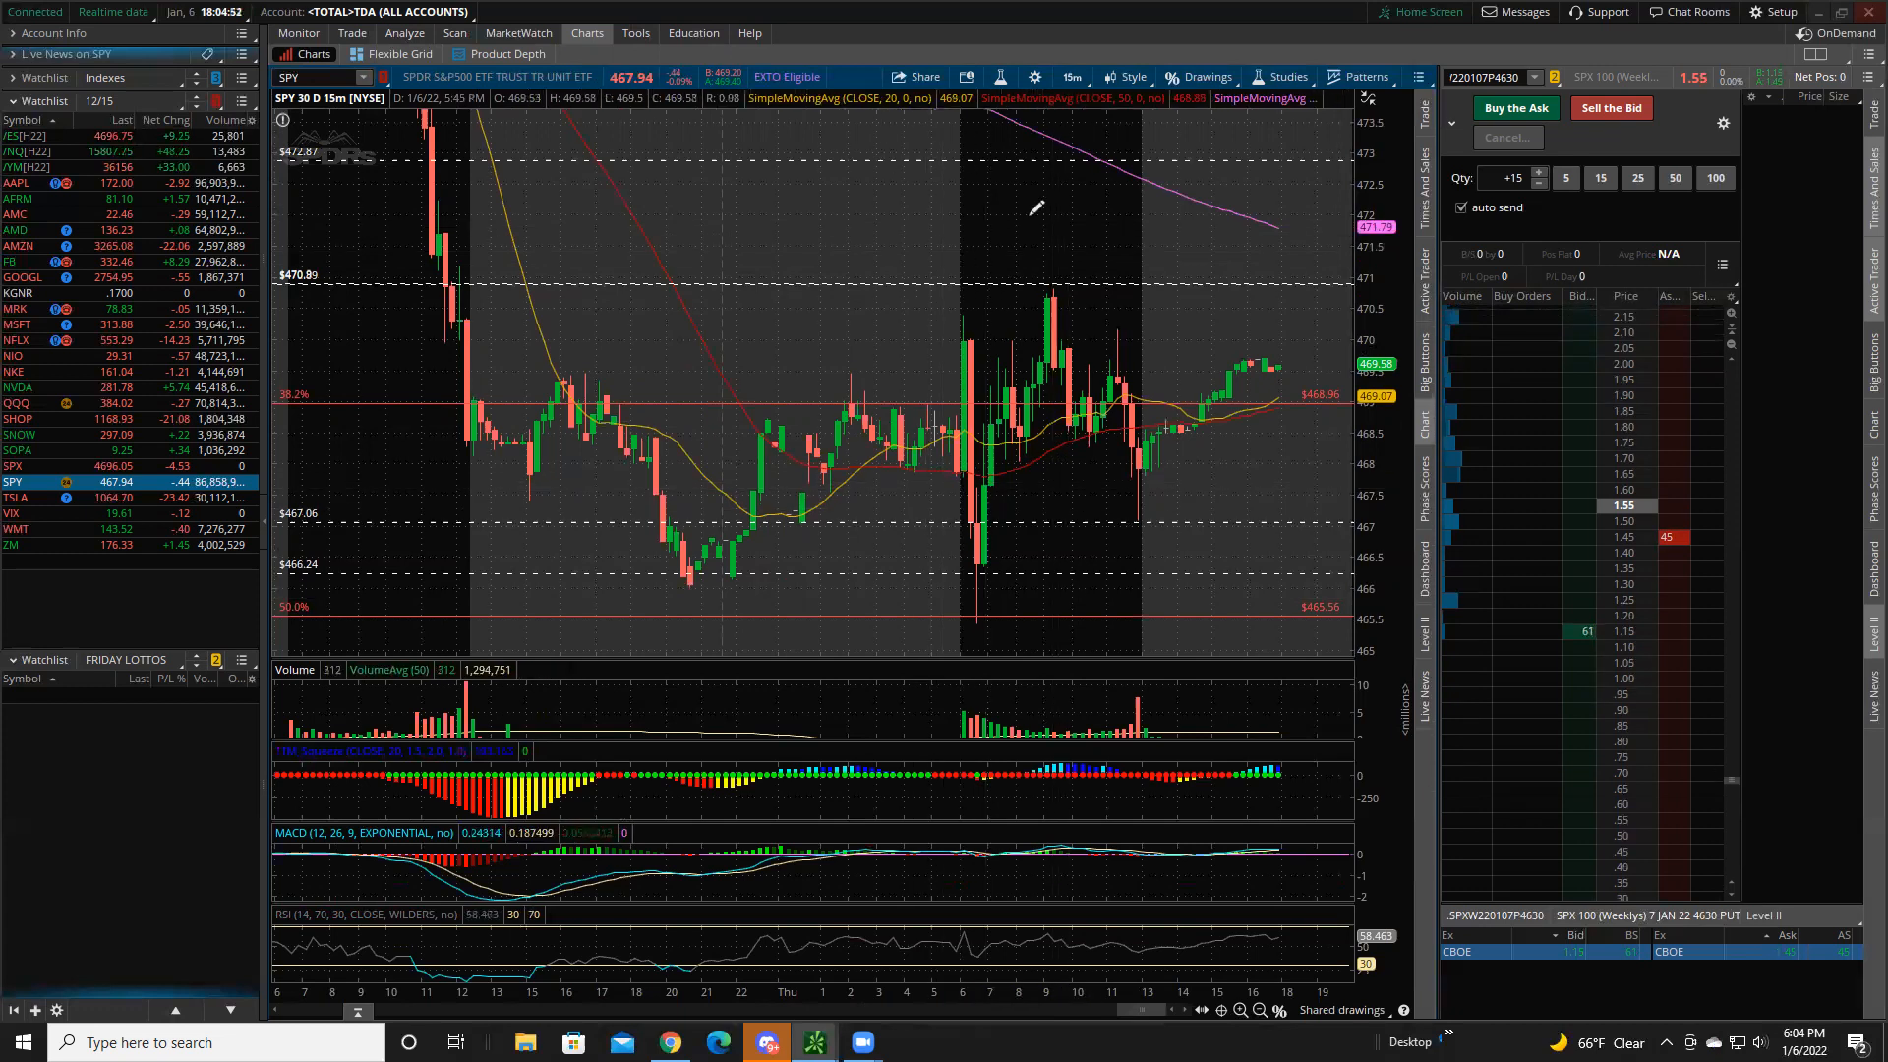
left_click(1067, 76)
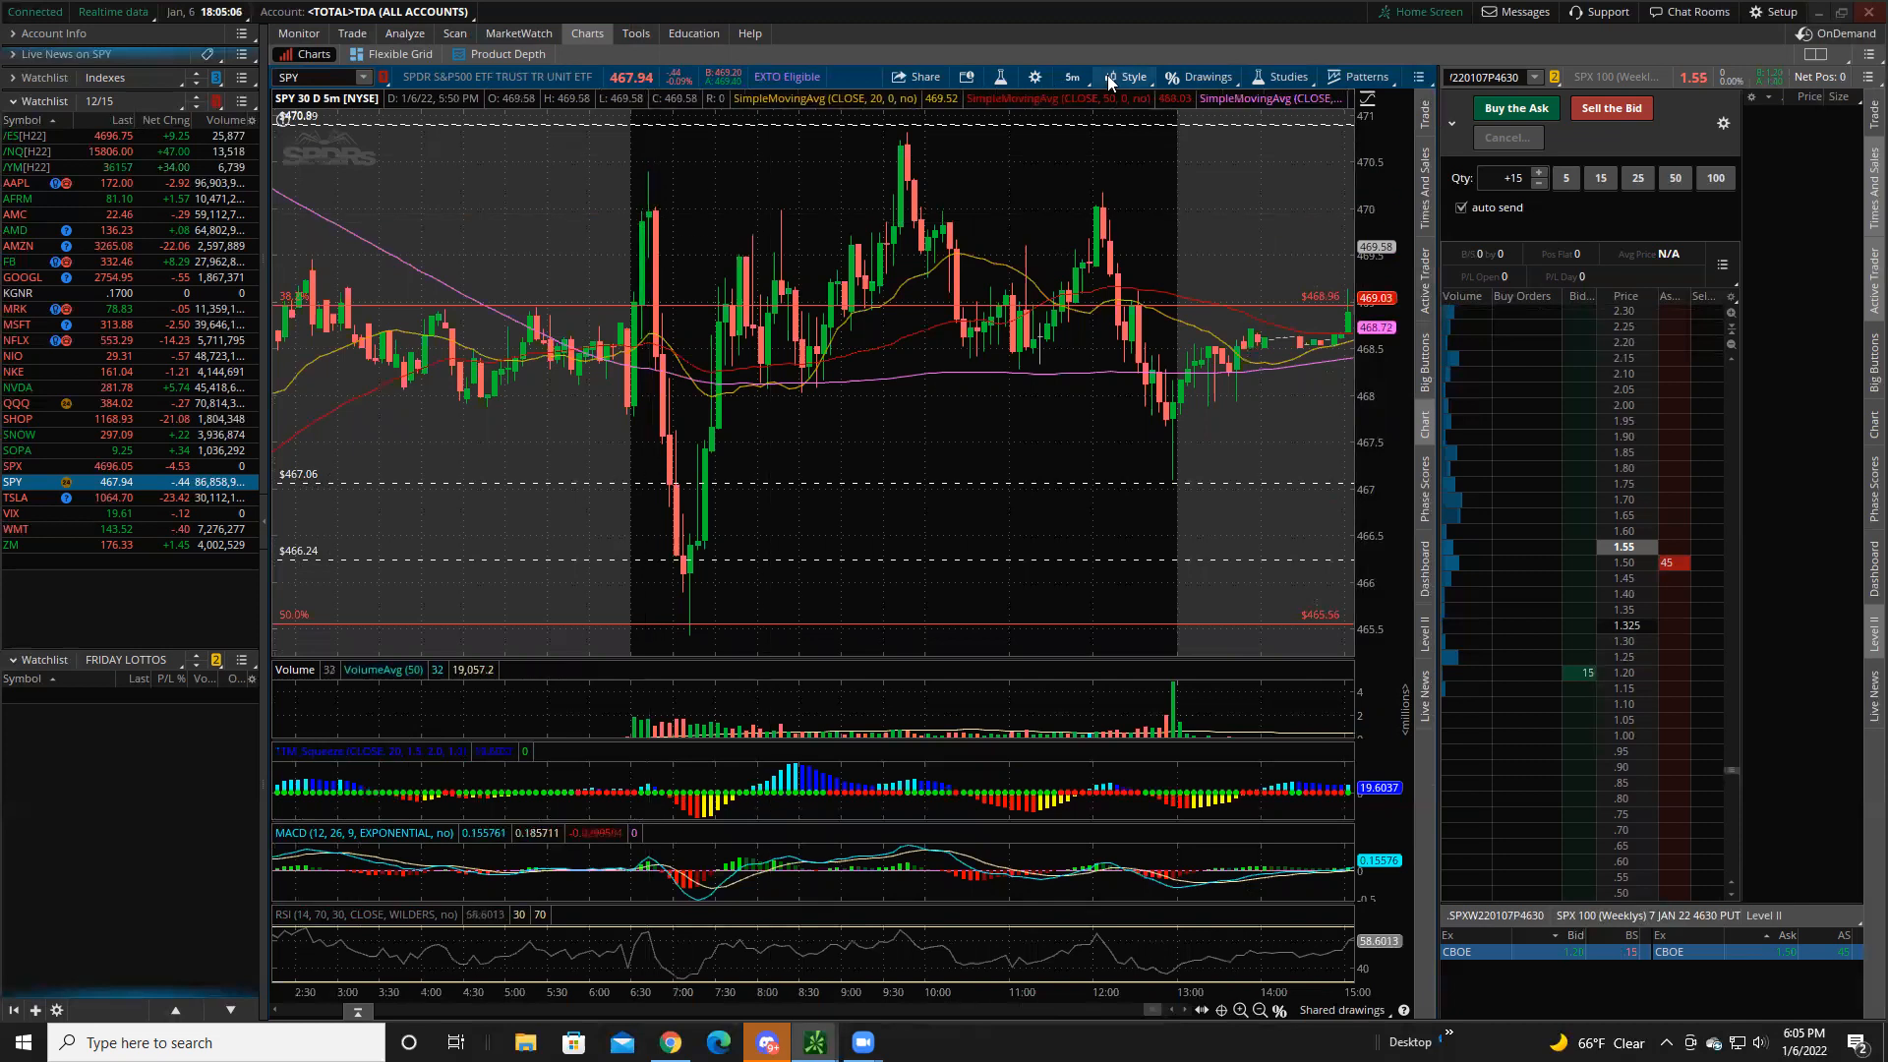
left_click(1069, 76)
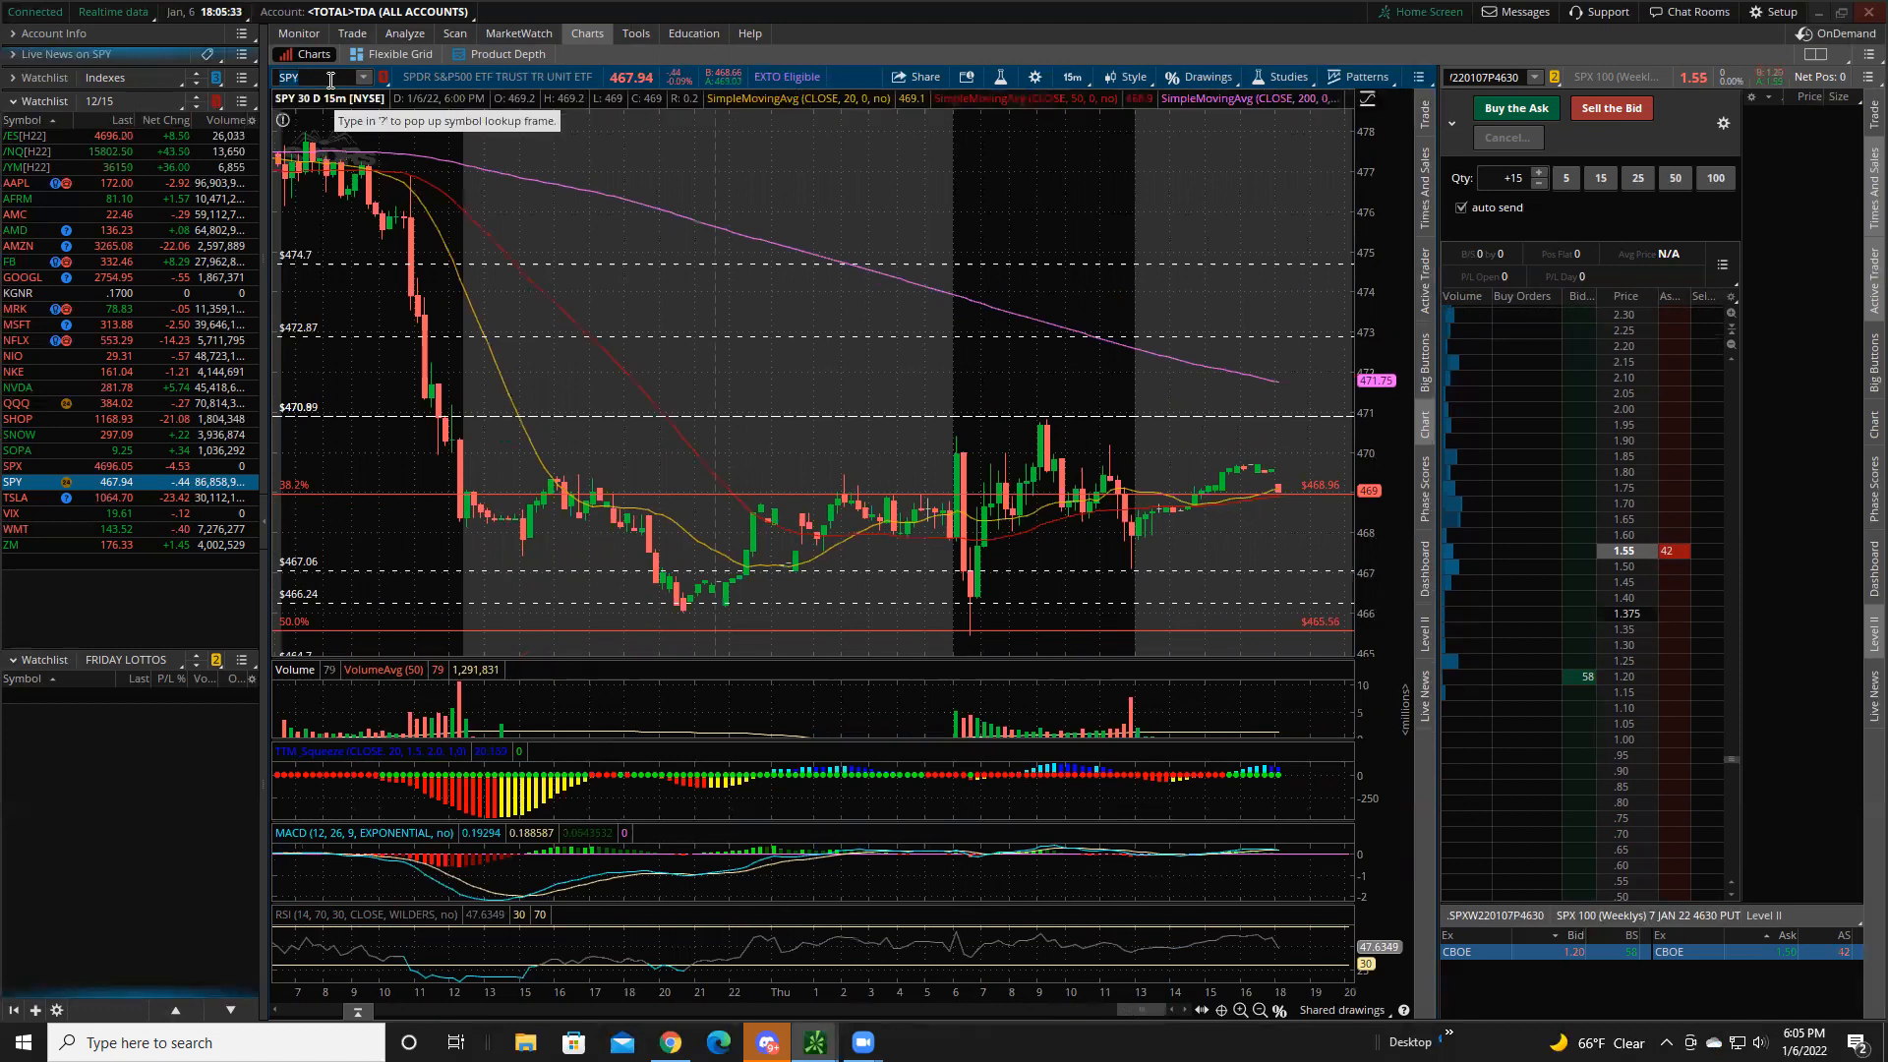
- Load SPX on the chart and go to the Trade > All Products page
type("SPX")
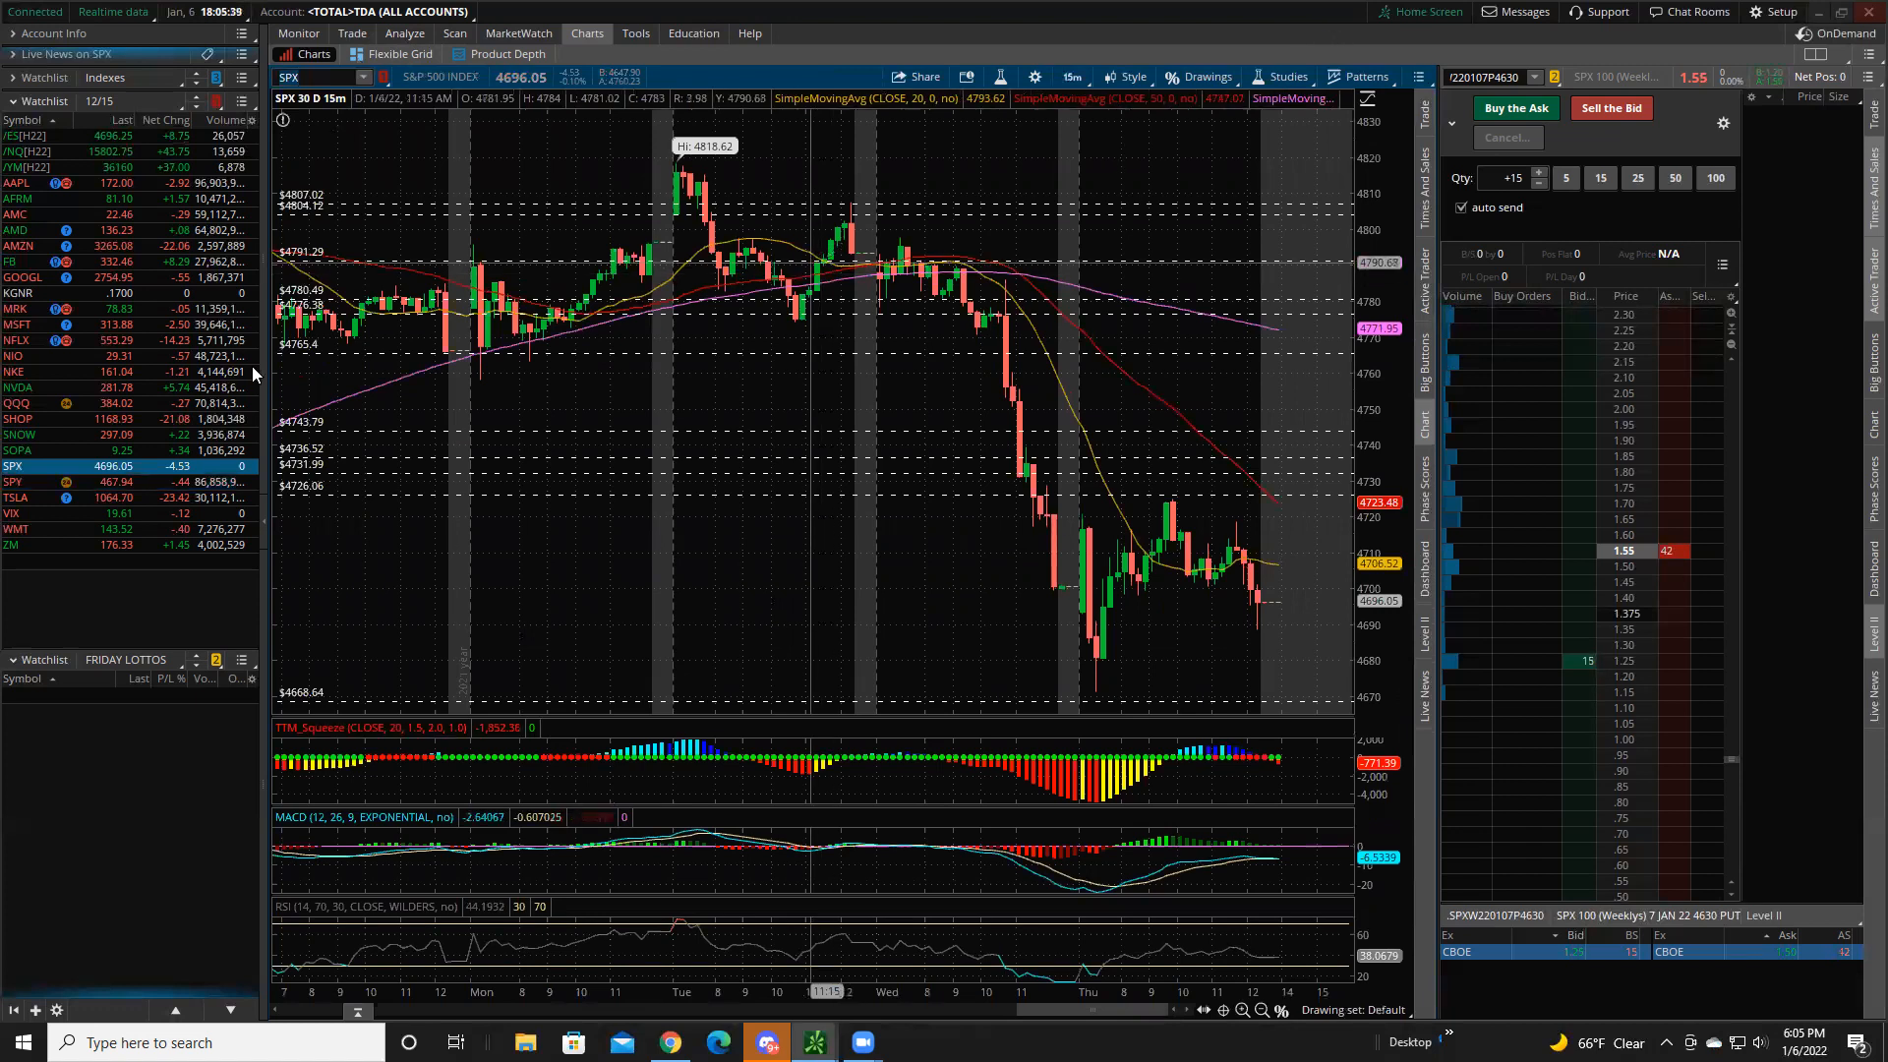
left_click(352, 32)
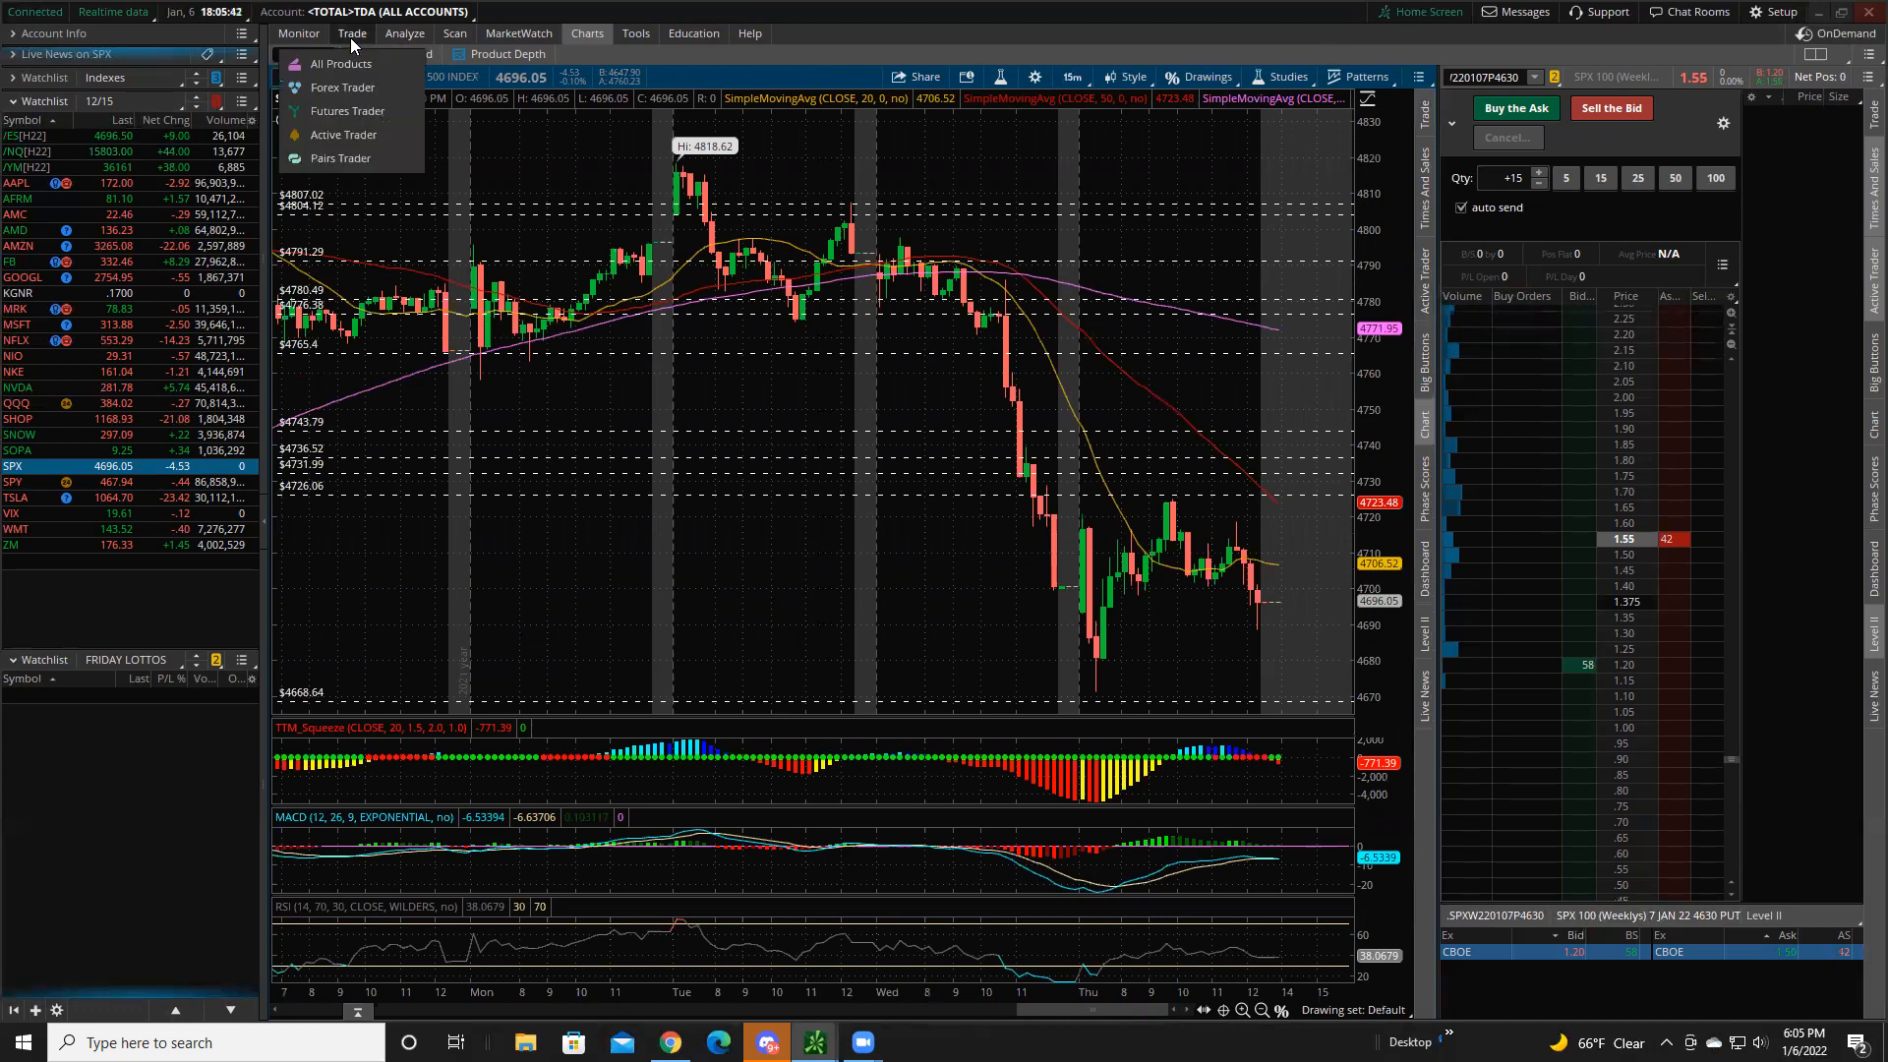
left_click(315, 53)
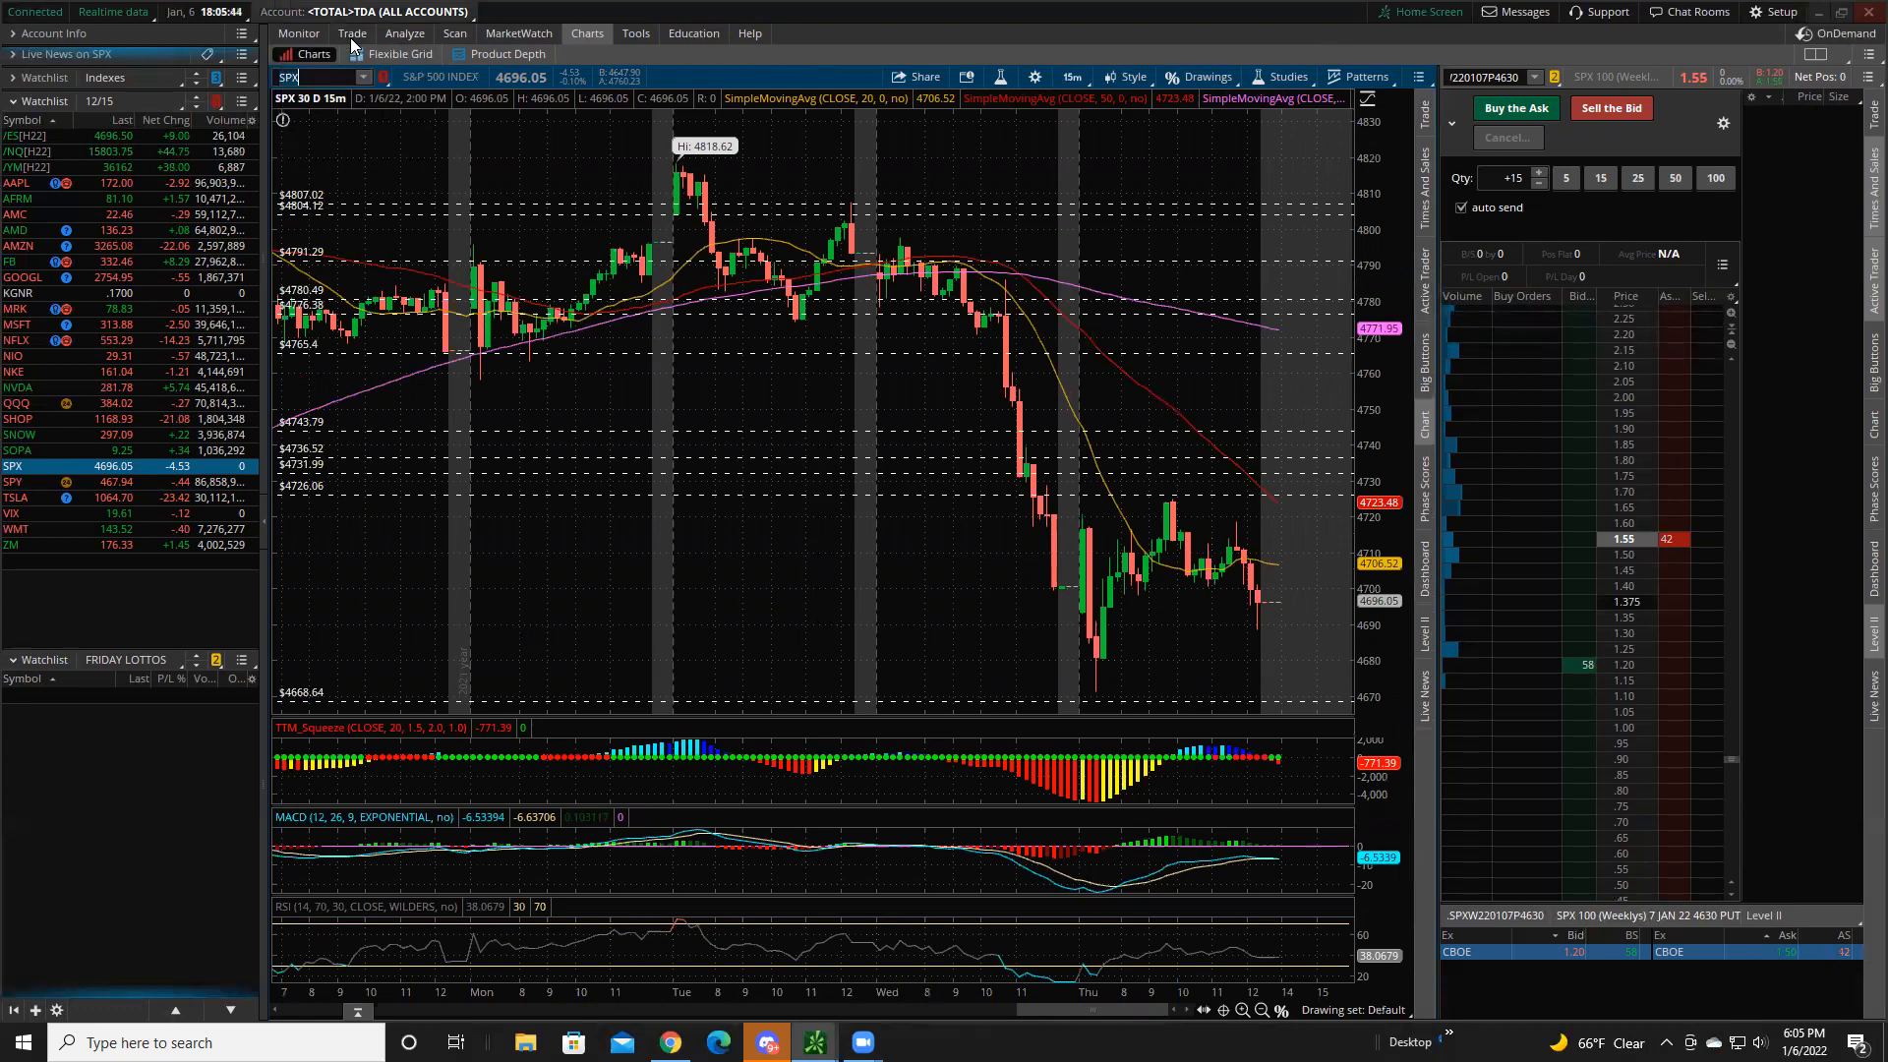
mouse_move(1310, 36)
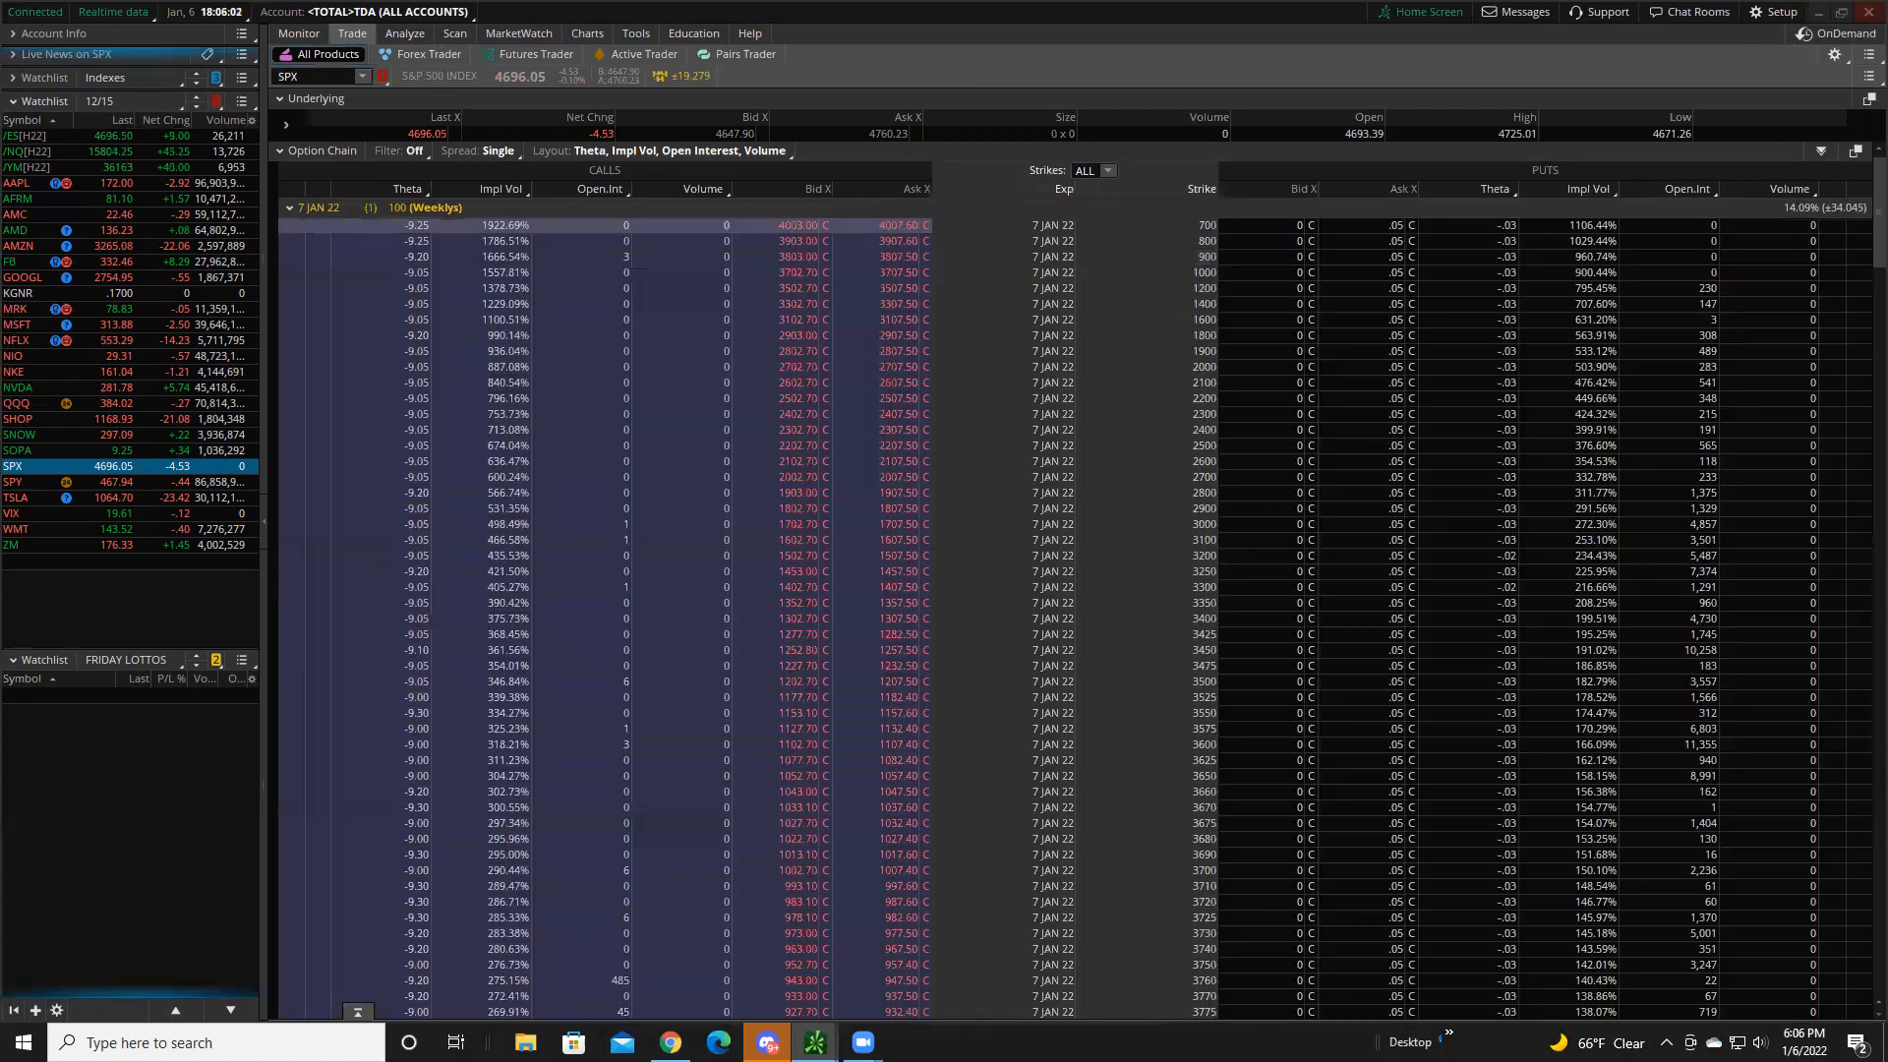
- Scroll the SPX 7 JAN 22 weekly chain to strikes around 4600–4840
scroll("down", 3)
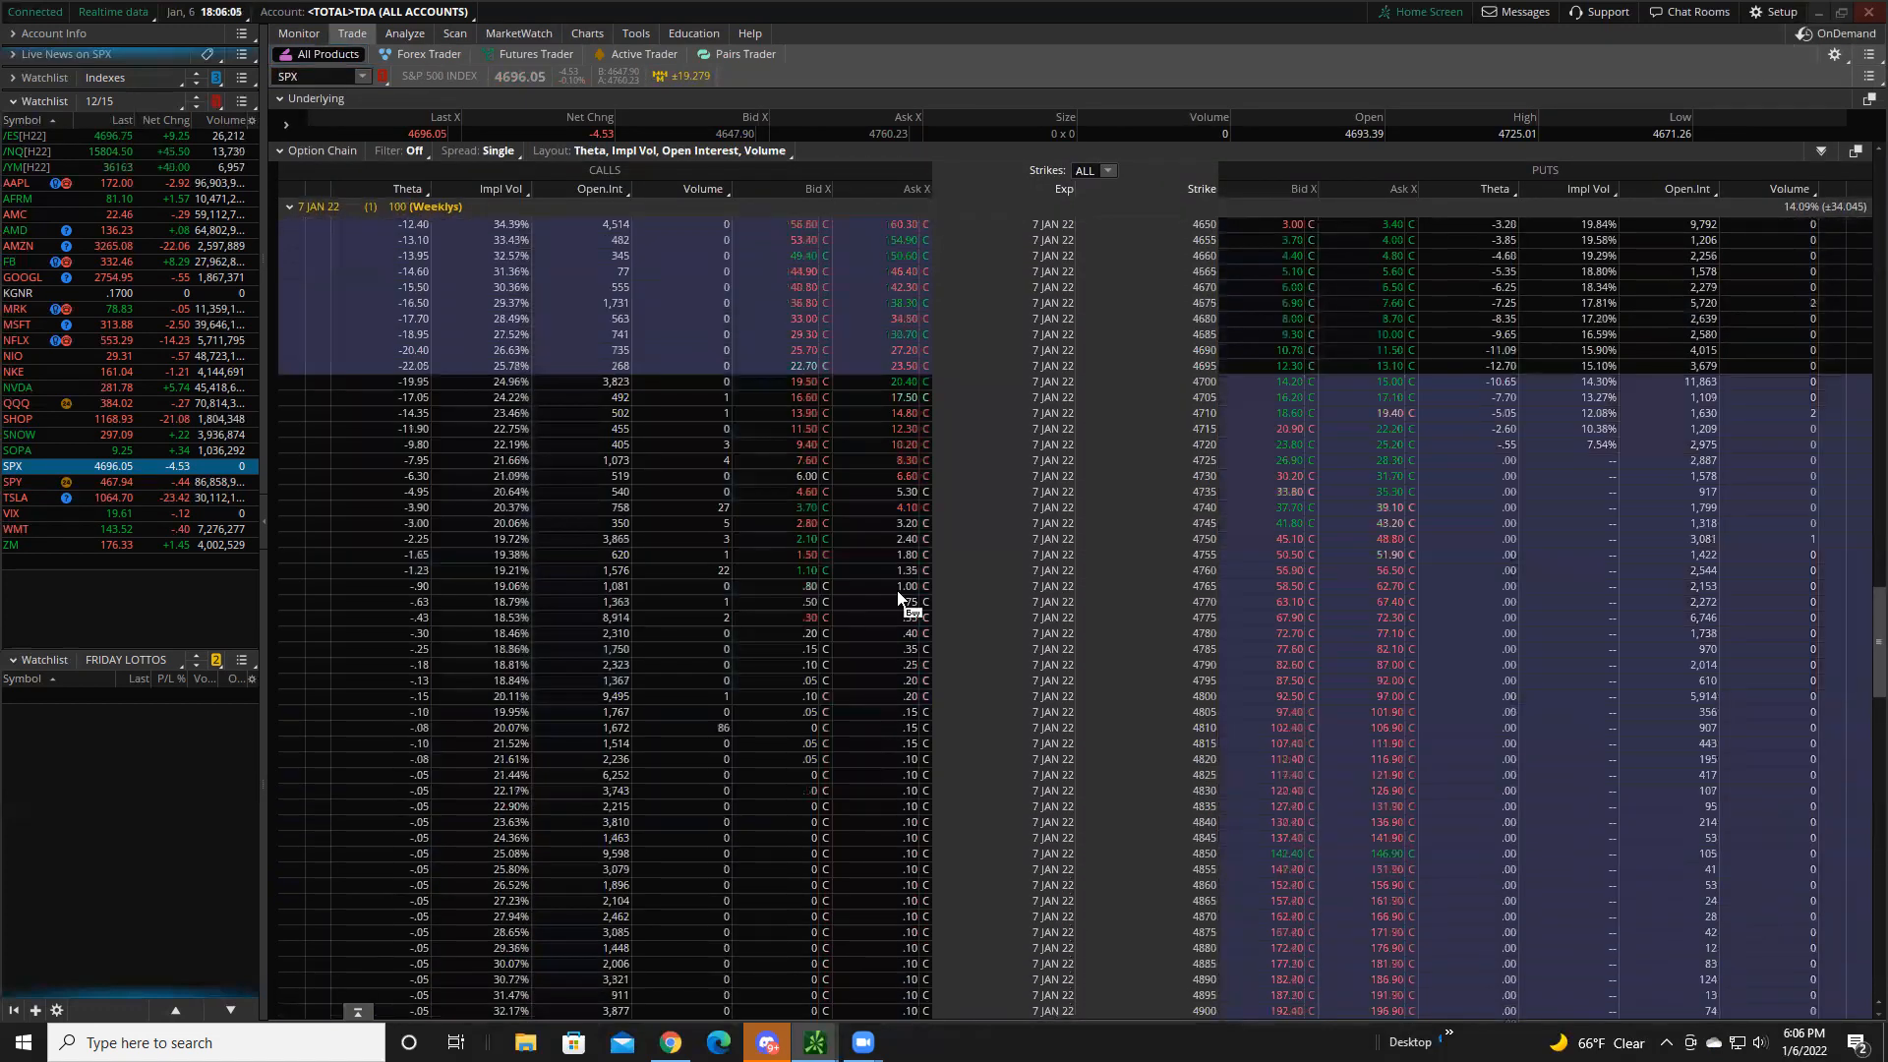
scroll("down", 3)
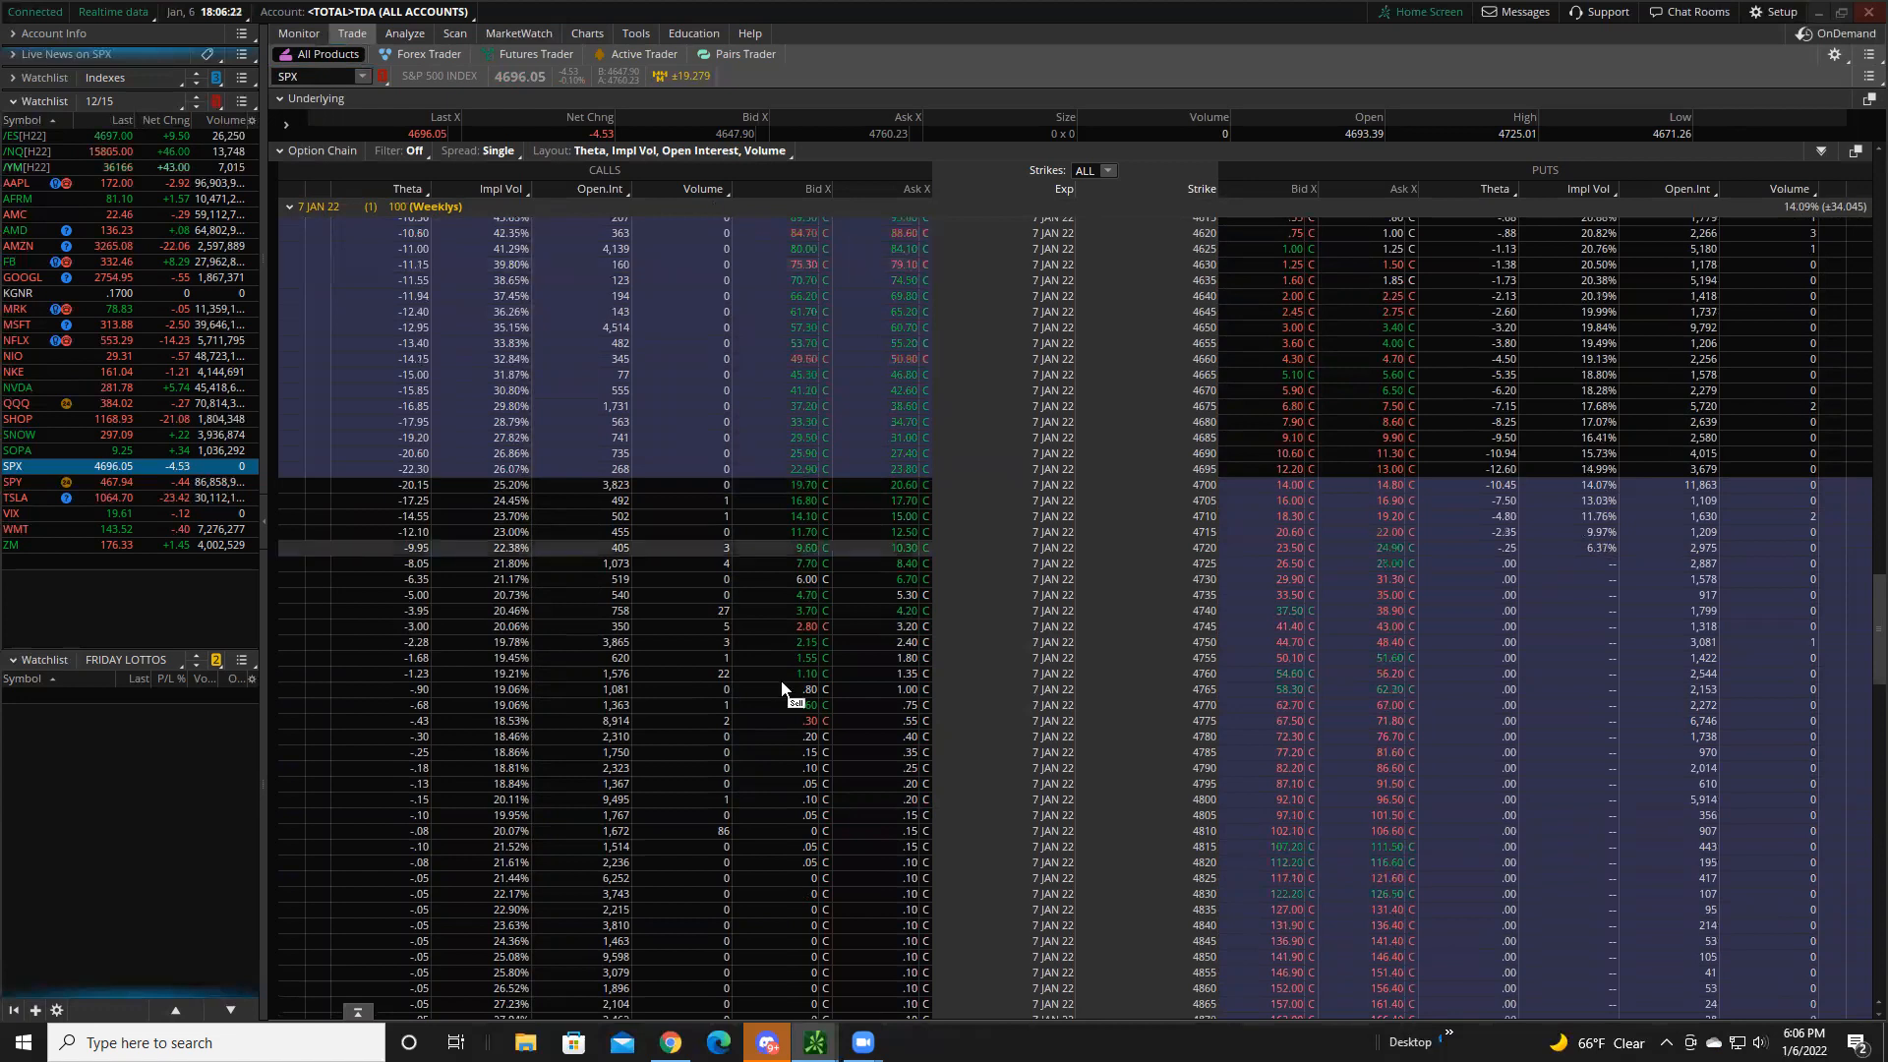
mouse_move(686, 698)
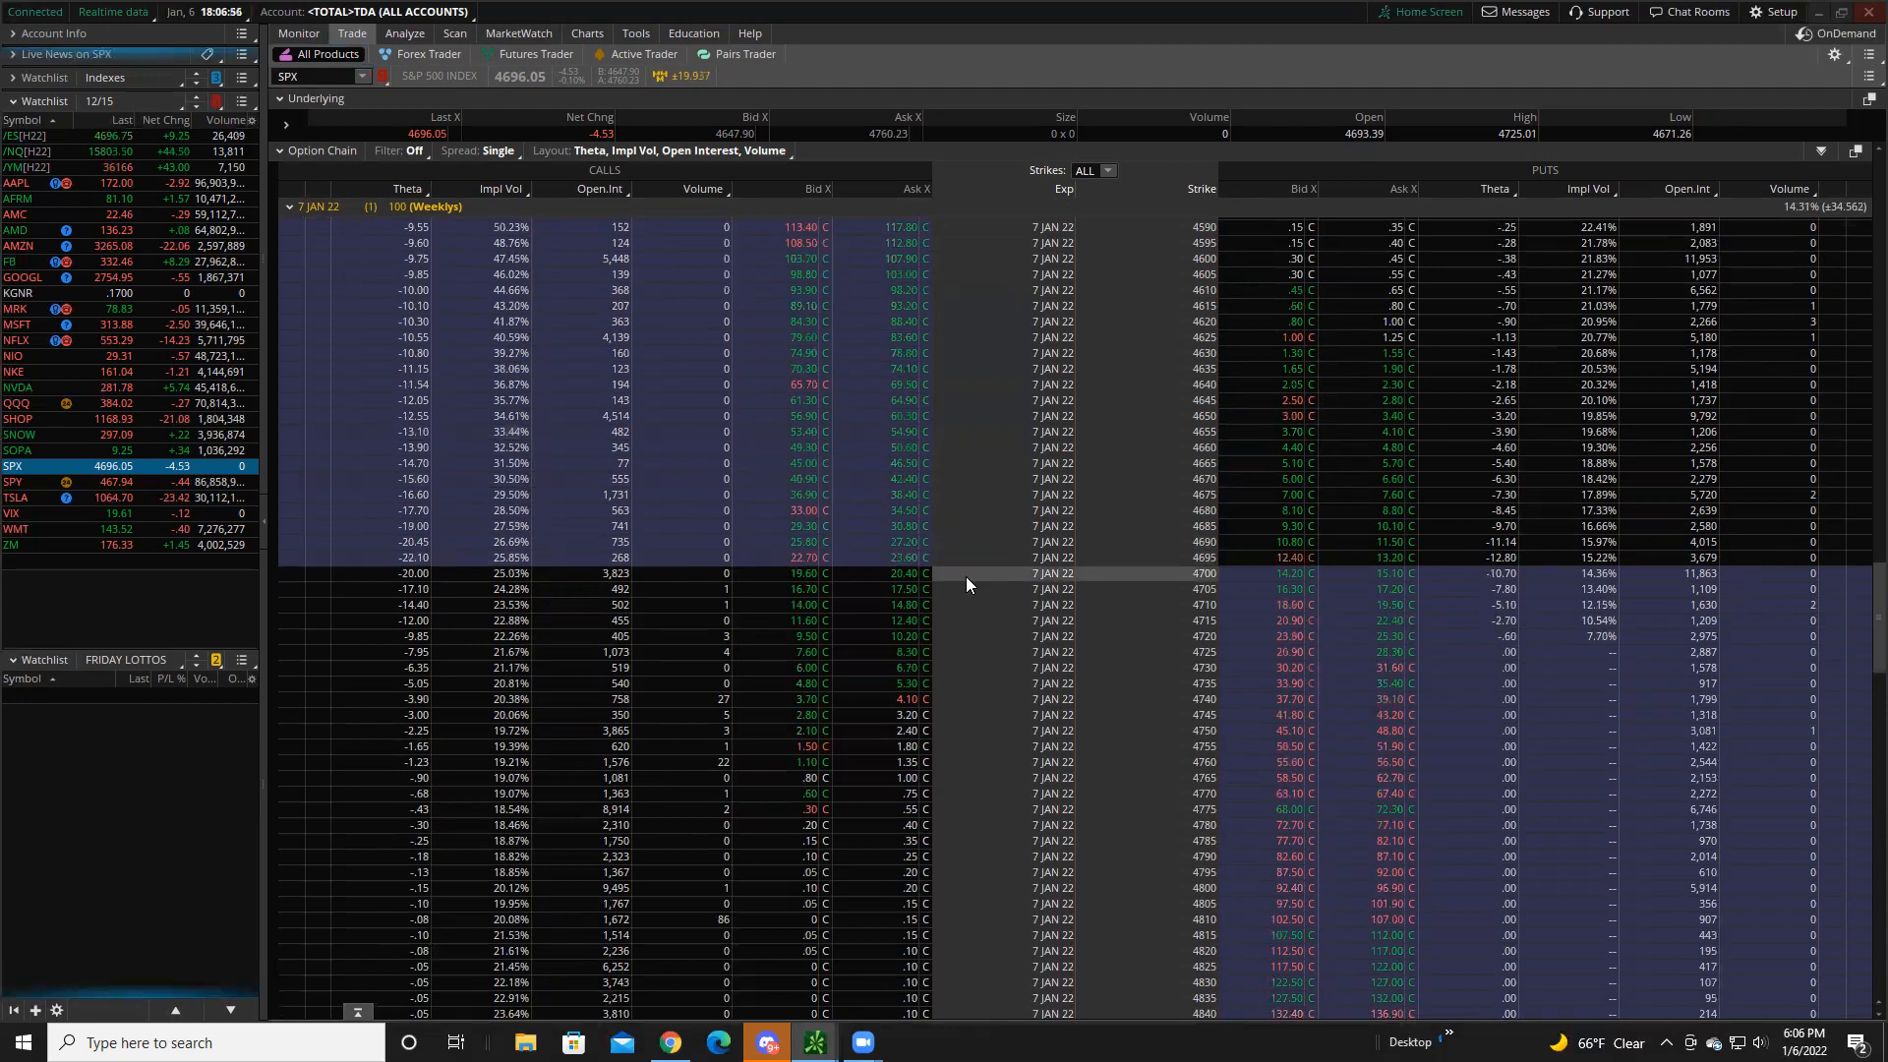
mouse_move(875, 636)
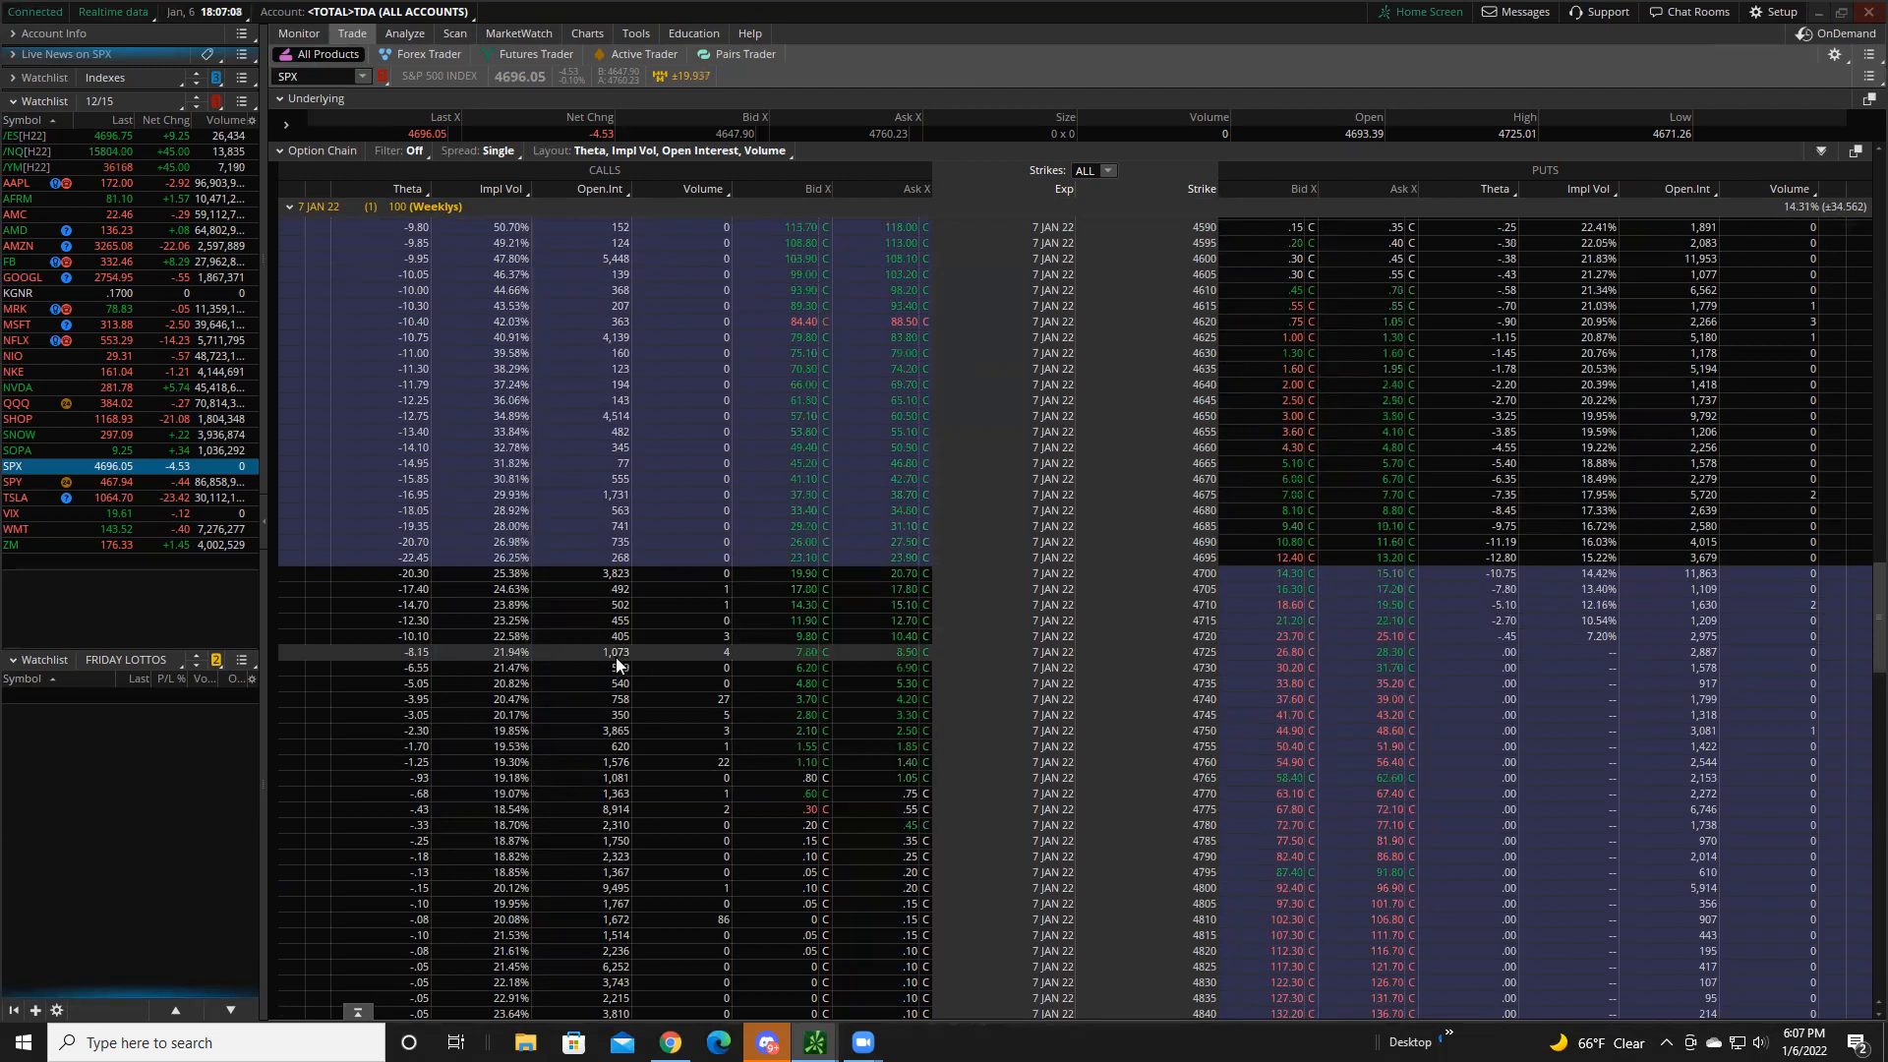
- Add the SPX 7 JAN 22 4725 and 4750 calls to the FRIDAY LOTTOS watchlist
right_click(618, 650)
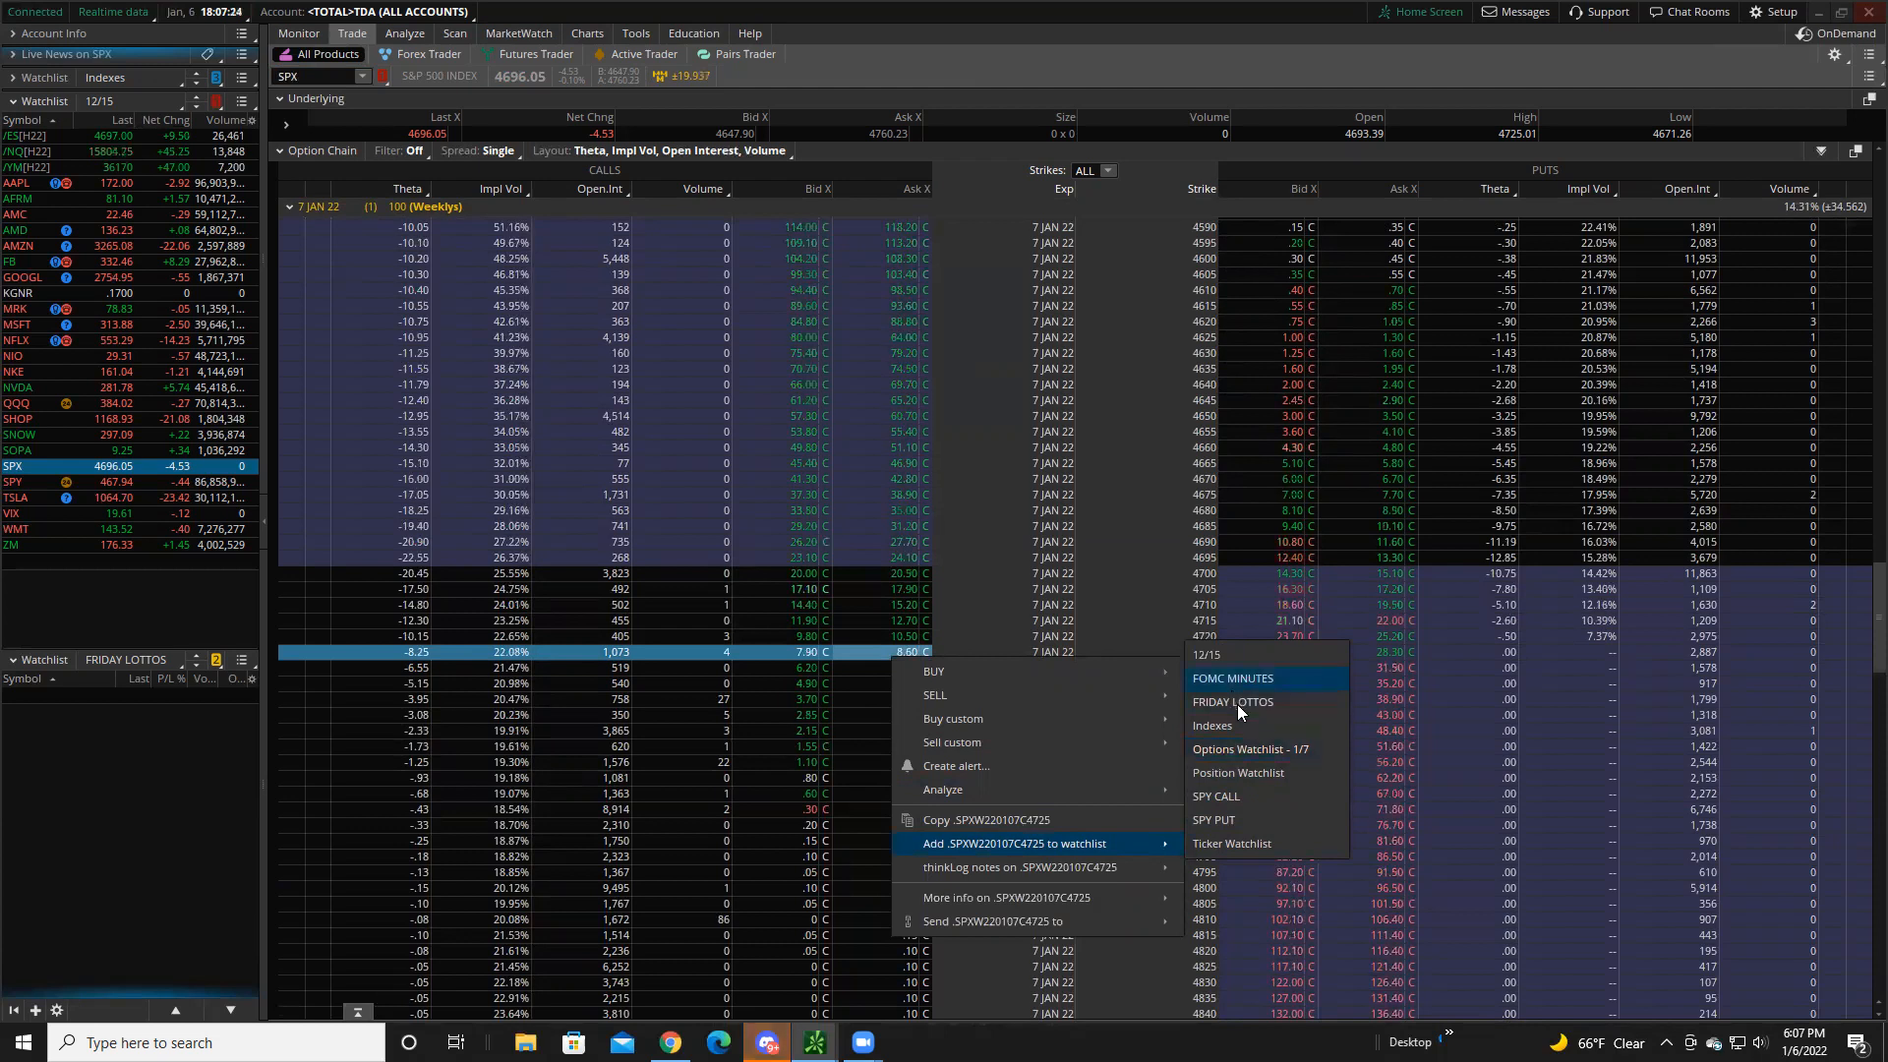
left_click(1229, 702)
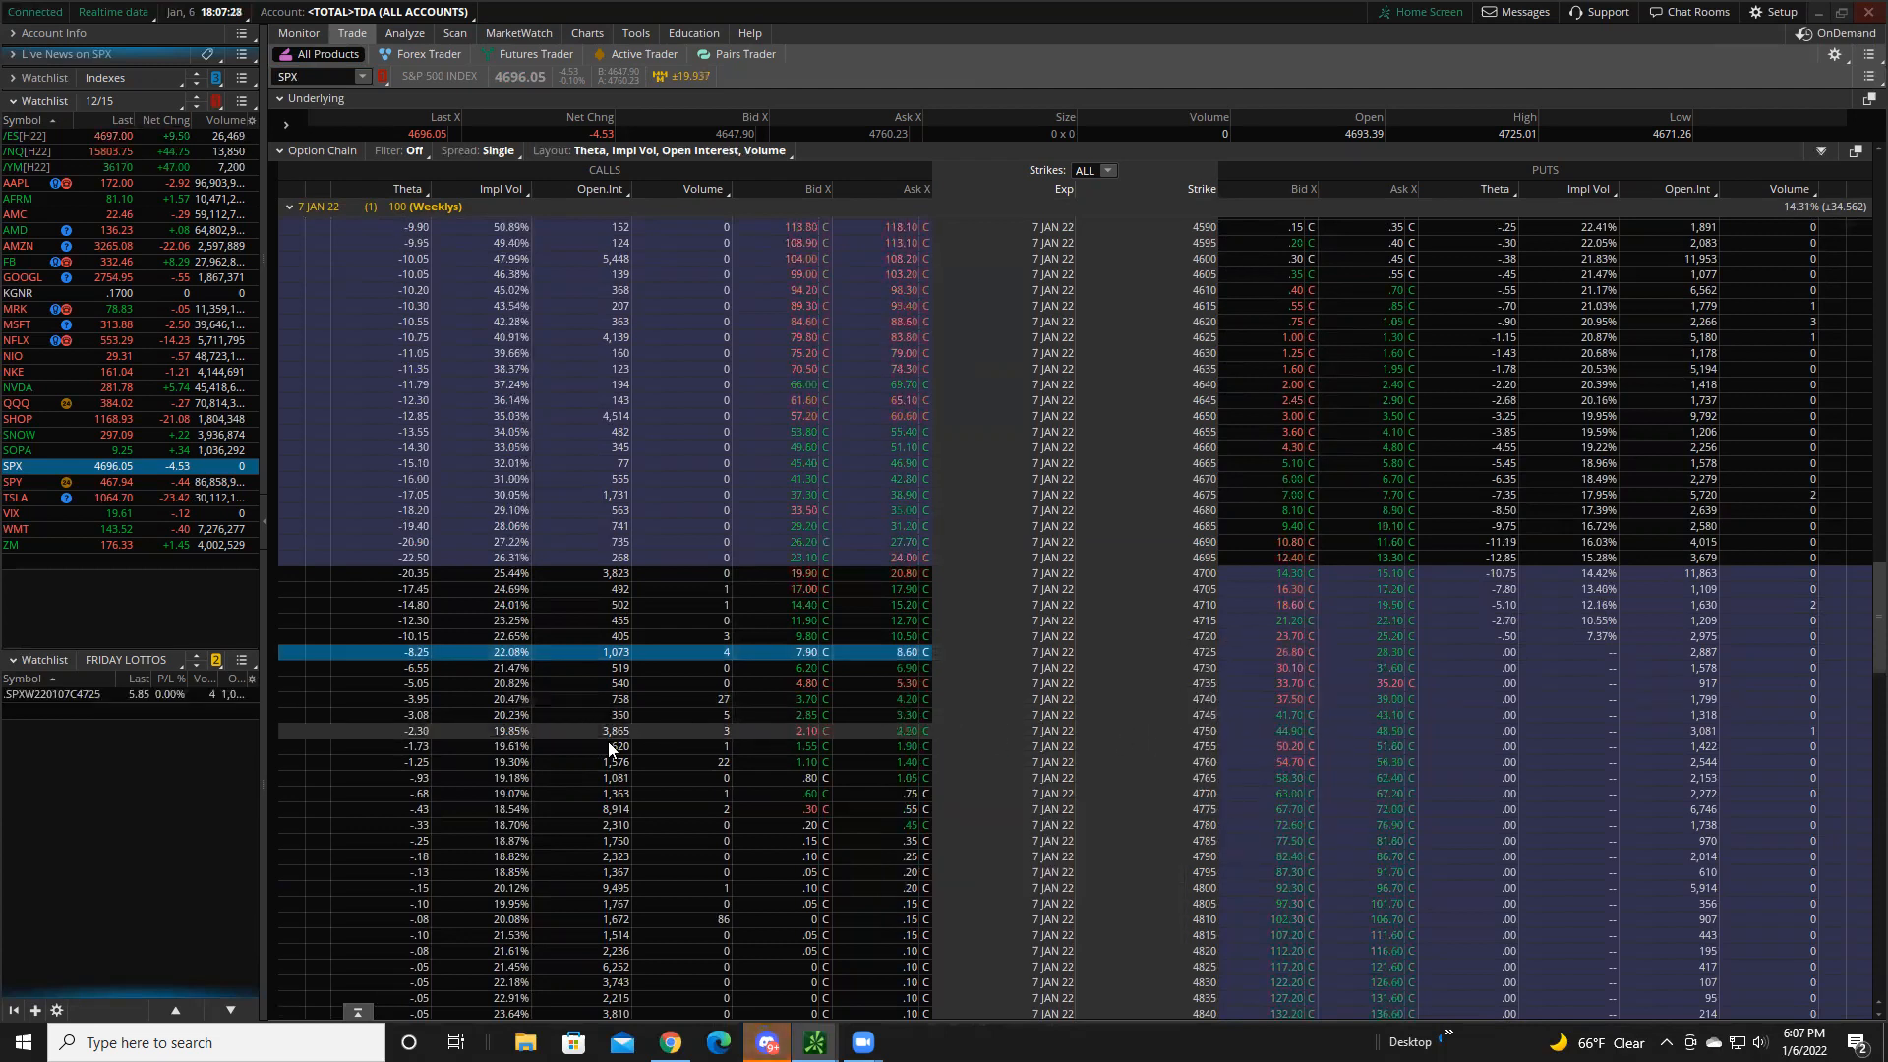
right_click(626, 731)
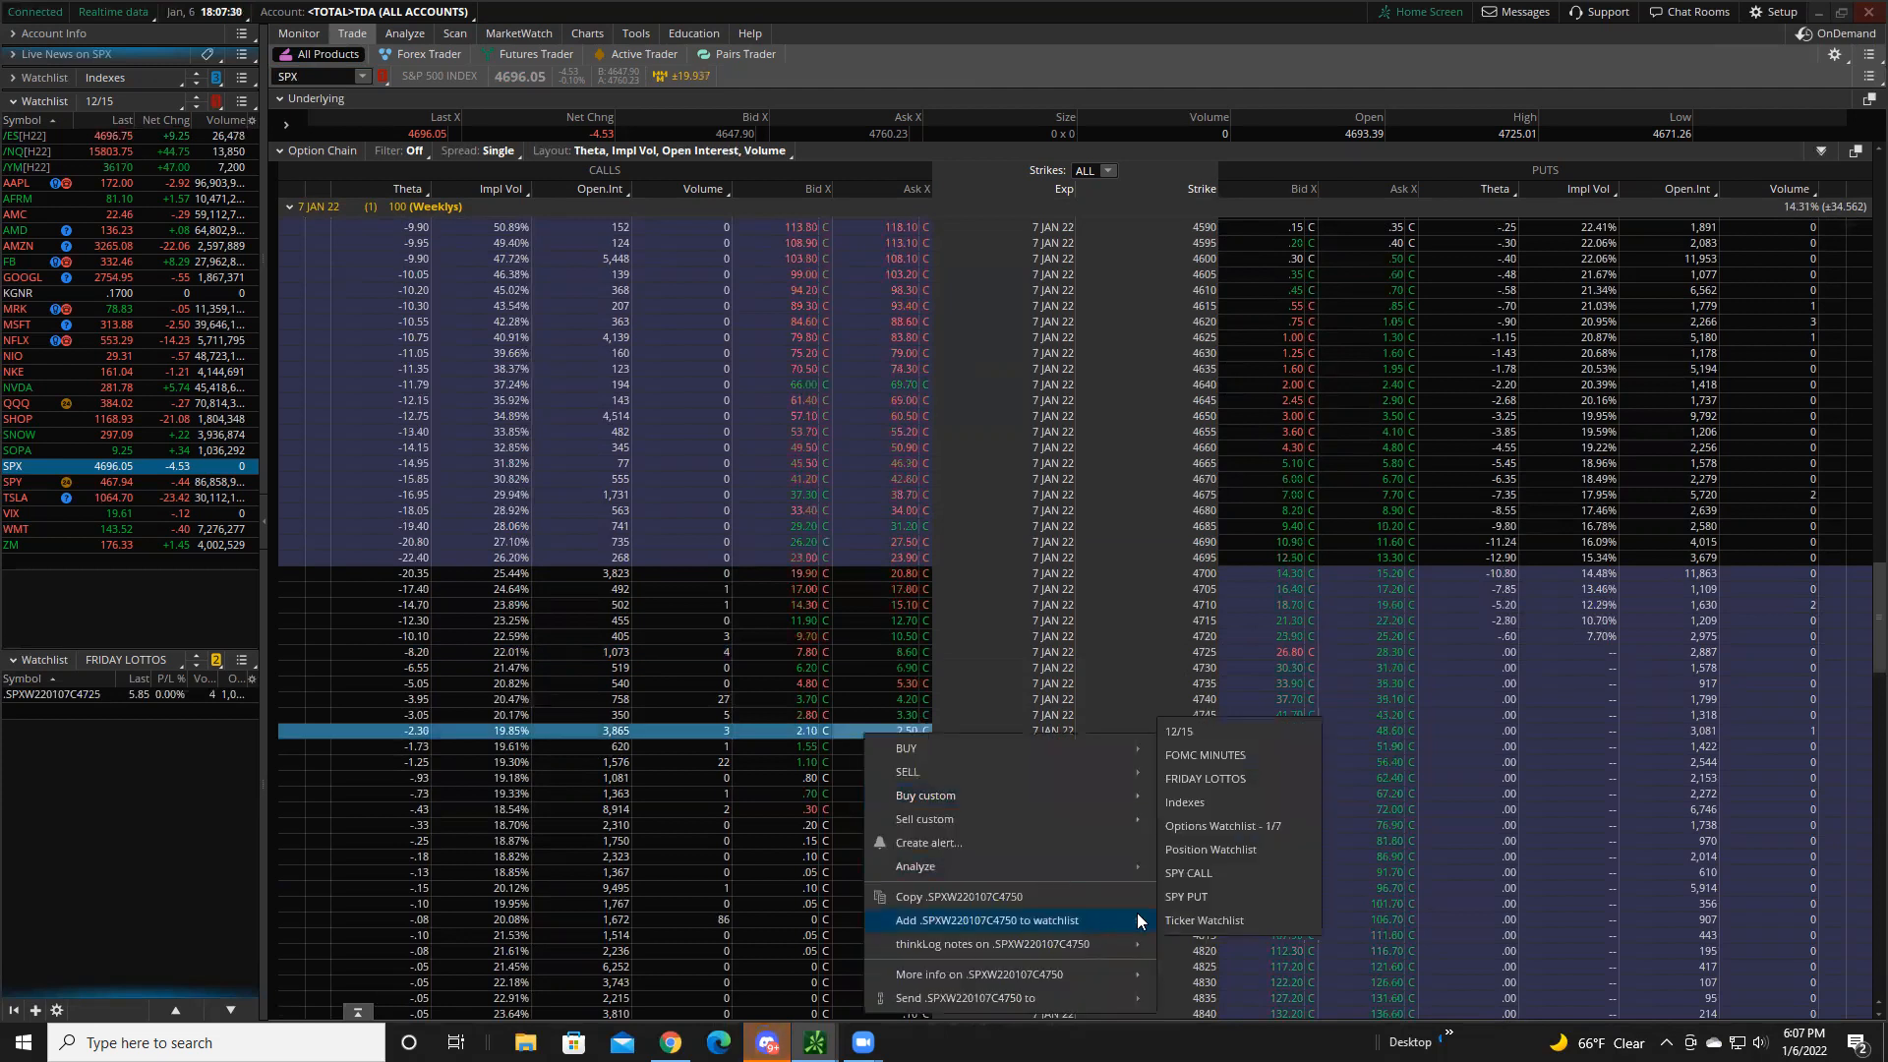
mouse_move(1225, 778)
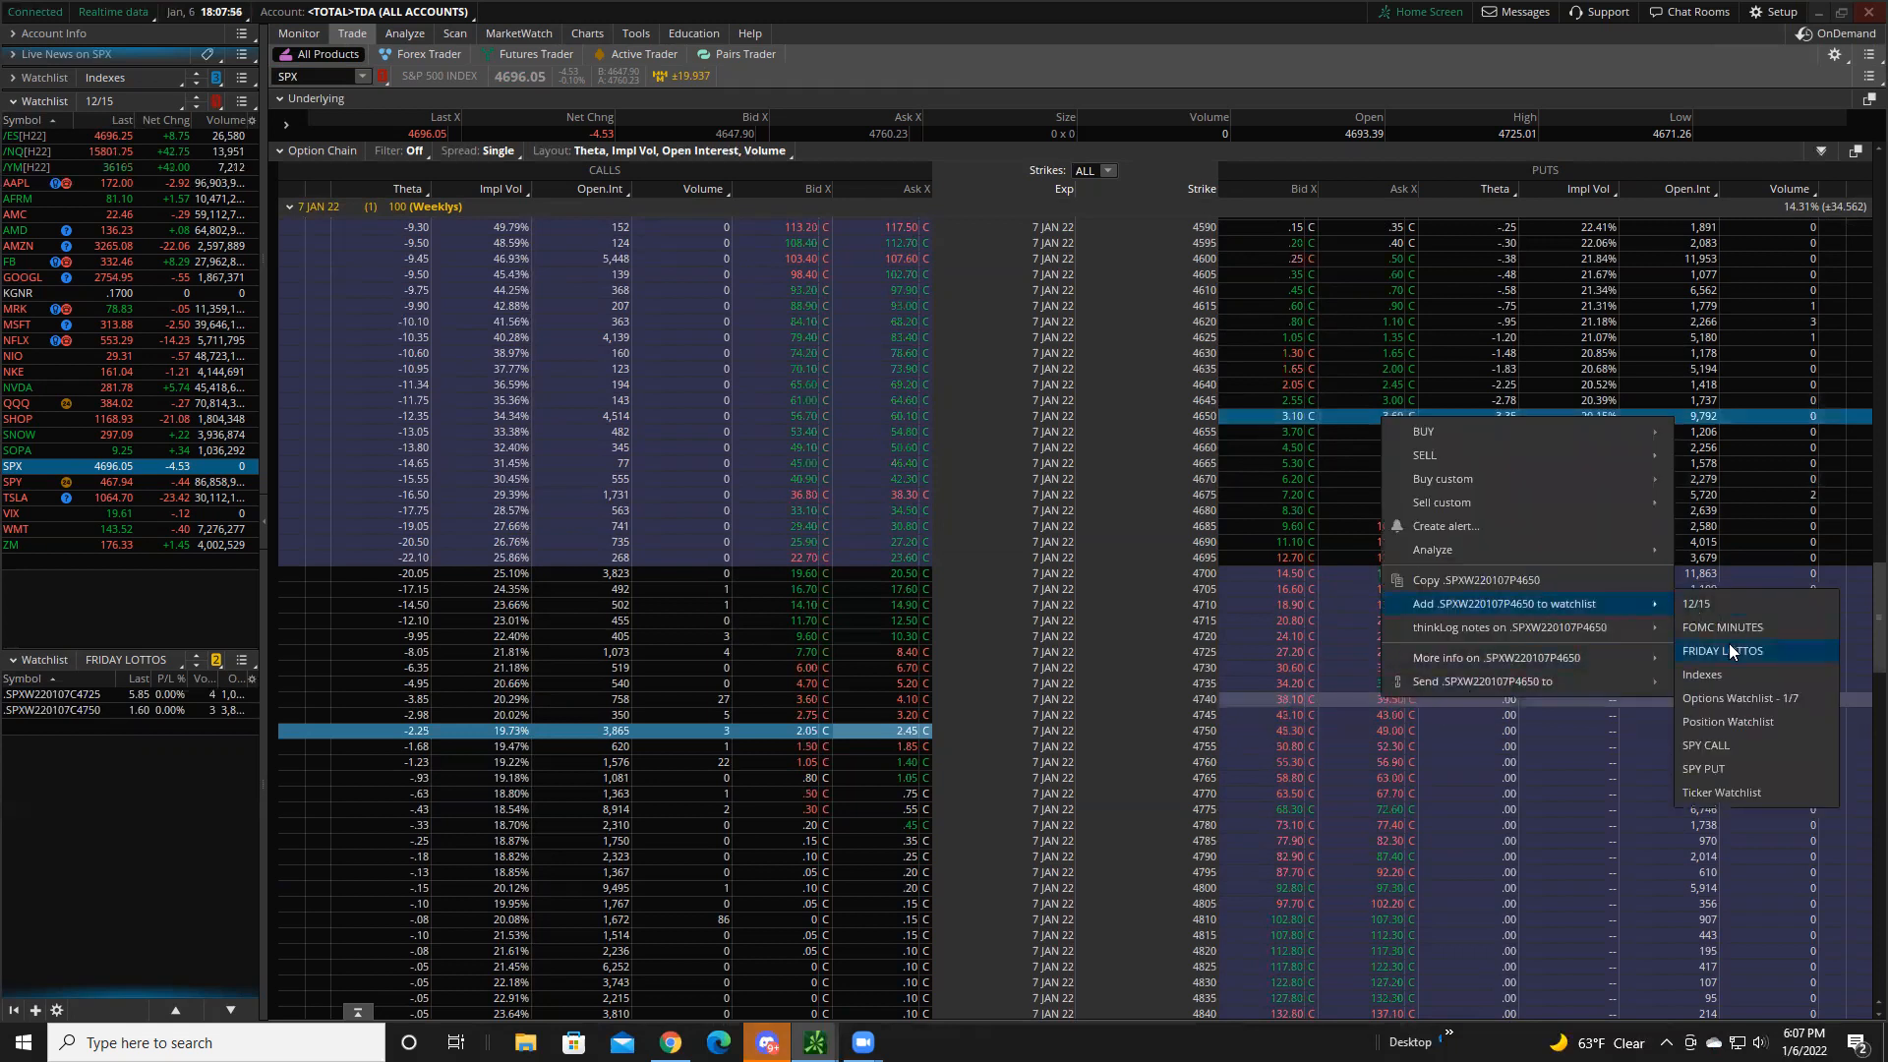
- Add the SPX 7 JAN 22 4650 and 4625 puts to the FRIDAY LOTTOS watchlist
left_click(1727, 650)
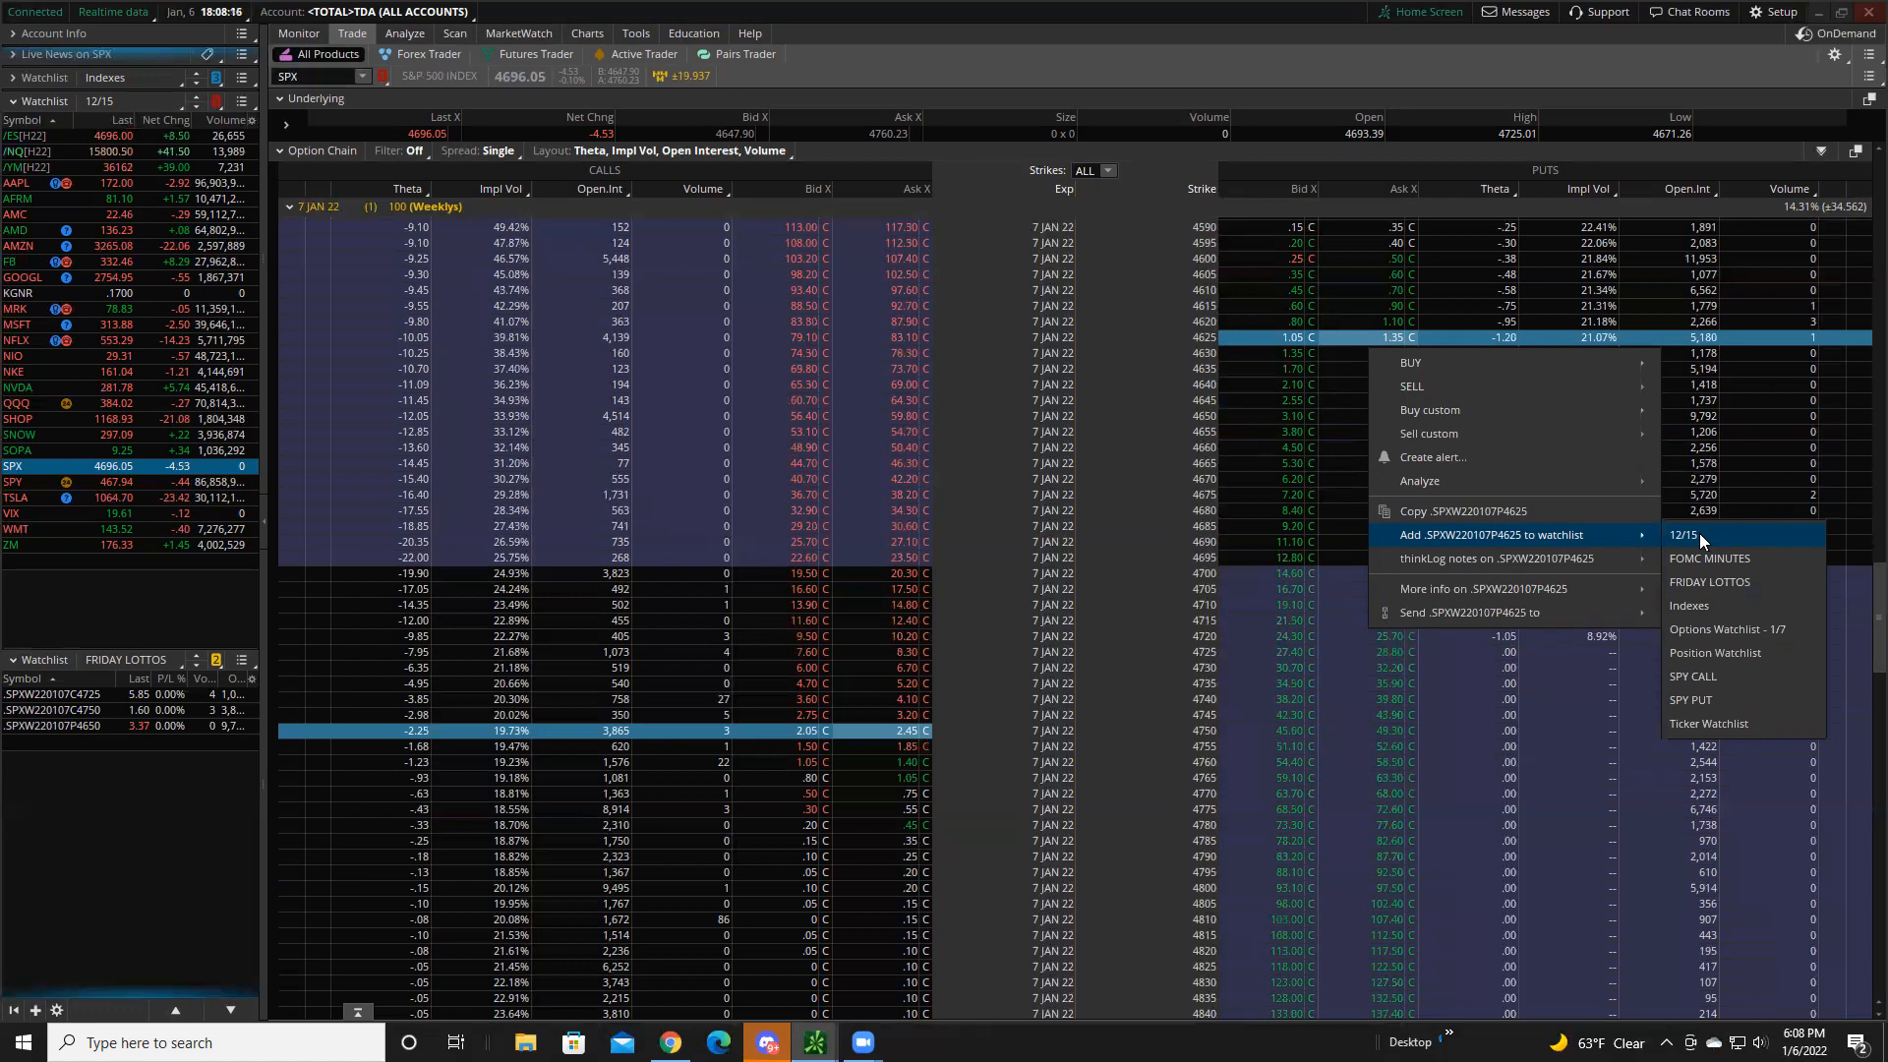
mouse_move(1723, 612)
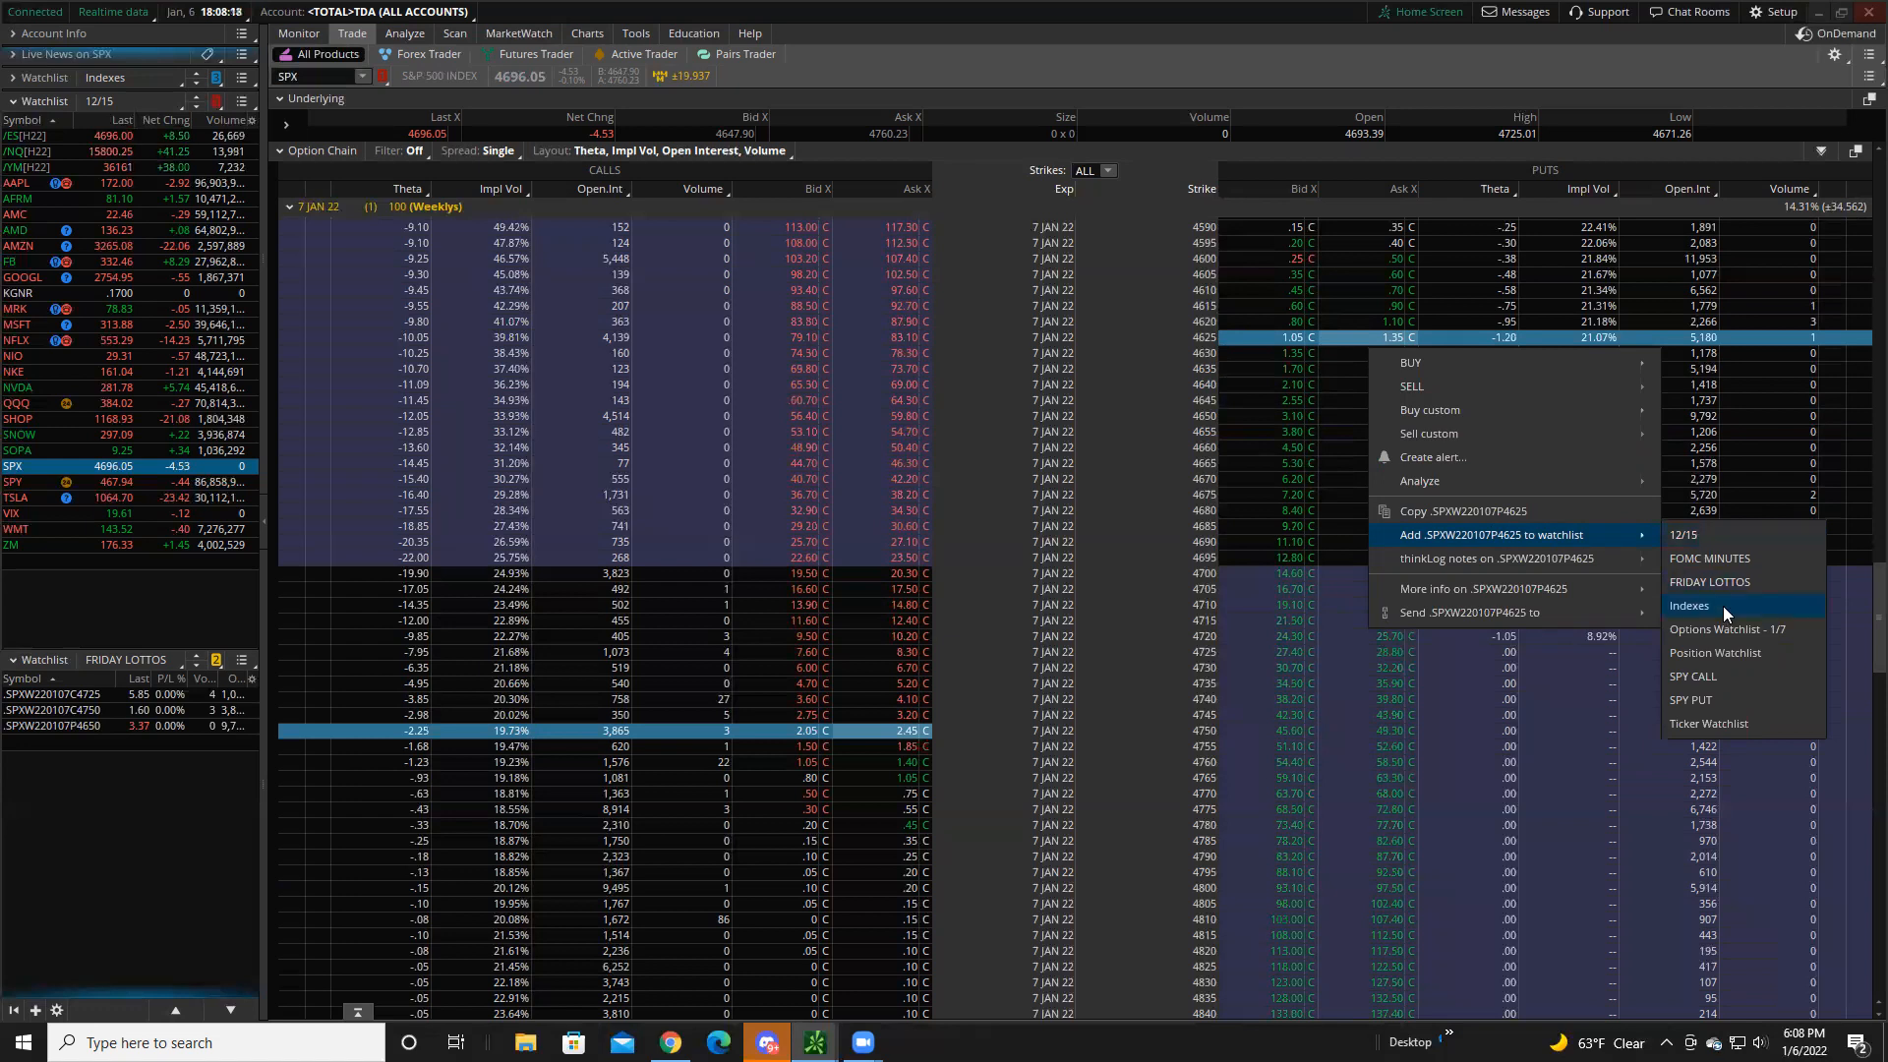
left_click(1689, 605)
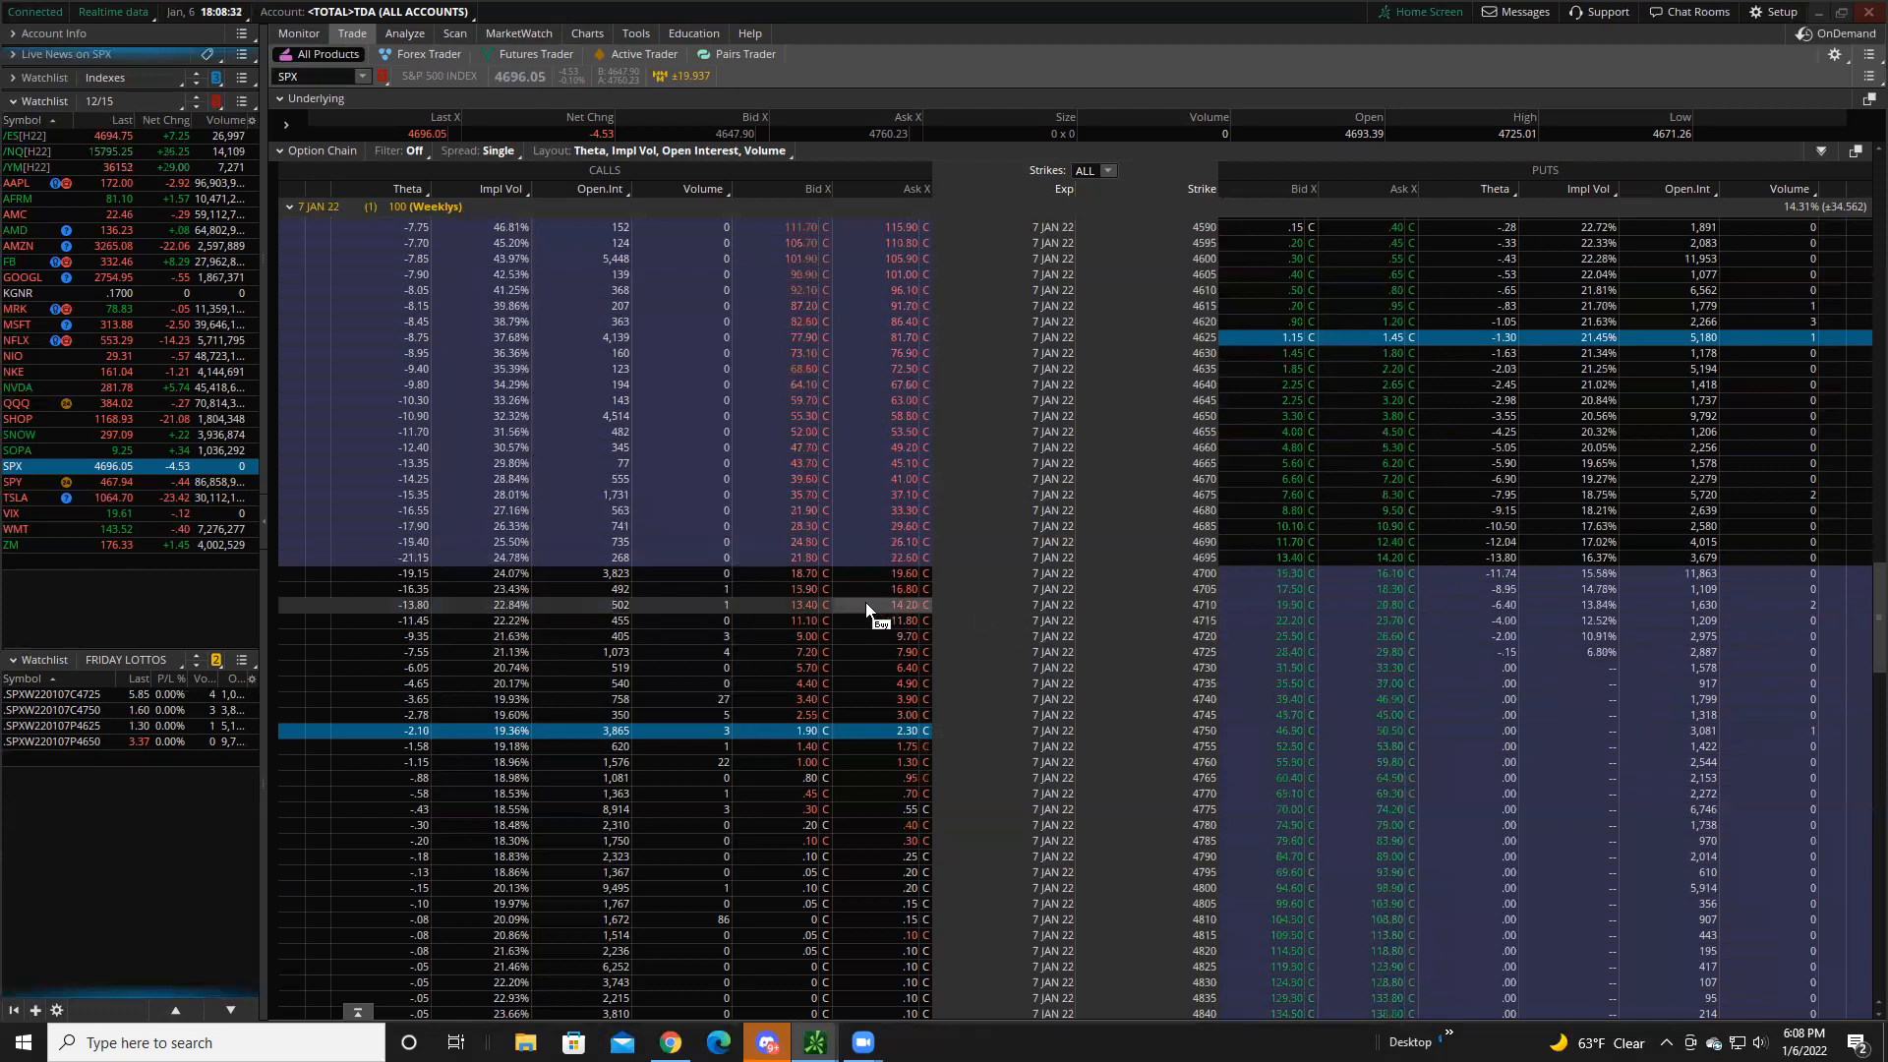
- Add the SPX 7 JAN 22 4710 call to FRIDAY LOTTOS and bring up actions for the 4680 put
right_click(865, 604)
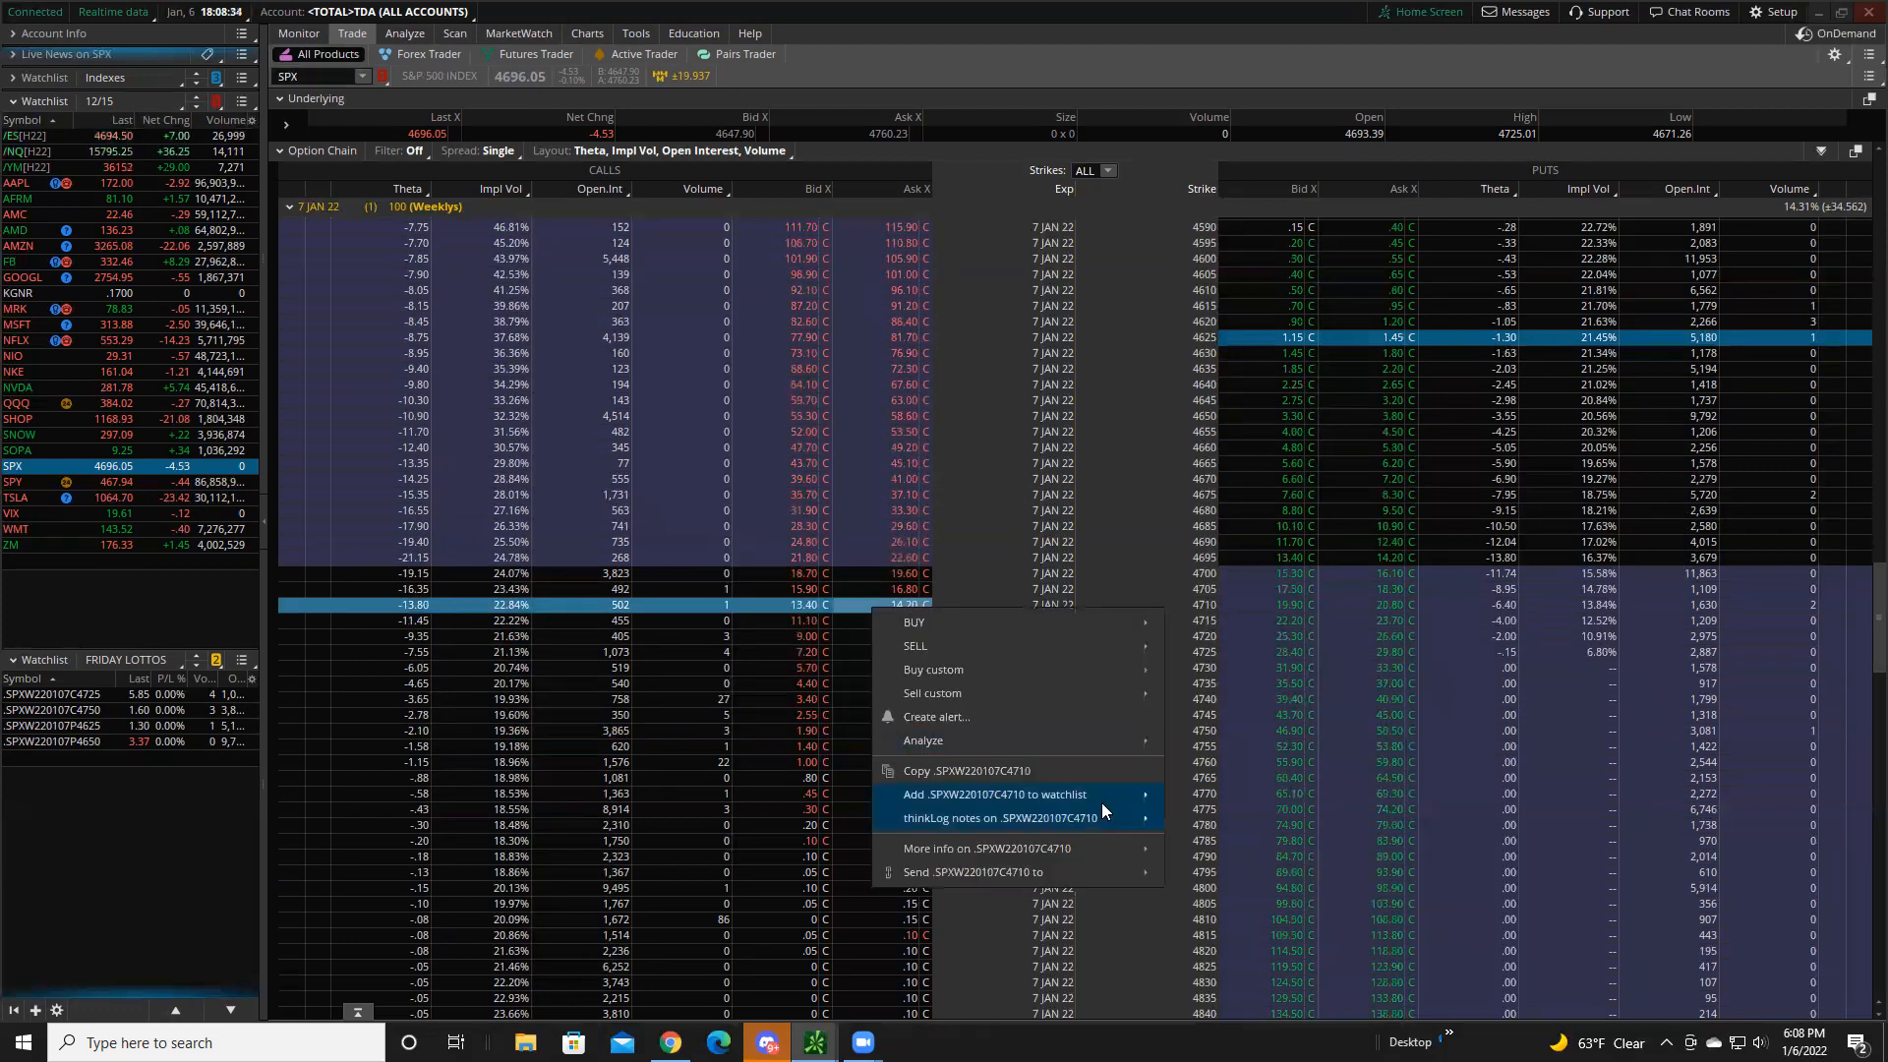
mouse_move(993, 794)
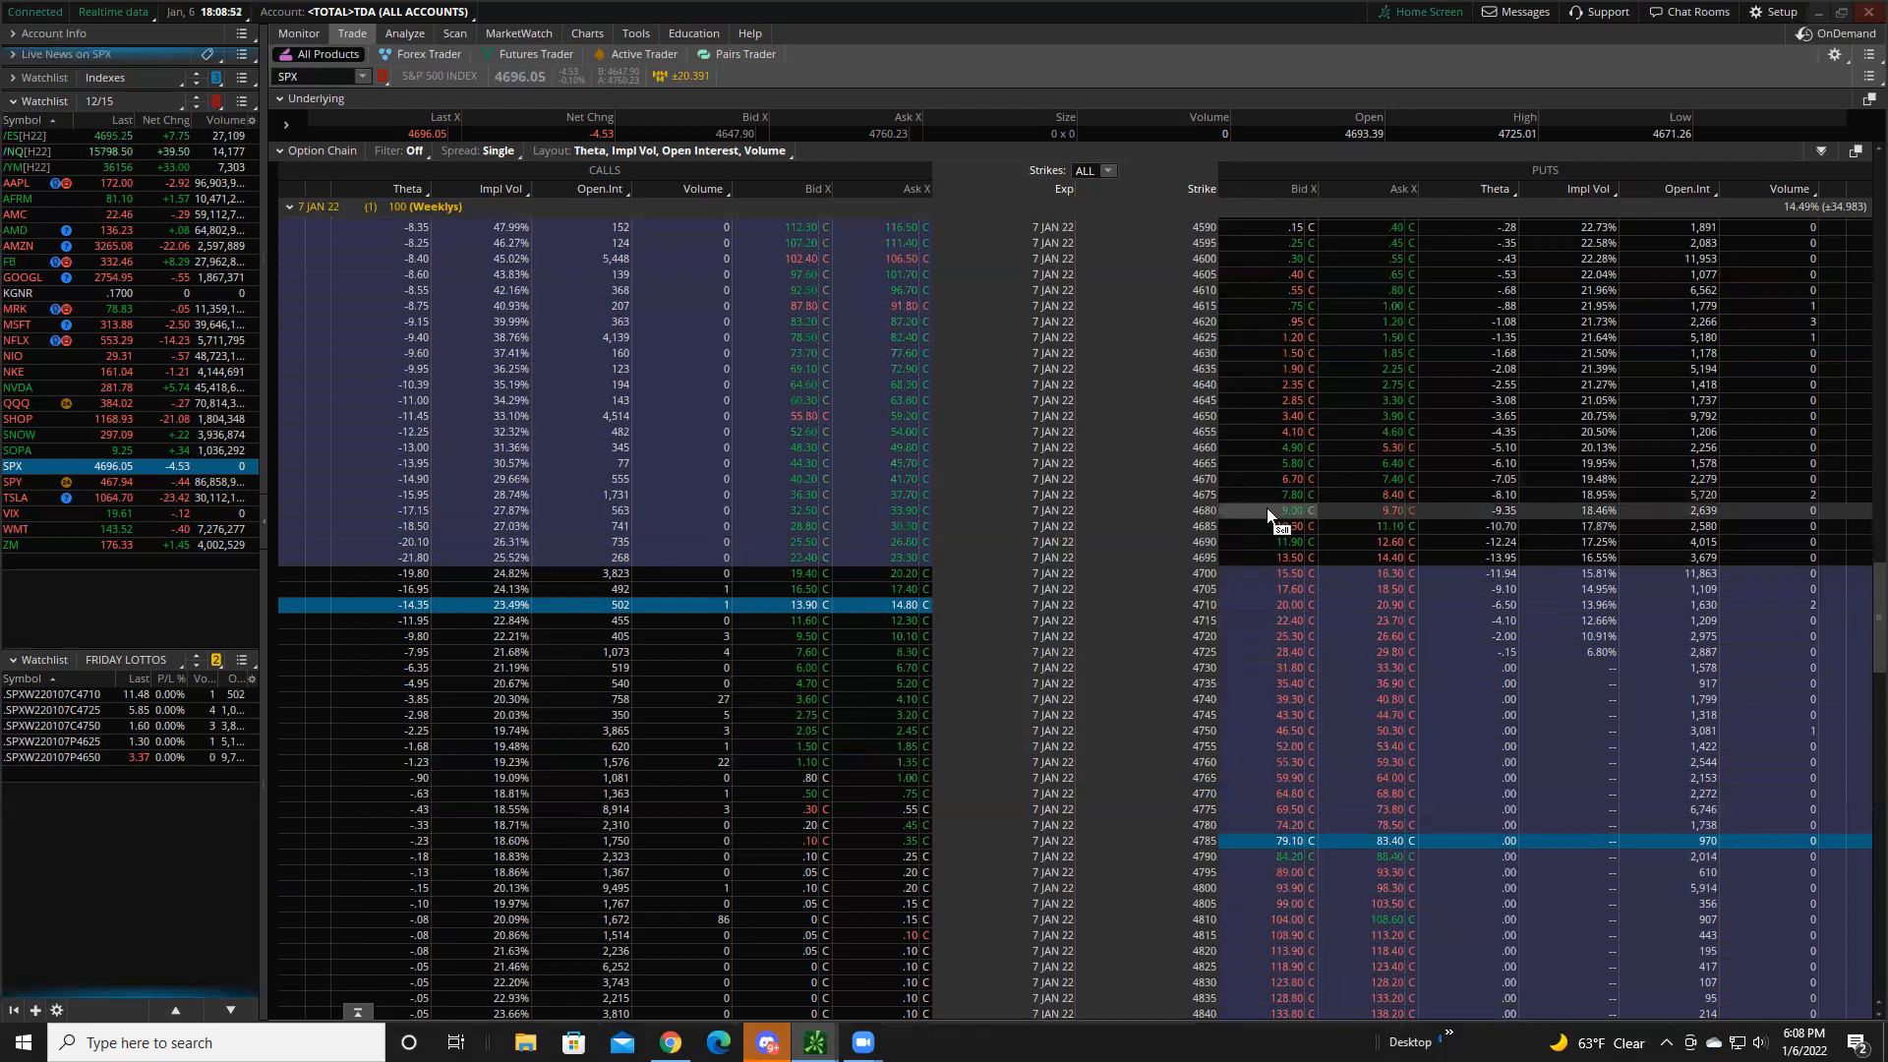
right_click(1270, 509)
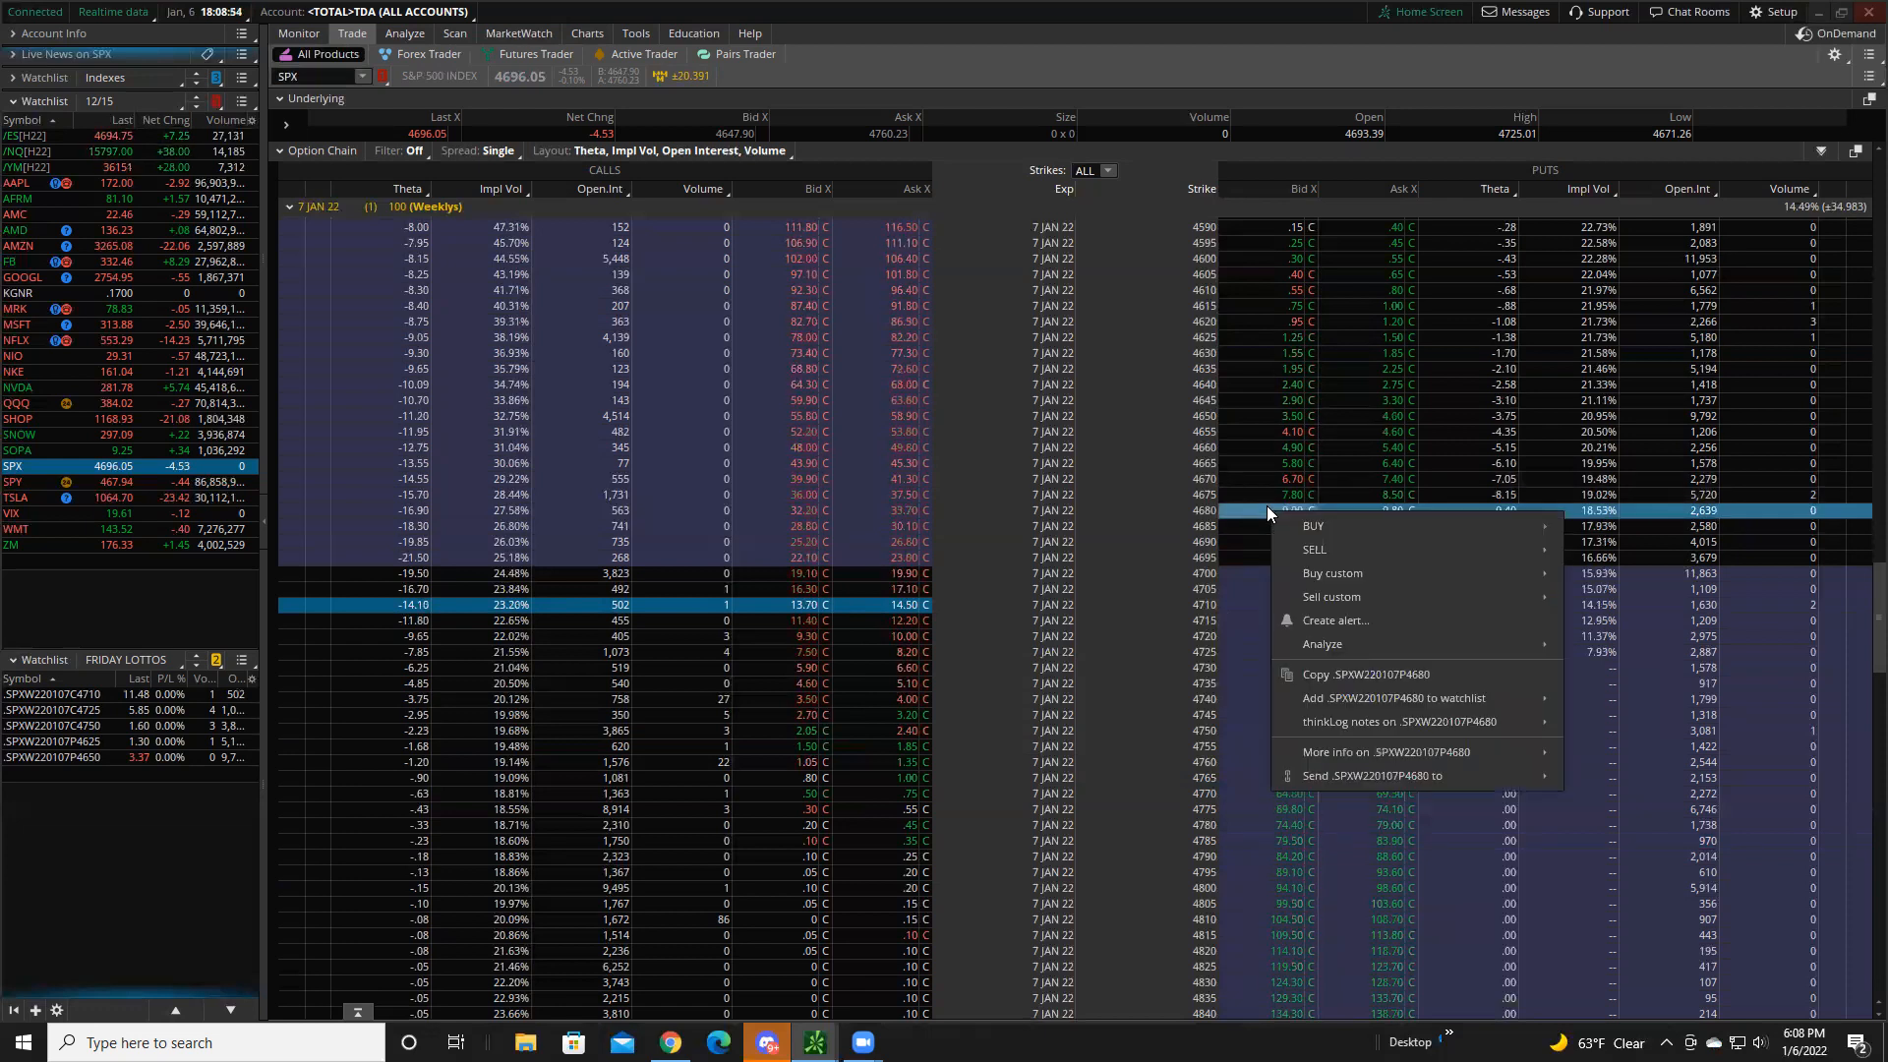
mouse_move(1390, 698)
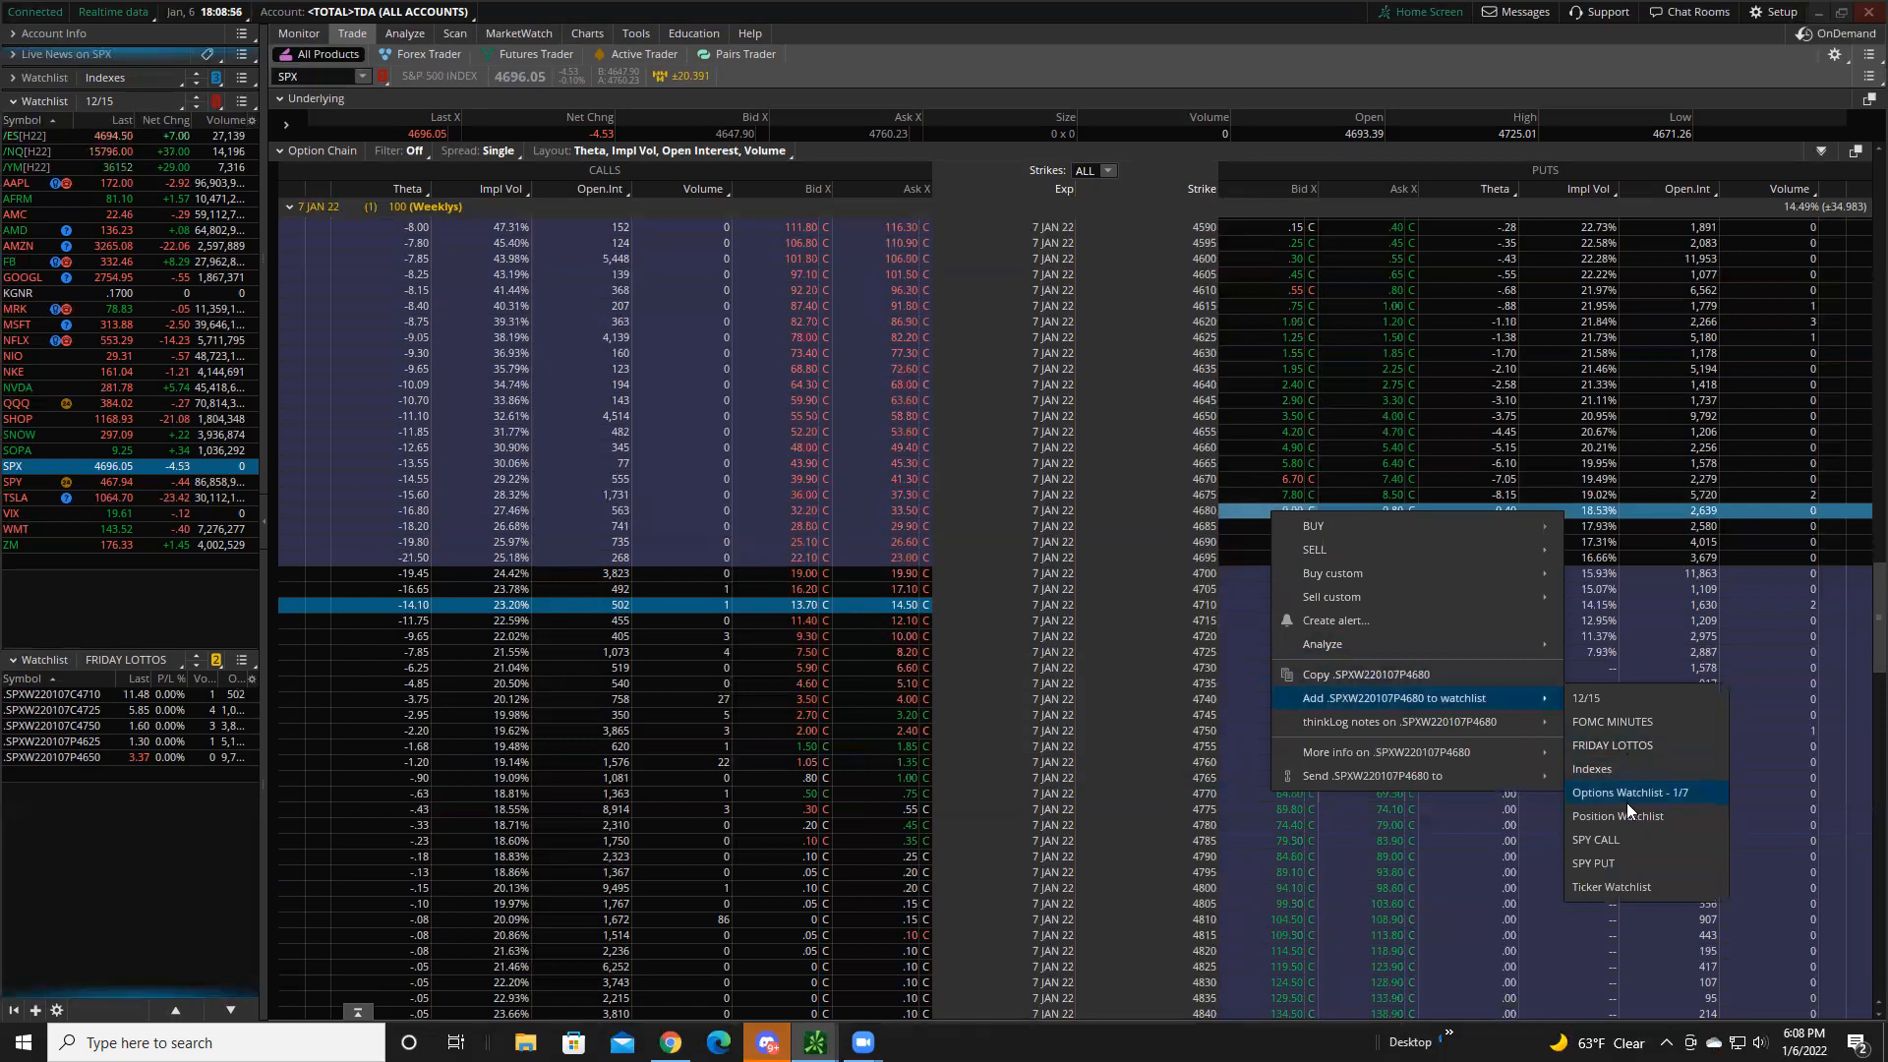